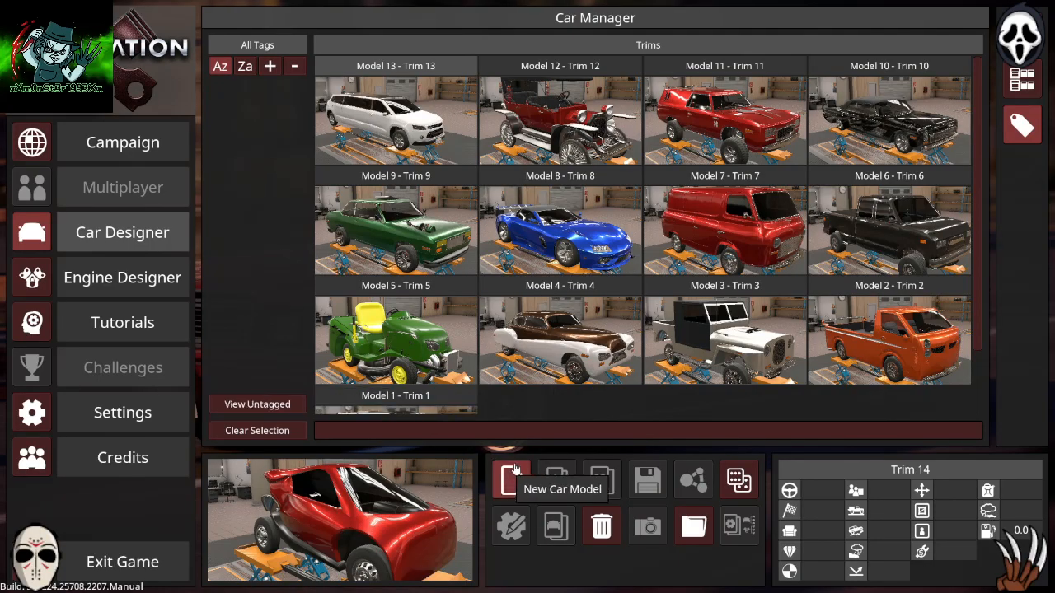
mouse_move(460, 308)
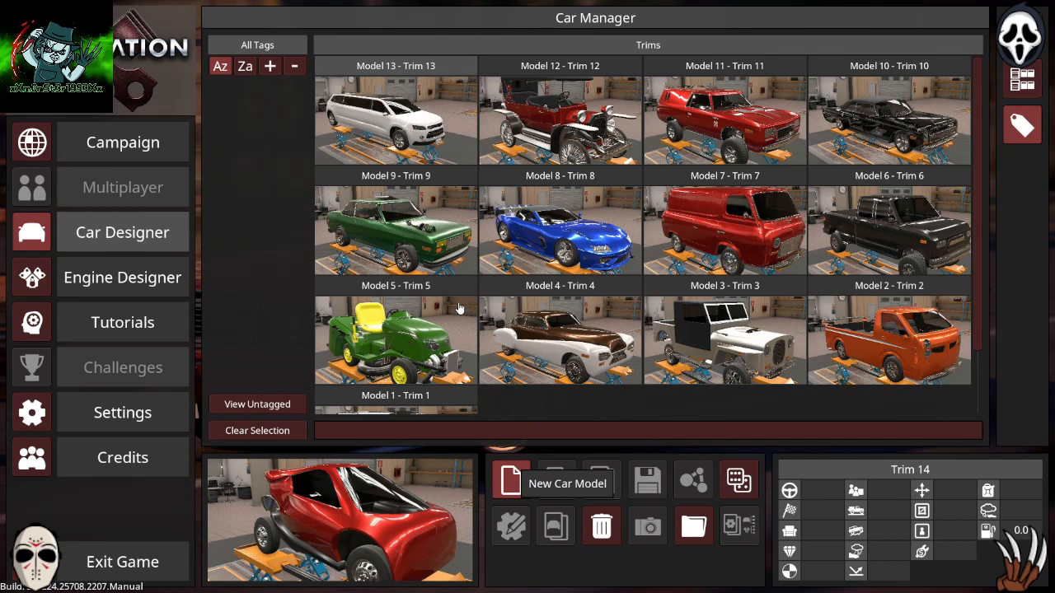
mouse_move(657, 214)
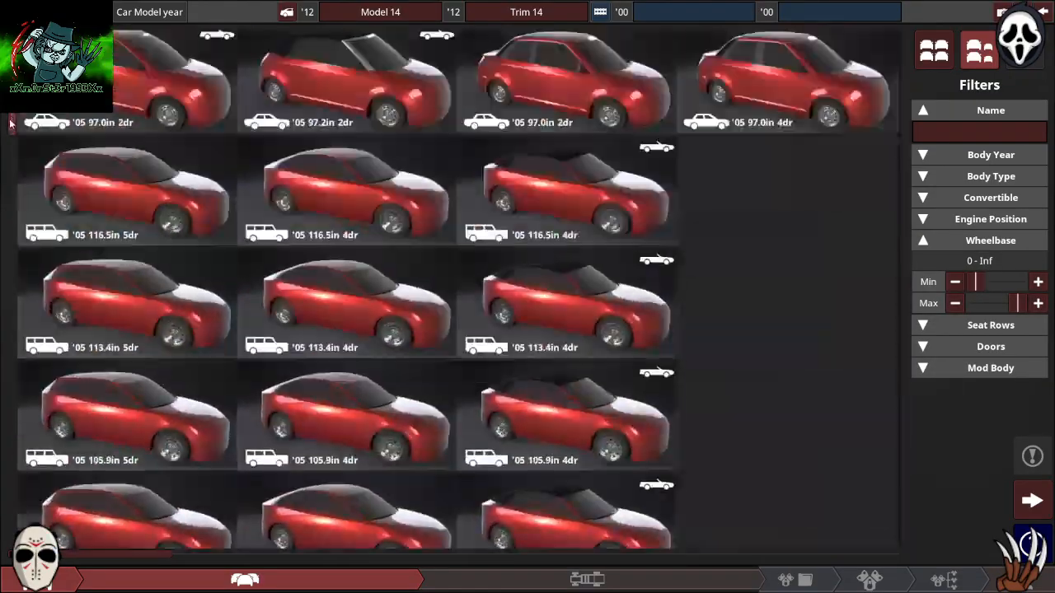
Step: Scroll the body list toward the garbage trike mod 2005 Hatchback body
scroll("down", 3)
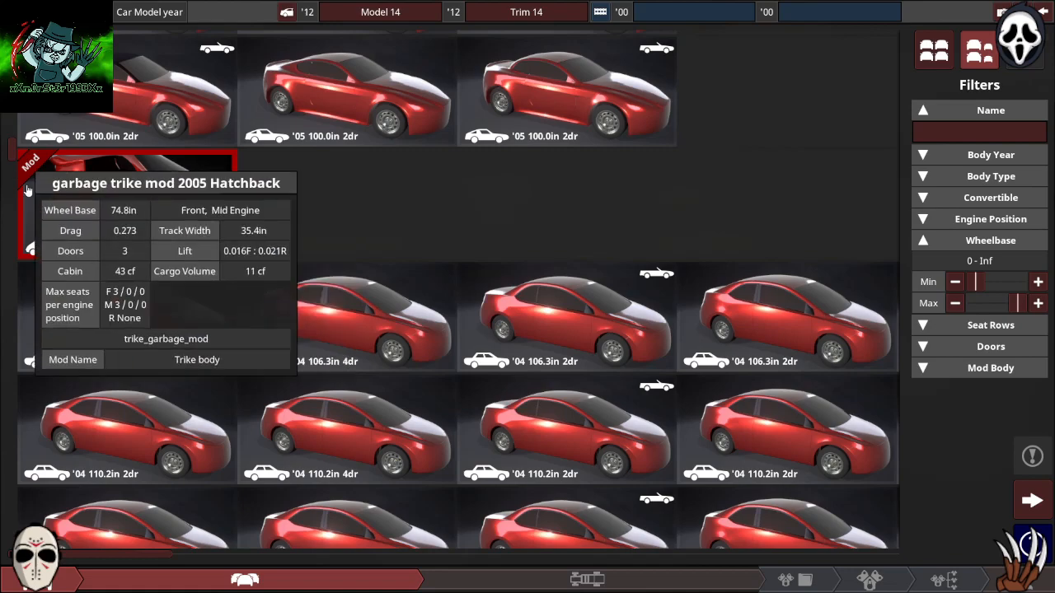
mouse_move(62, 206)
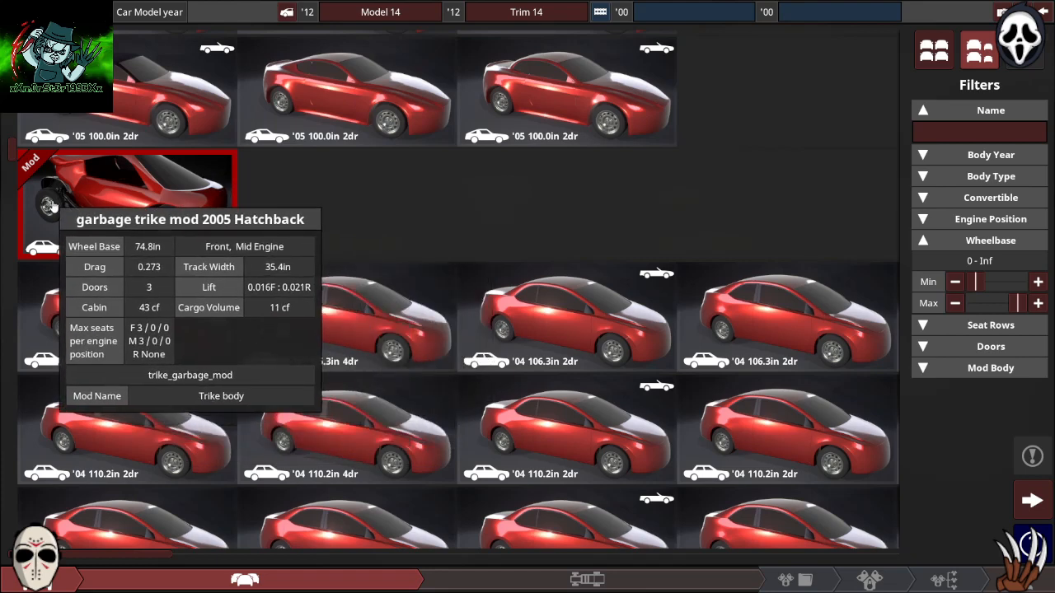
mouse_move(78, 234)
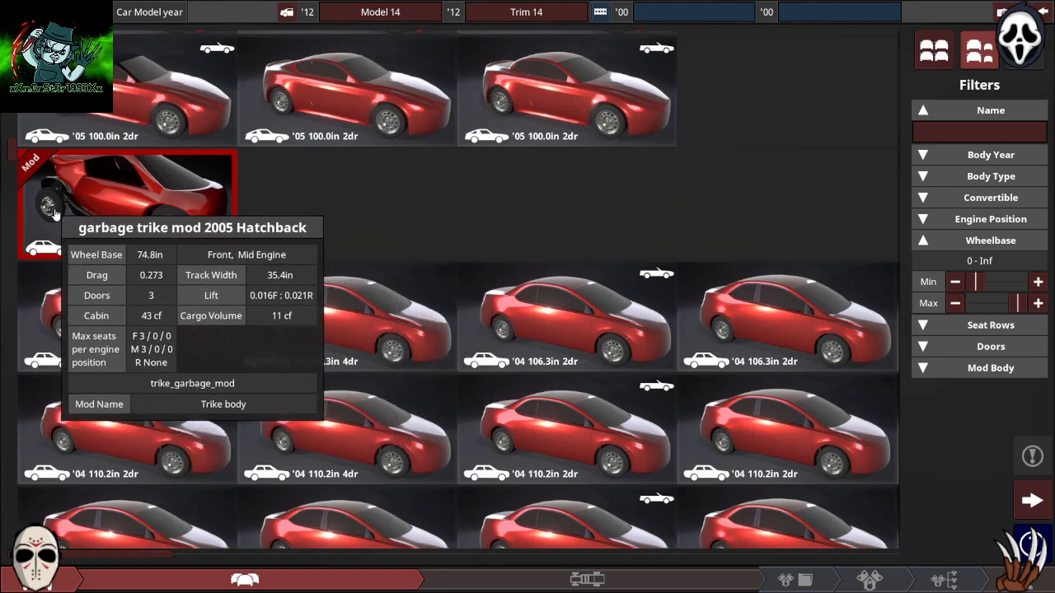
mouse_move(121, 227)
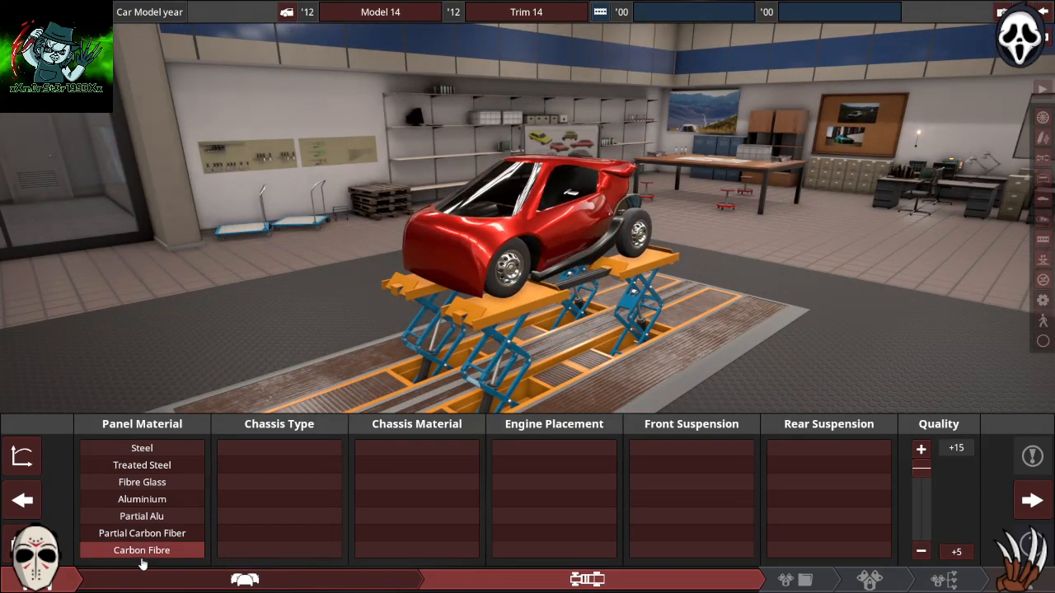
Step: Set partial carbon fibre panels, light truck monocoque, front longitudinal engine and solid axle coil suspension
left_click(141, 533)
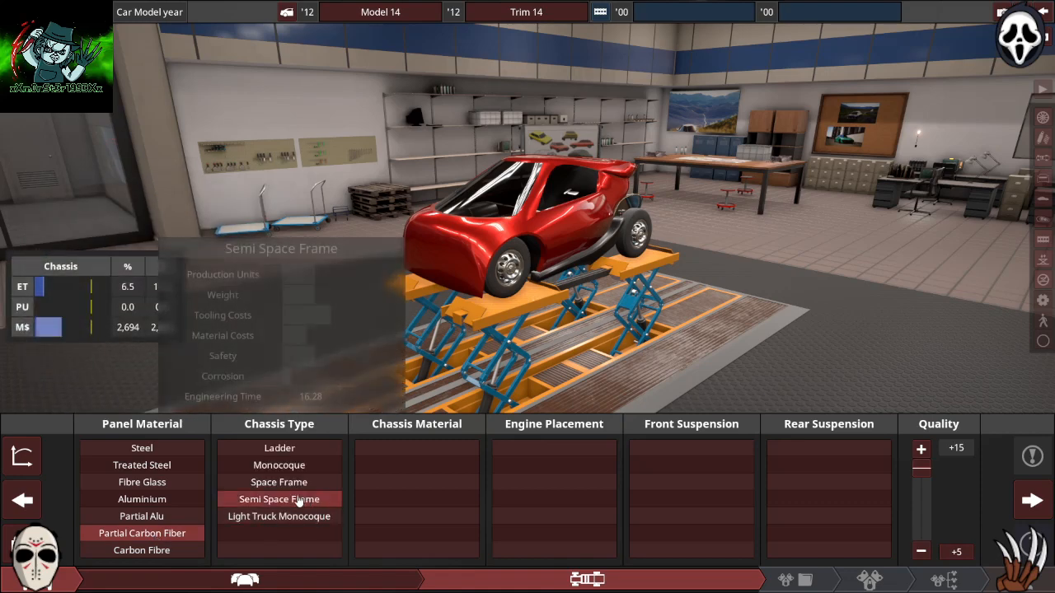
left_click(279, 516)
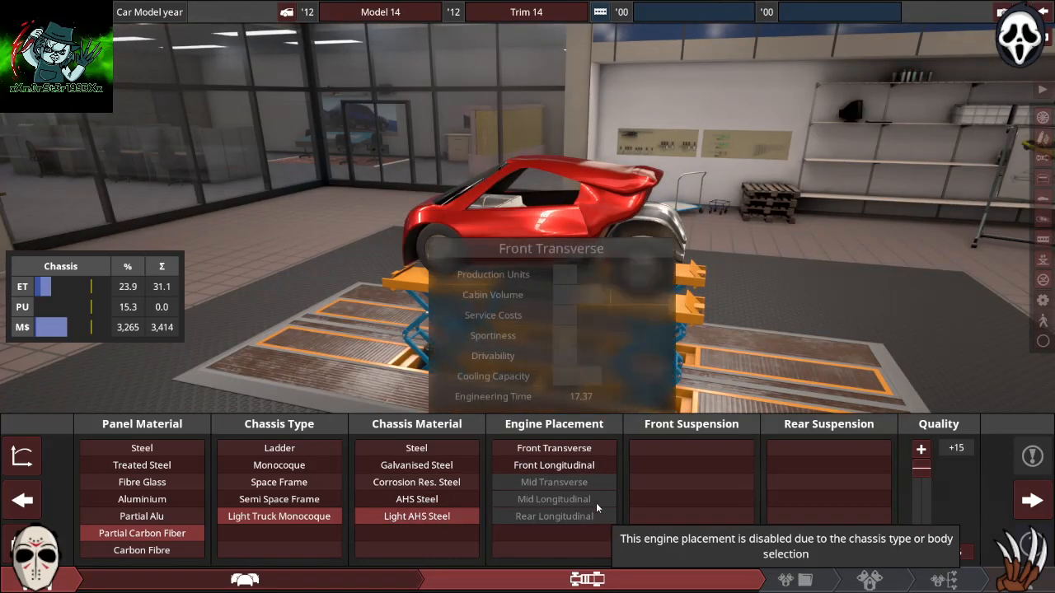
left_click(553, 464)
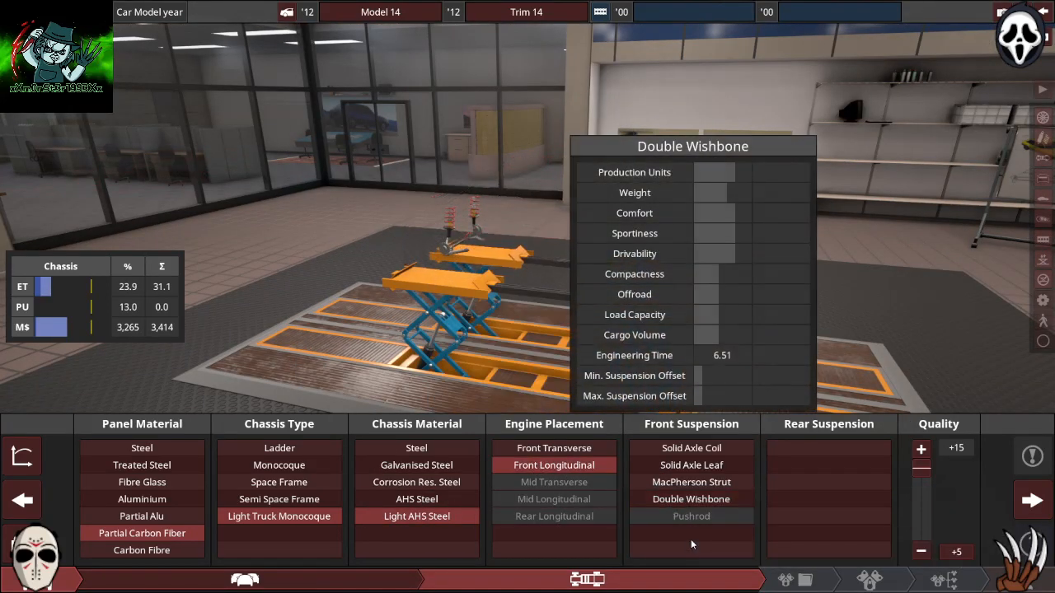
left_click(692, 447)
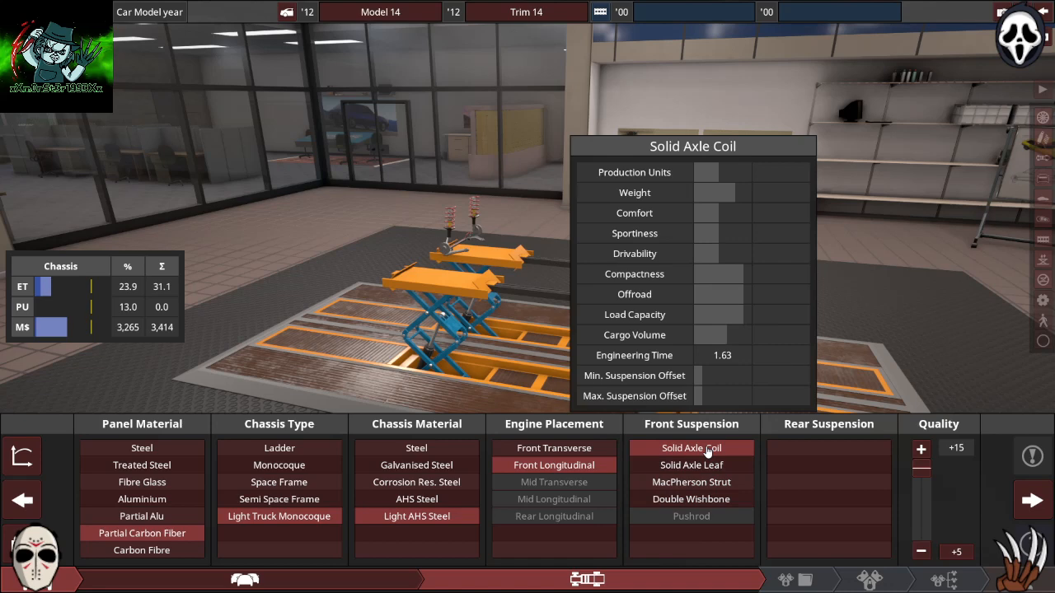
left_click(828, 448)
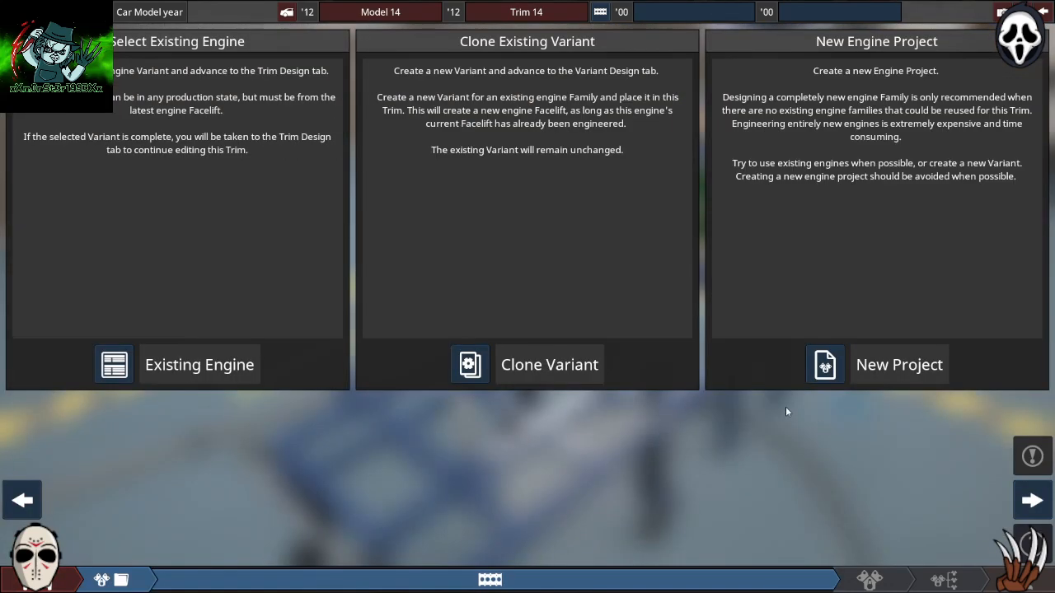
Step: Fit the existing Family 1 - Variant 1 engine, choose longitudinal 4x4 drive and pick a gearbox
left_click(199, 364)
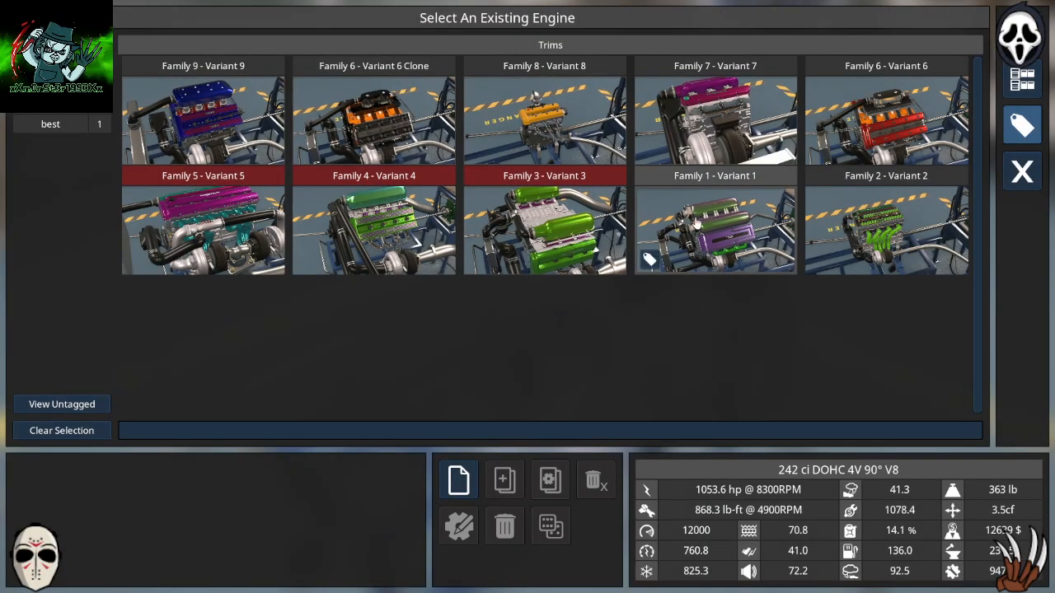
left_click(714, 231)
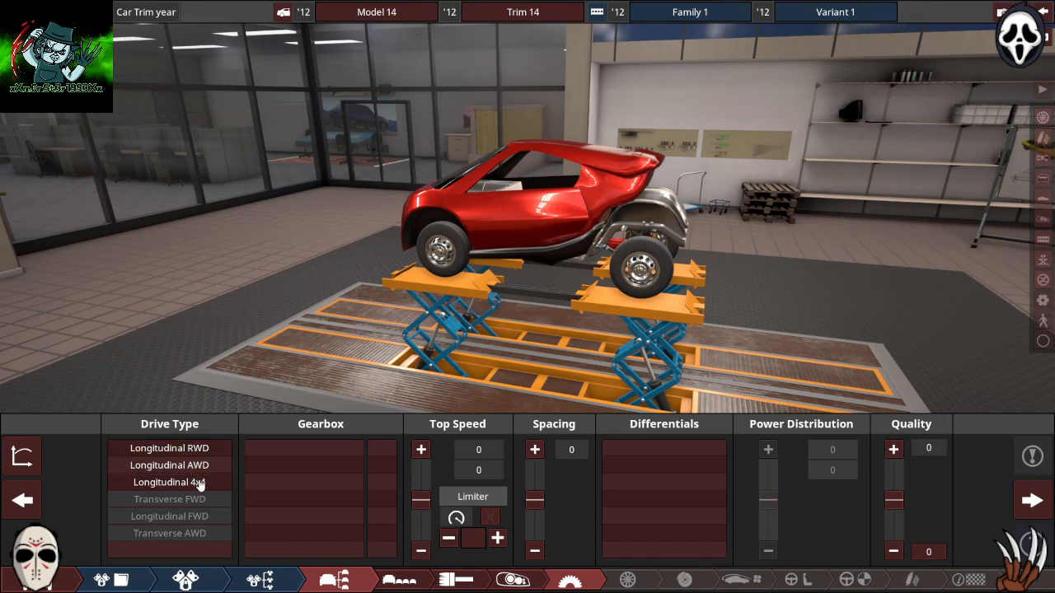
left_click(169, 482)
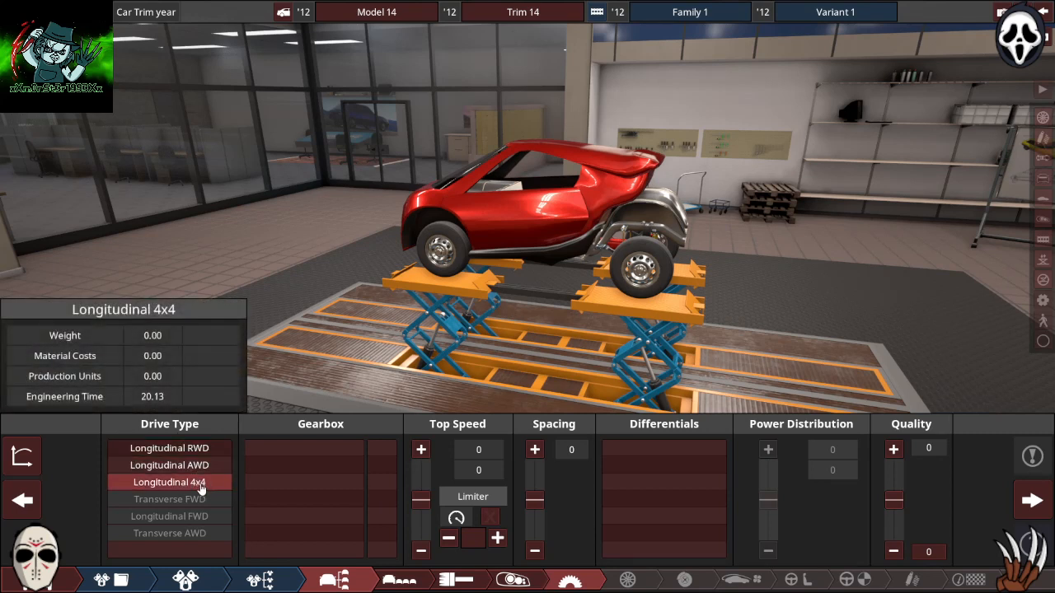
left_click(169, 447)
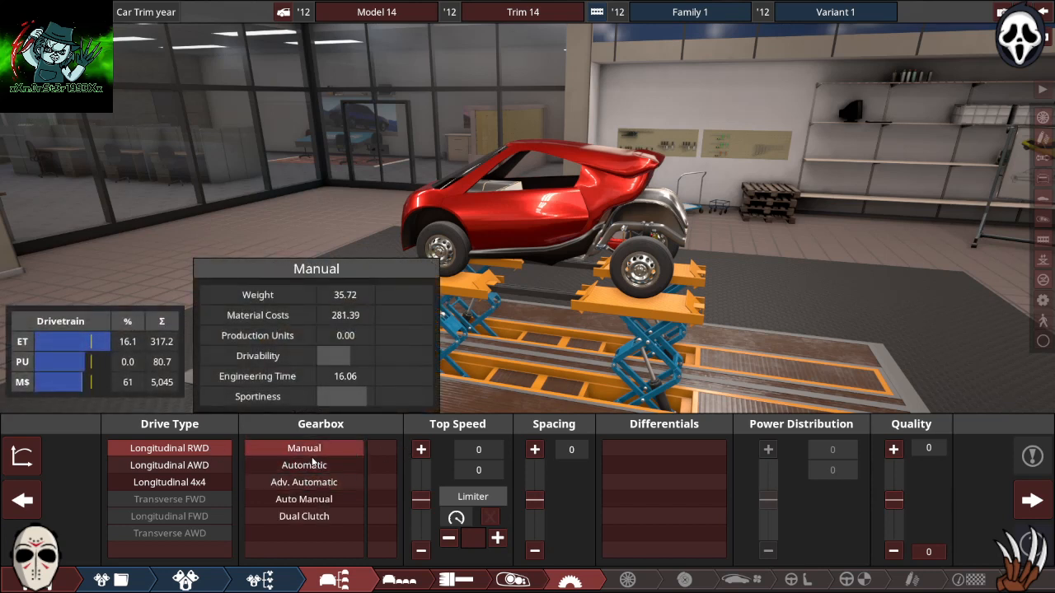
left_click(304, 465)
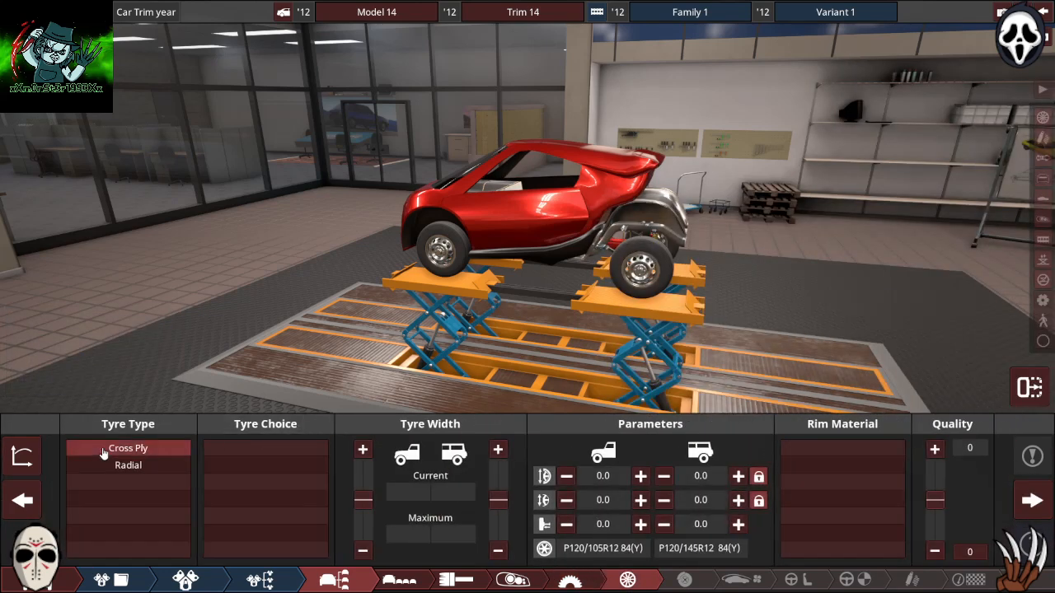
Step: Choose cross-ply all-terrain tyres on steel rims
left_click(127, 448)
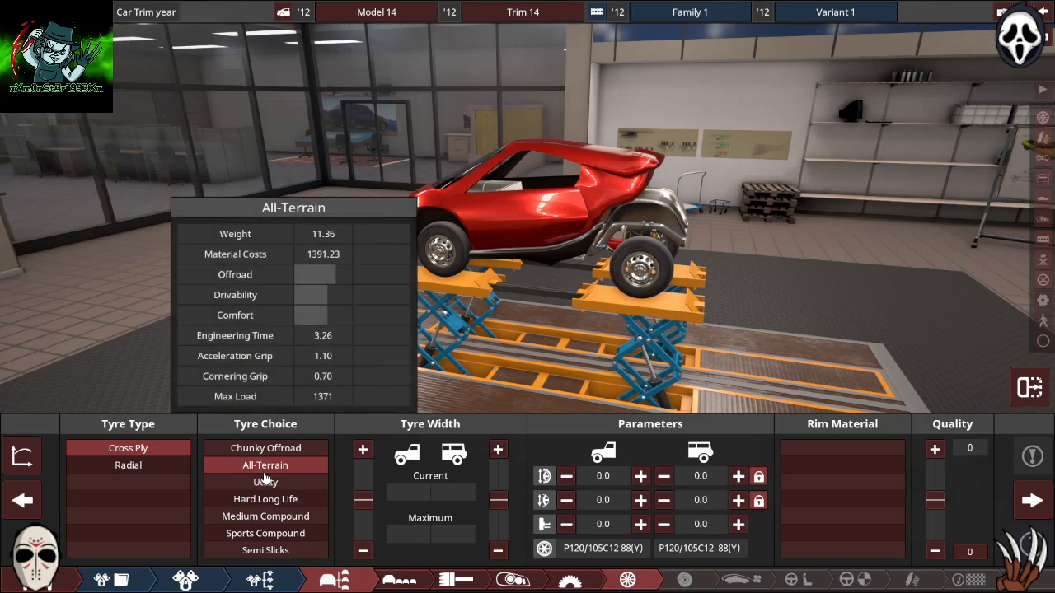
left_click(264, 533)
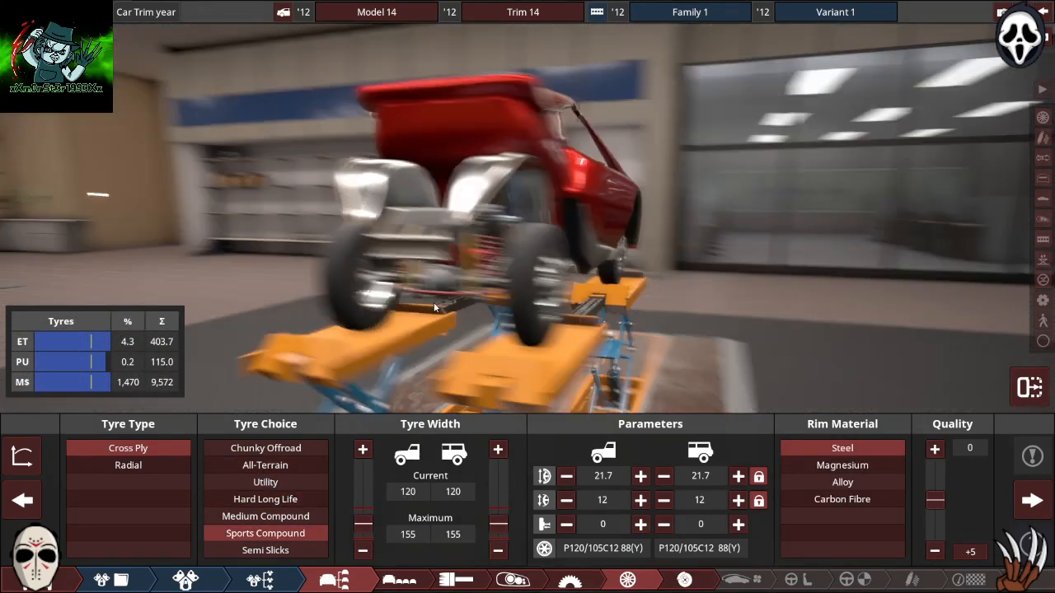
left_click(264, 549)
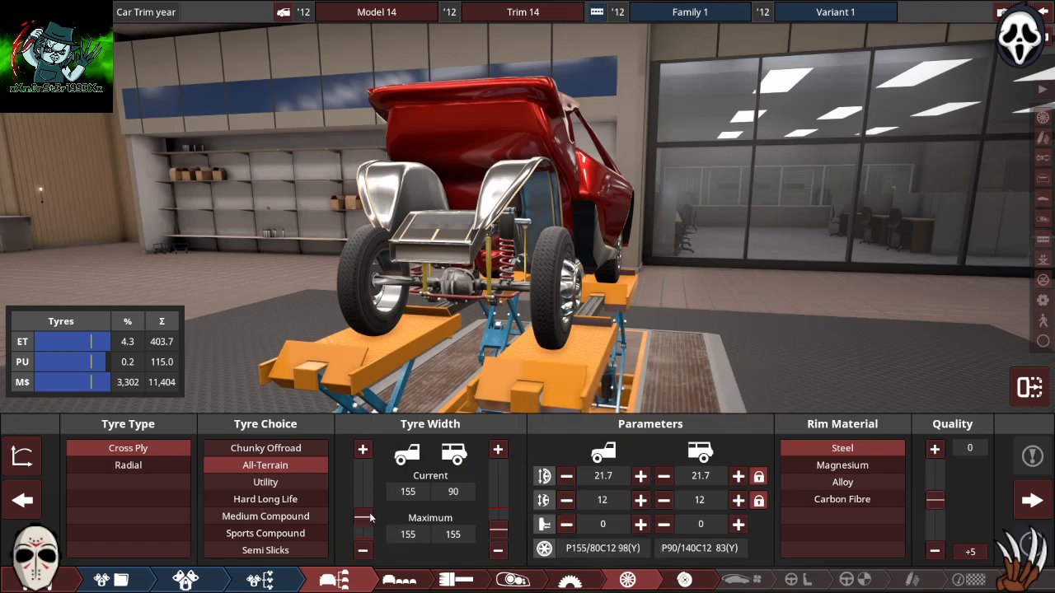
Step: Adjust rim and tyre sizes toward 12-inch rims and 145-wide front tyres
left_click(566, 499)
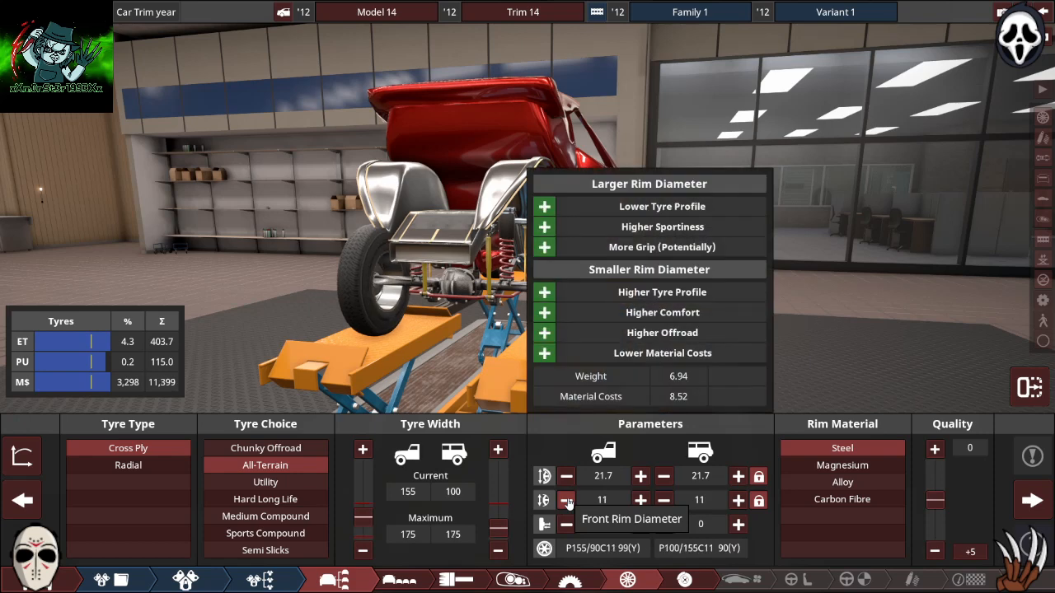
left_click(566, 499)
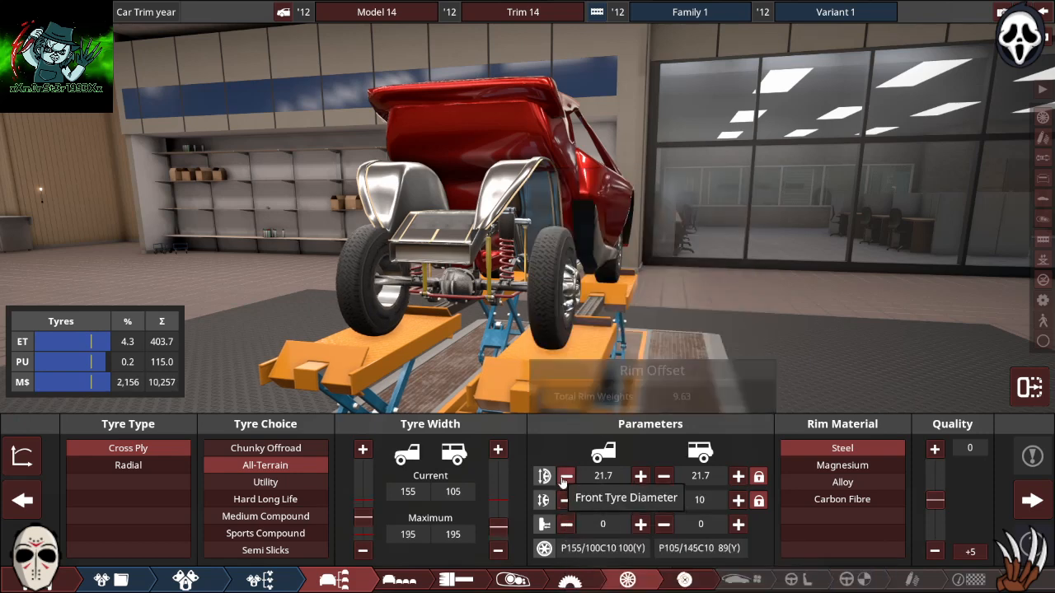
left_click(566, 475)
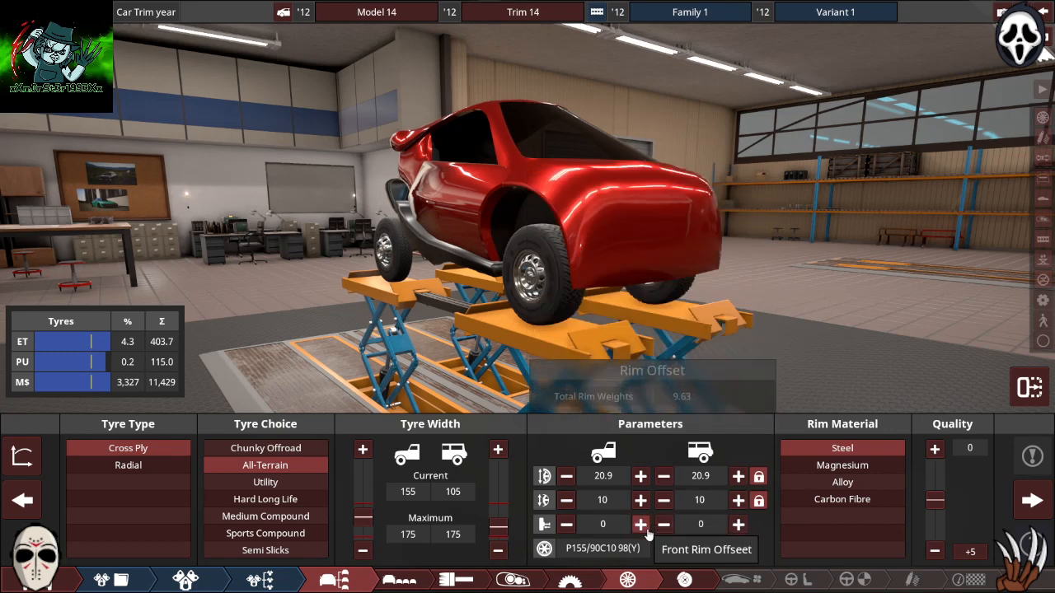
Step: Raise the front rim offset to about 310
left_click(641, 524)
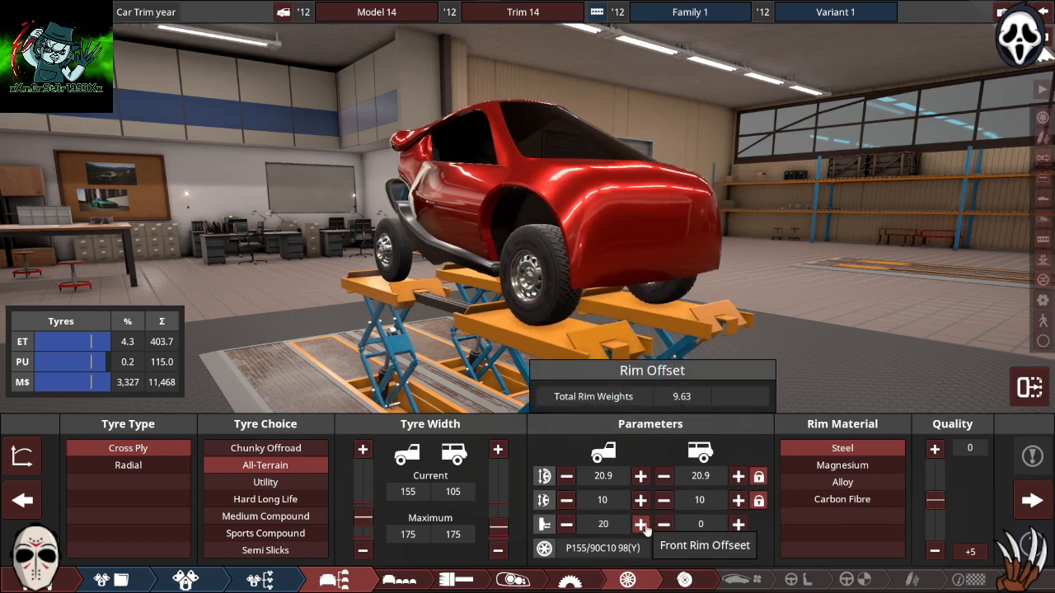
left_click(640, 524)
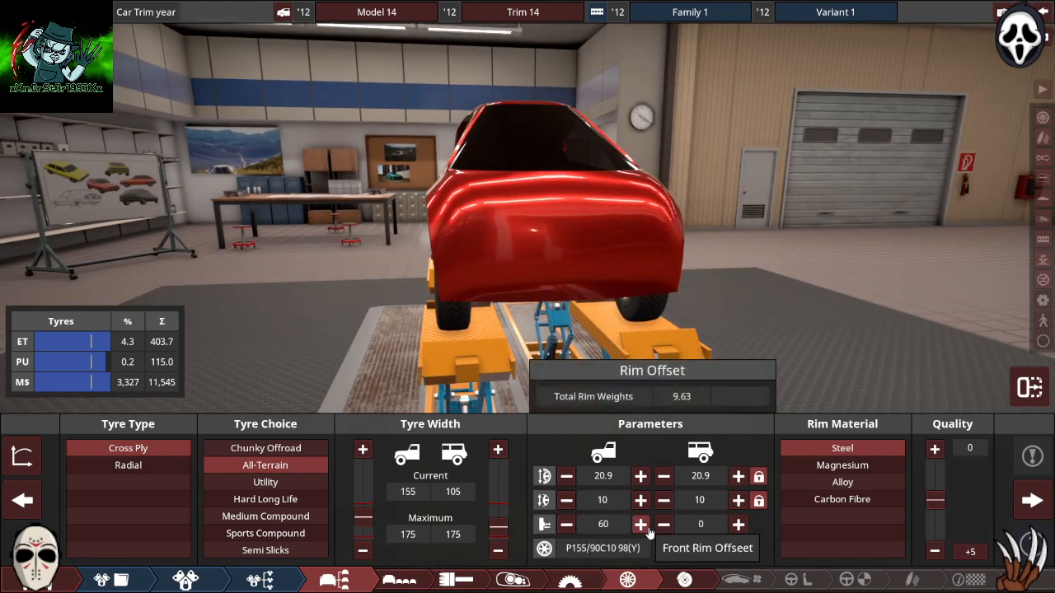
left_click(640, 524)
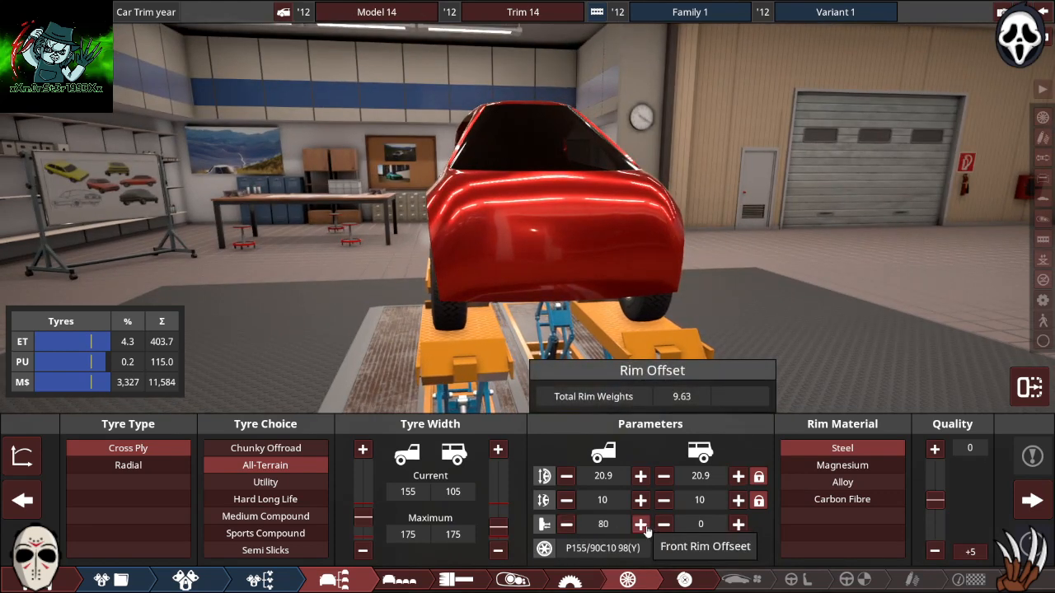
left_click(641, 524)
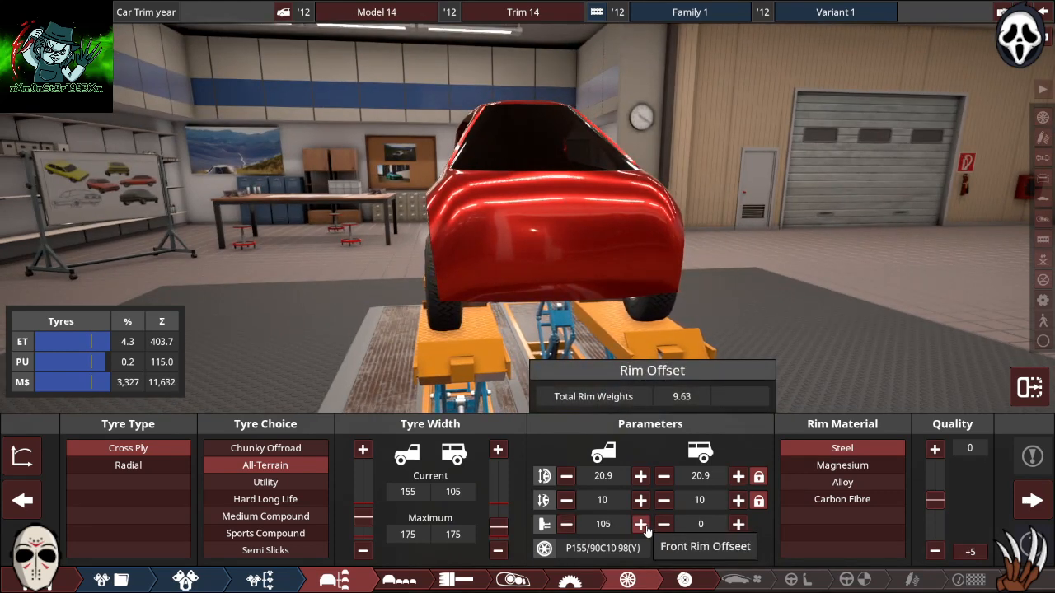
left_click(640, 524)
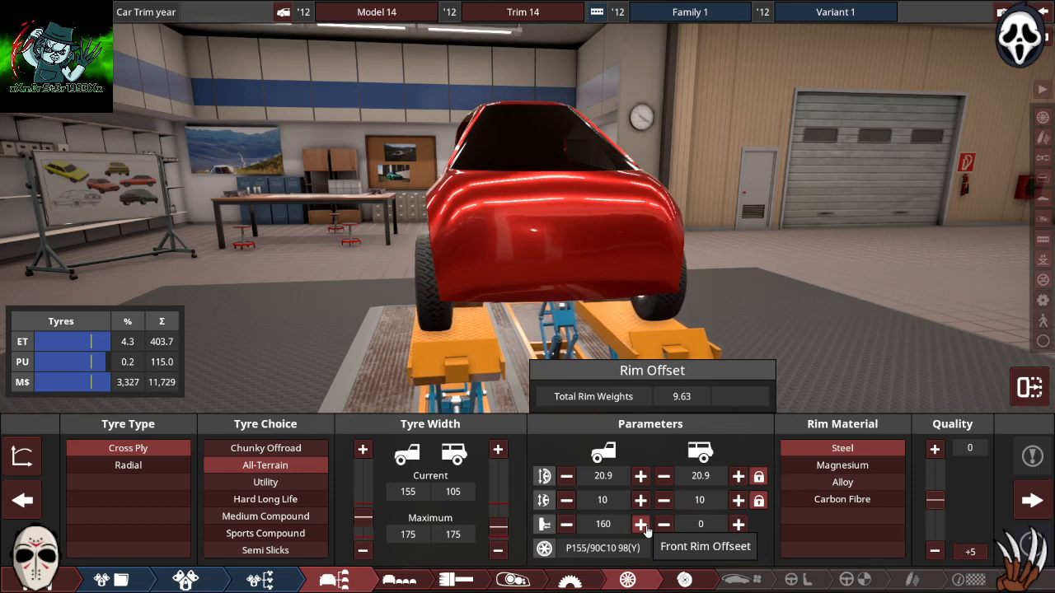
left_click(640, 524)
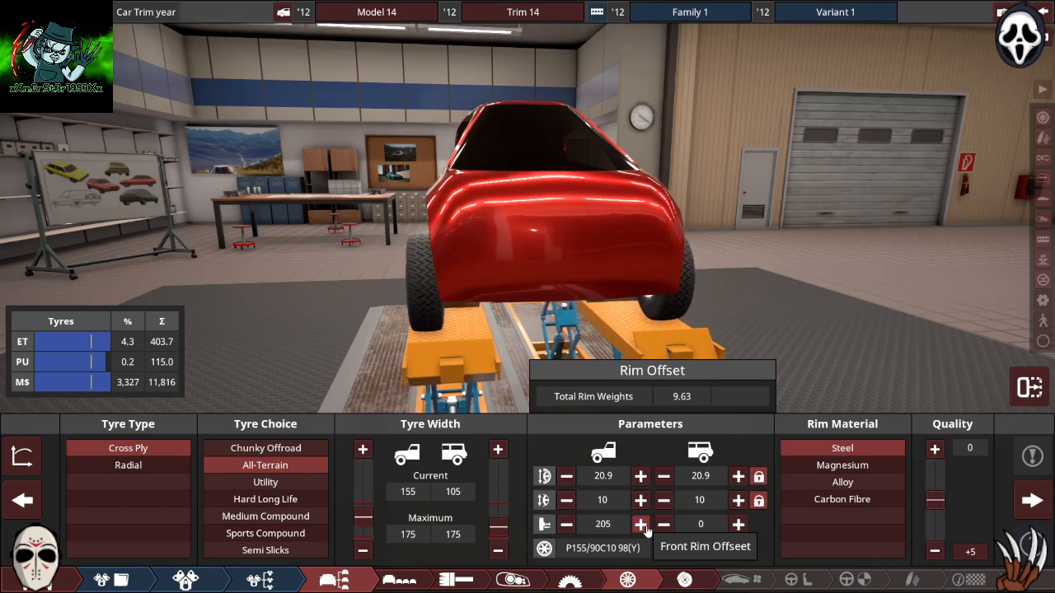
left_click(640, 523)
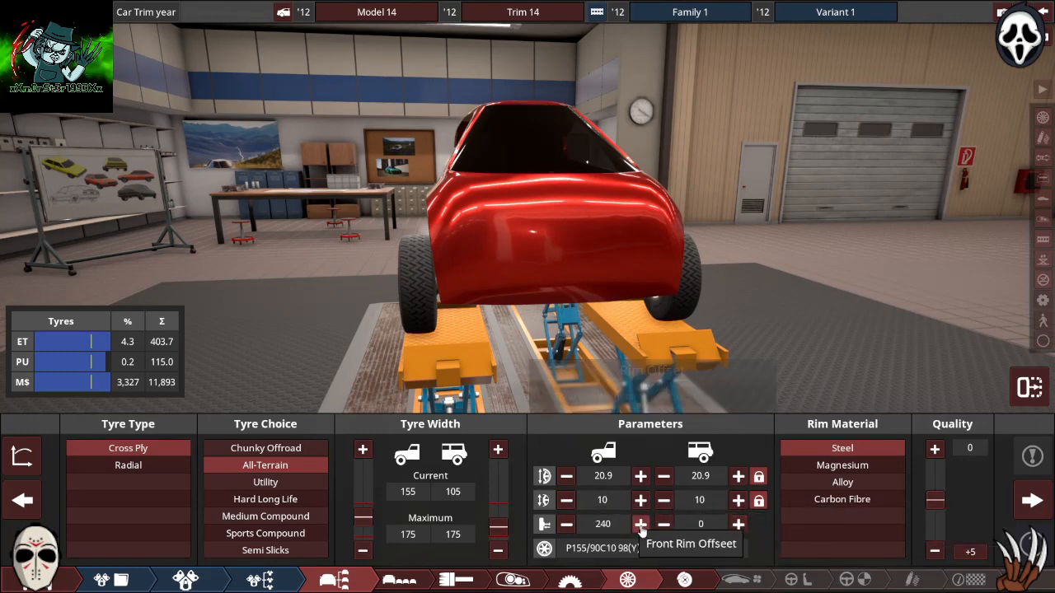
left_click(640, 524)
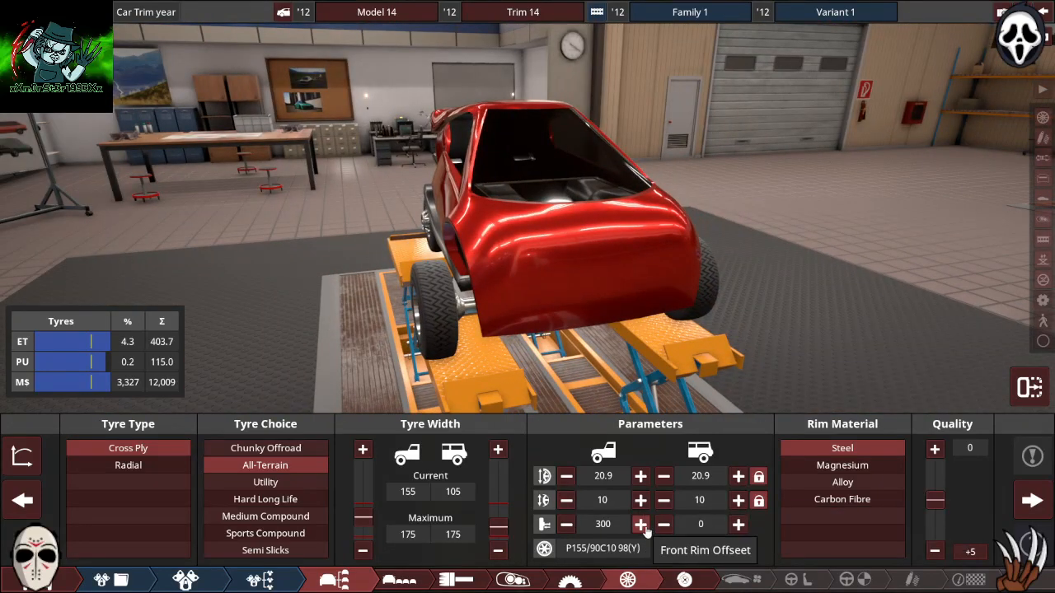
left_click(640, 524)
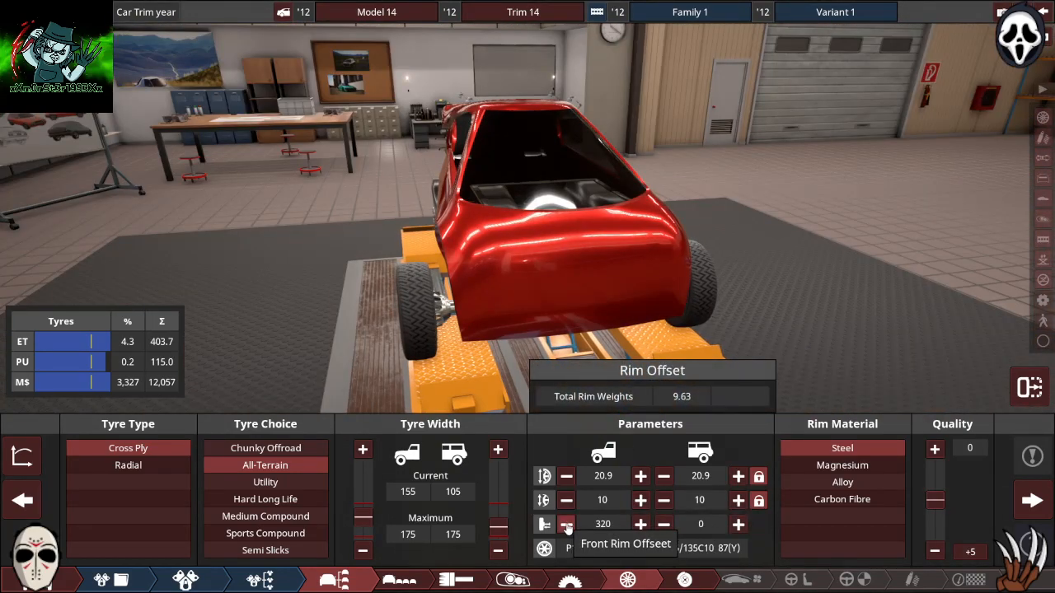
left_click(566, 523)
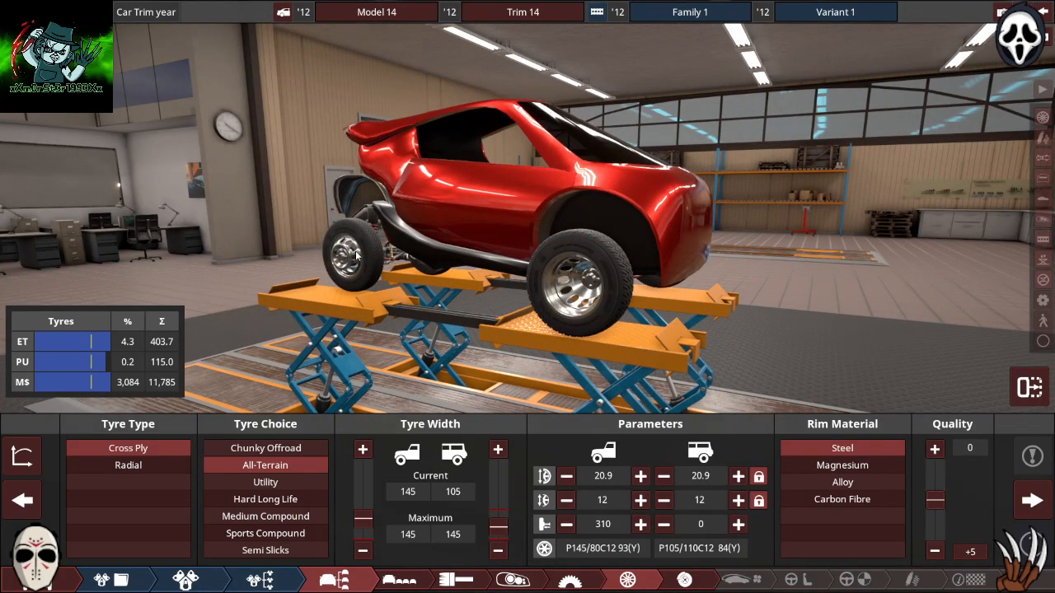
mouse_move(715, 358)
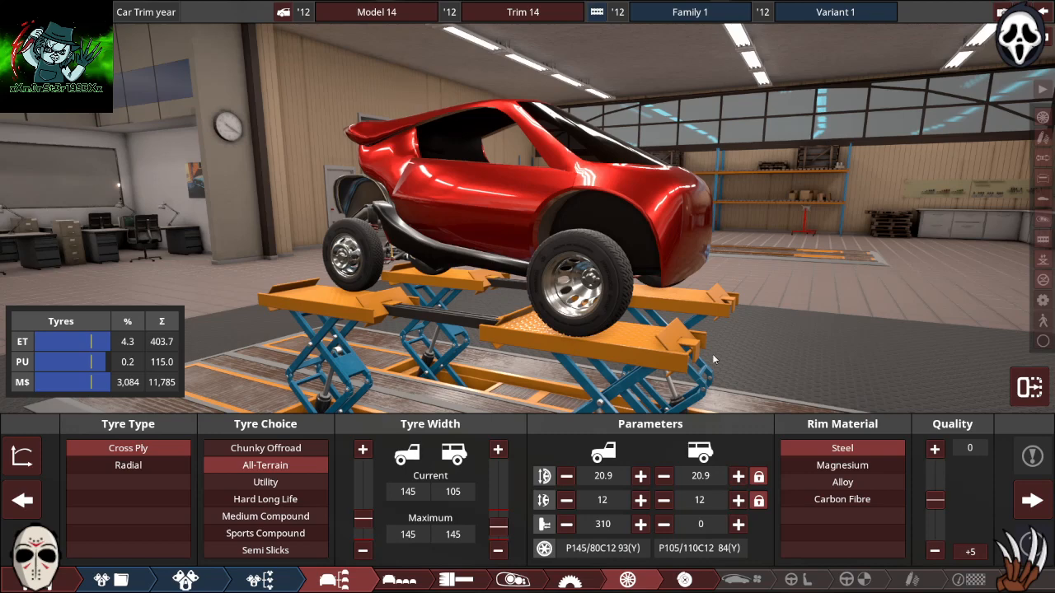
mouse_move(569, 262)
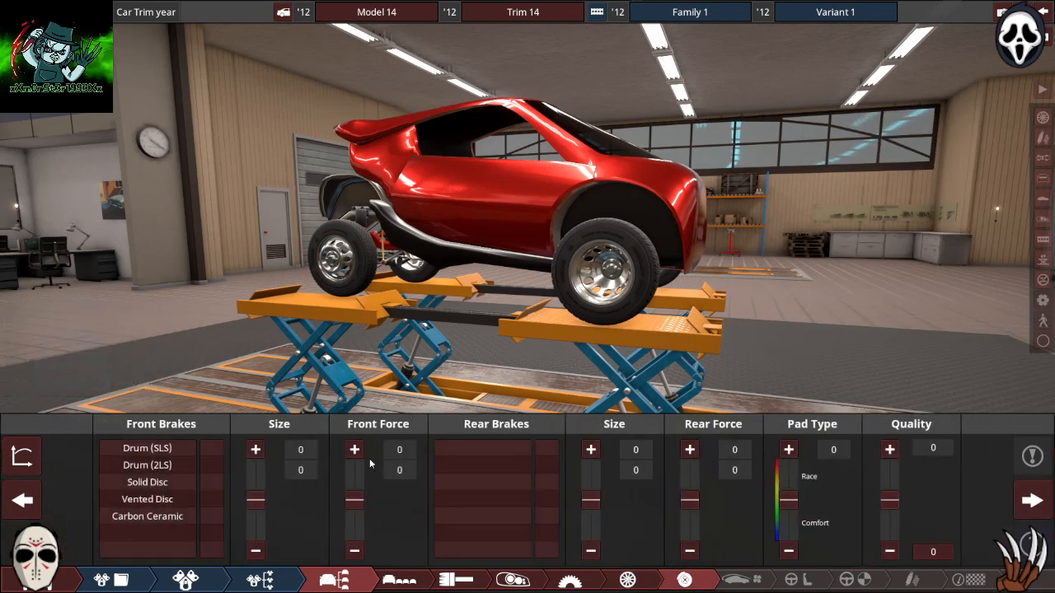
Step: Fit vented disc brakes front and rear with pads shifted well toward race
left_click(146, 498)
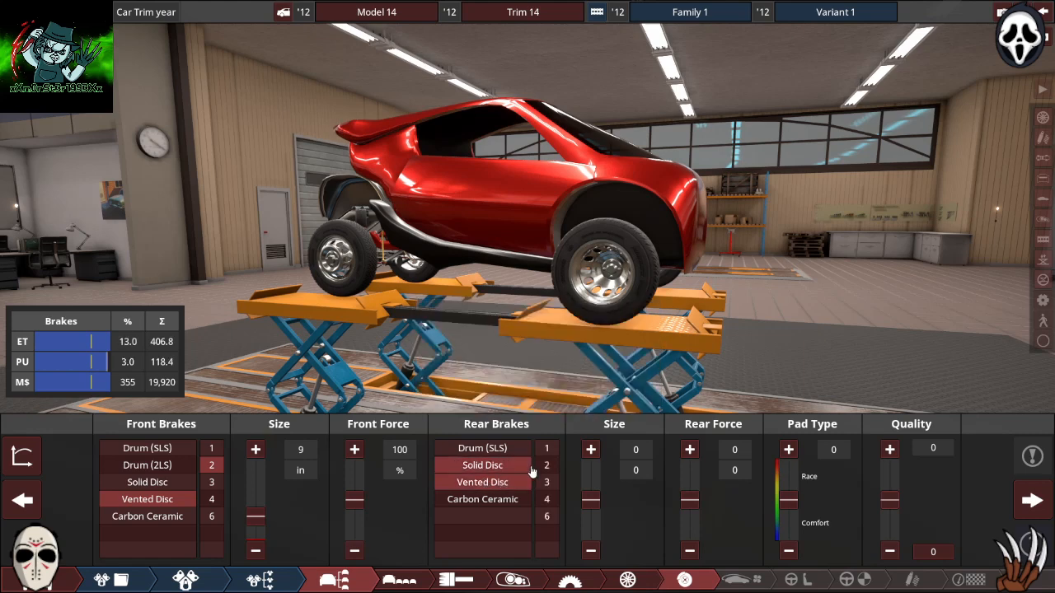
left_click(482, 482)
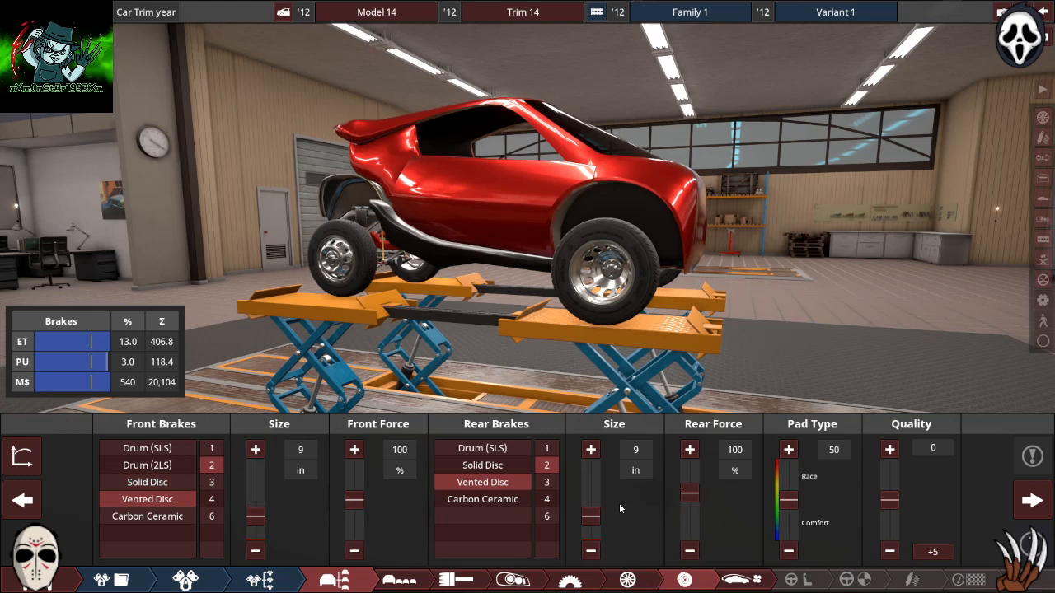
mouse_move(324, 453)
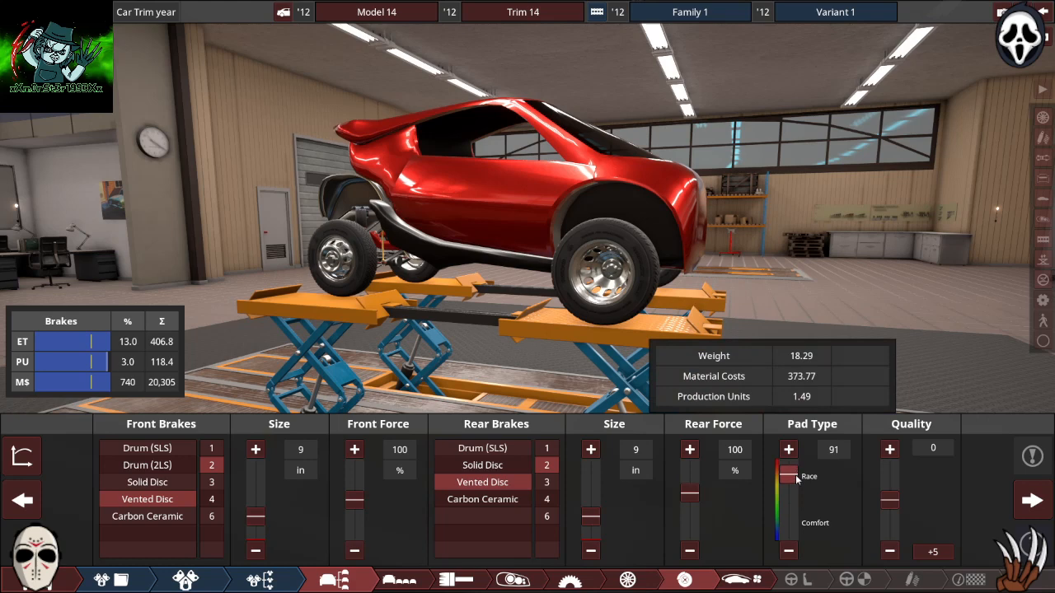
left_click(1033, 500)
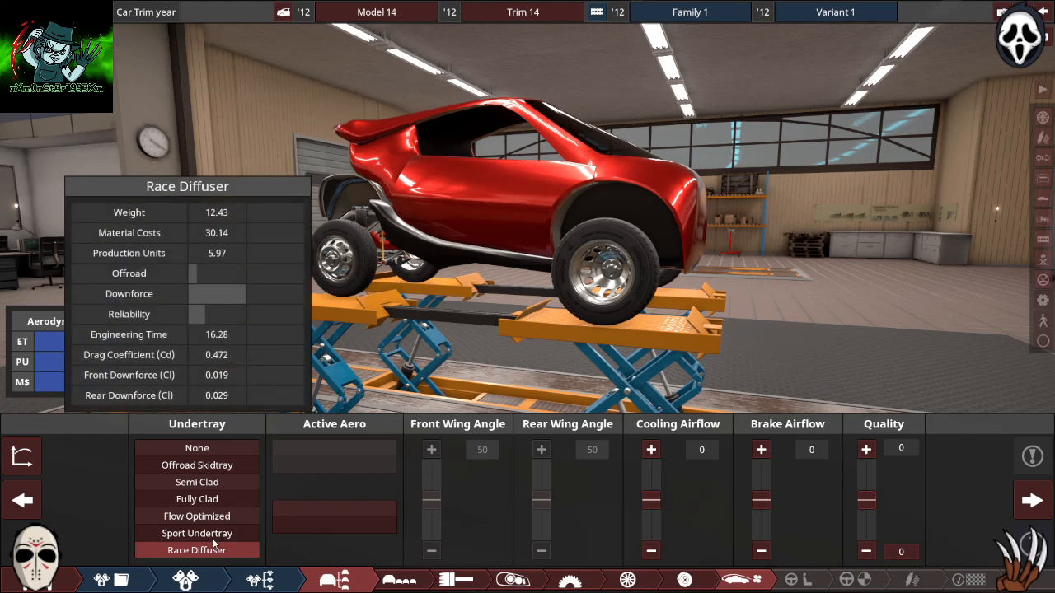
Step: Select the Race Diffuser undertray
left_click(334, 525)
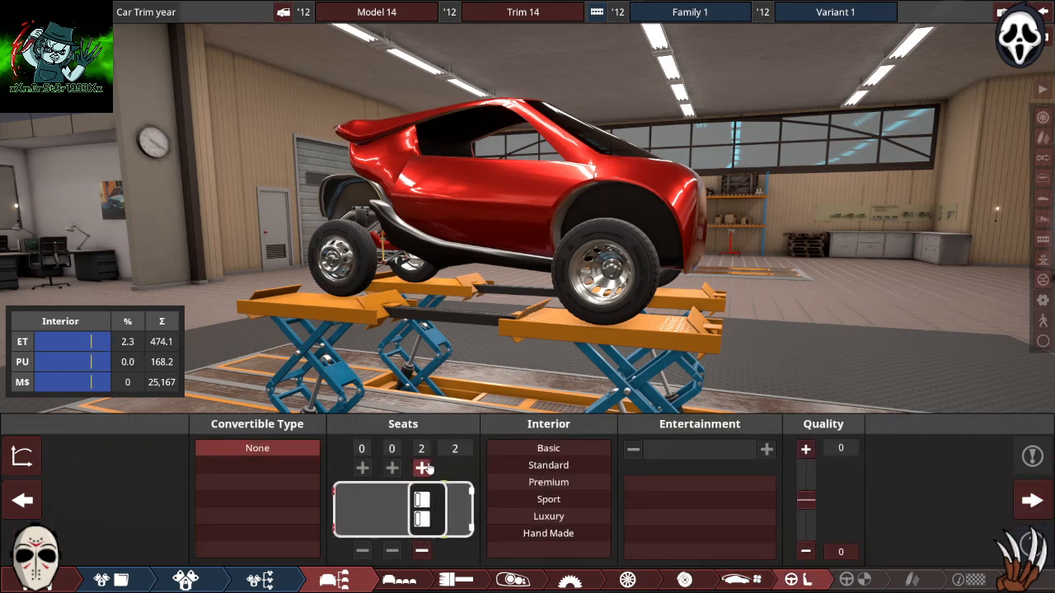
Step: Seat three up front with a Sport interior and Luxury CD entertainment
left_click(421, 467)
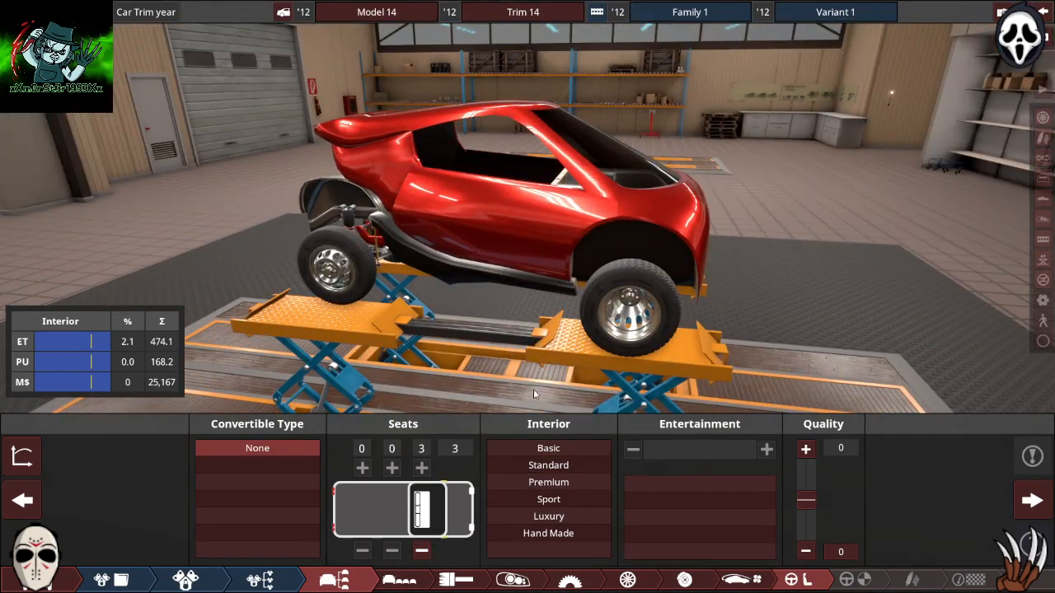
mouse_move(649, 497)
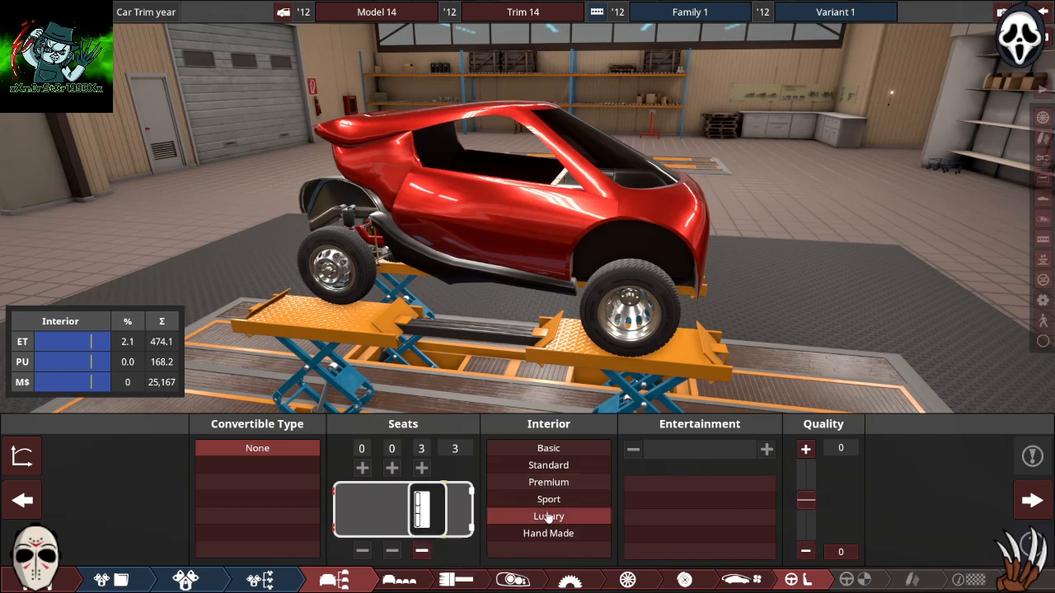
mouse_move(547, 500)
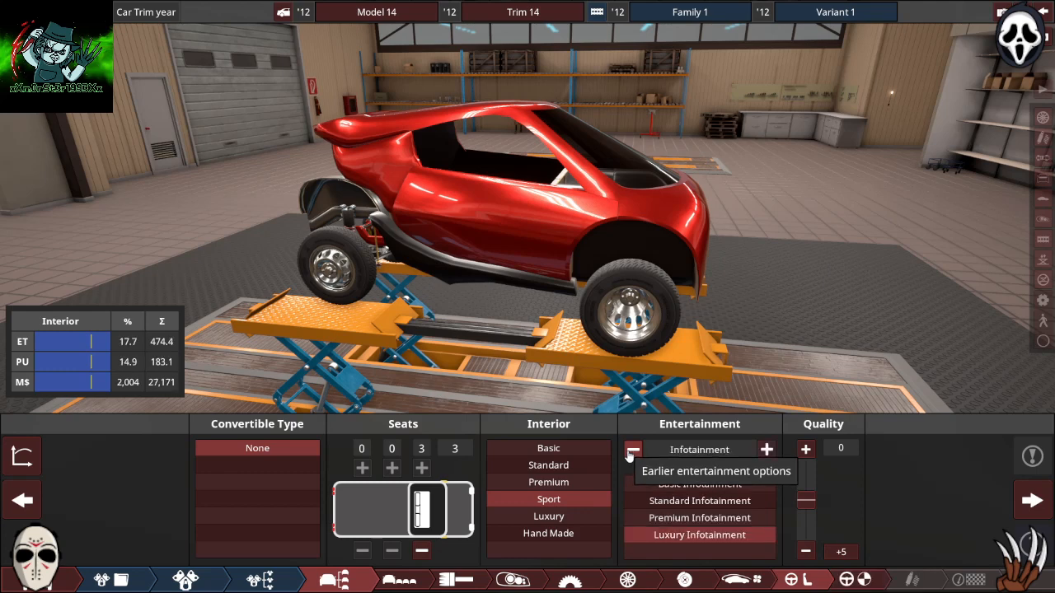
left_click(631, 448)
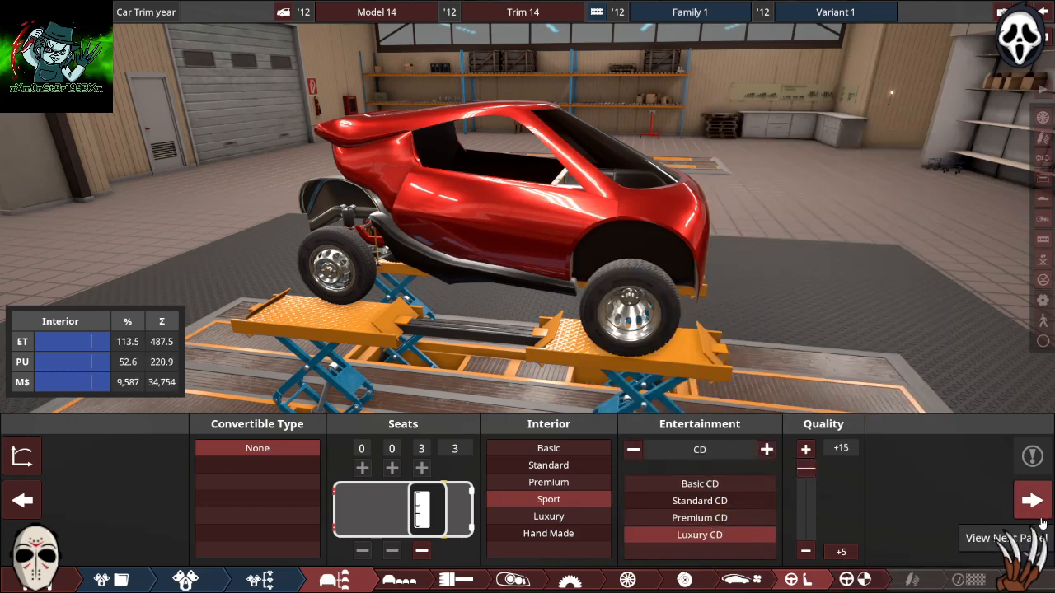
left_click(1032, 500)
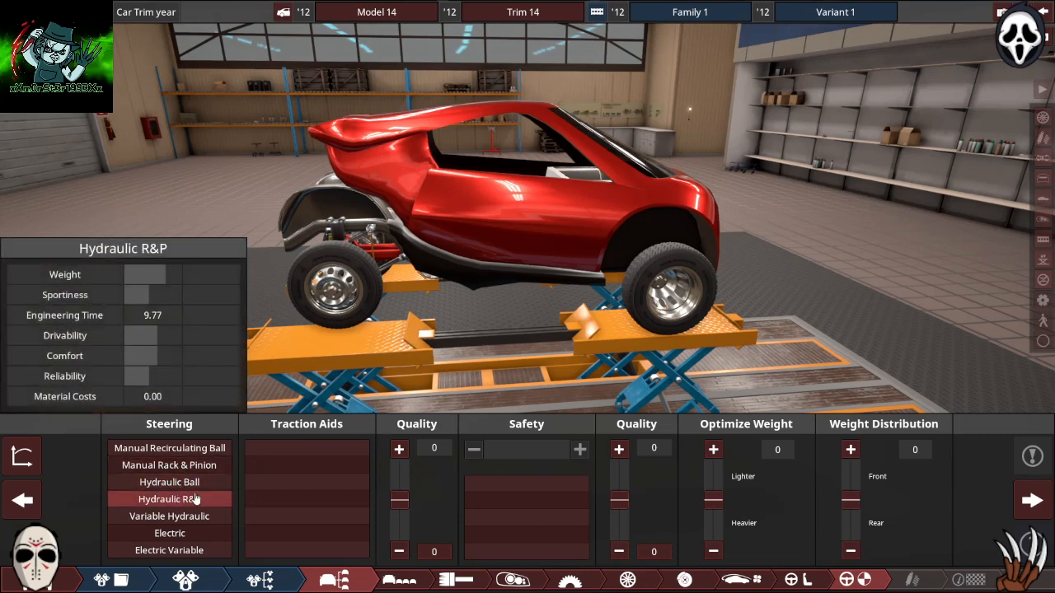
Step: Fit electric steering and set traction aids to None, with no TC or ABS
left_click(169, 533)
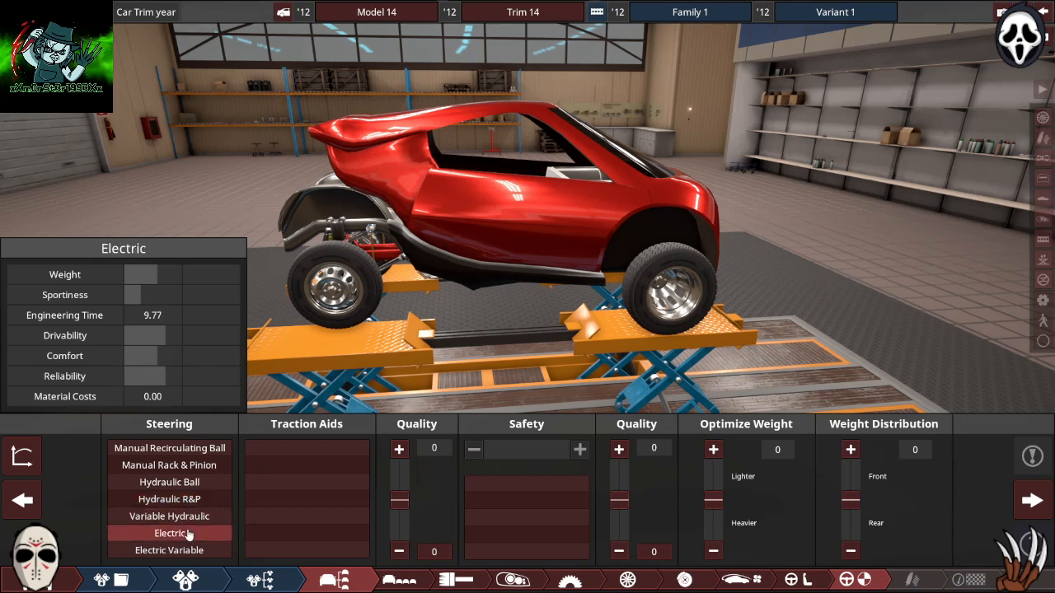
left_click(169, 516)
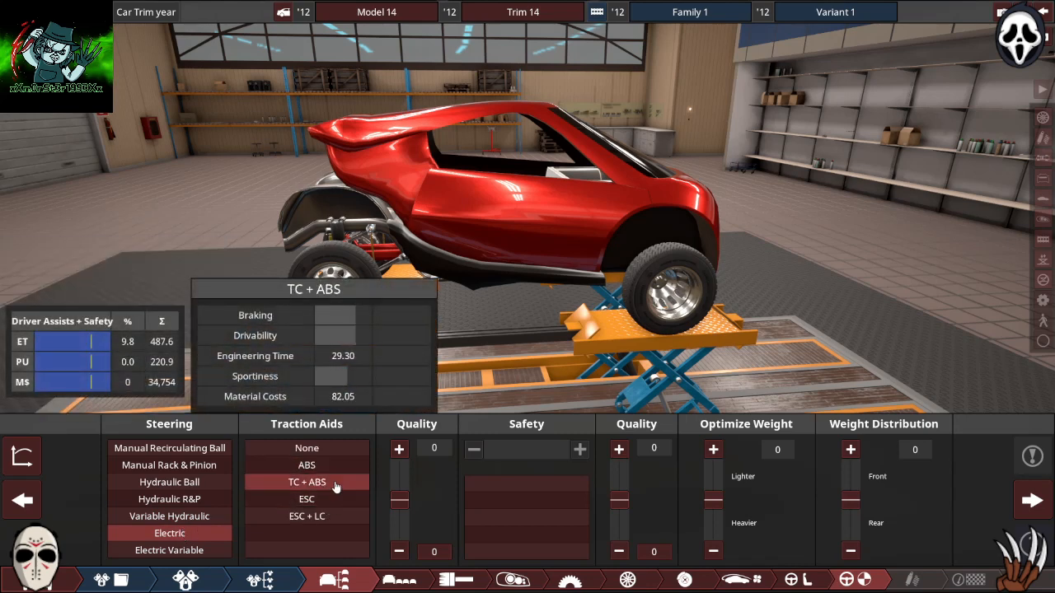
left_click(306, 447)
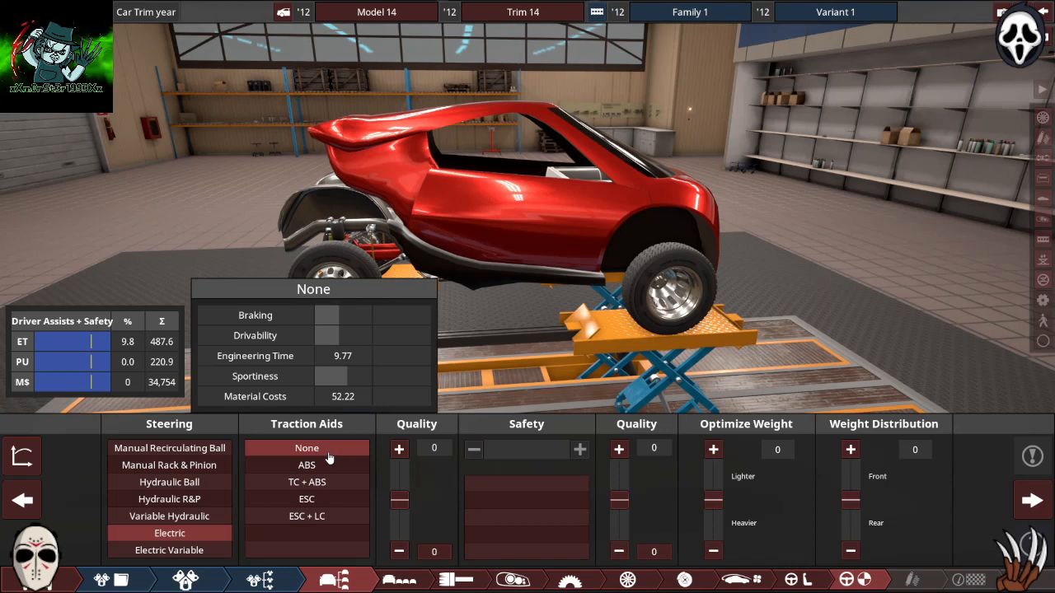
left_click(306, 499)
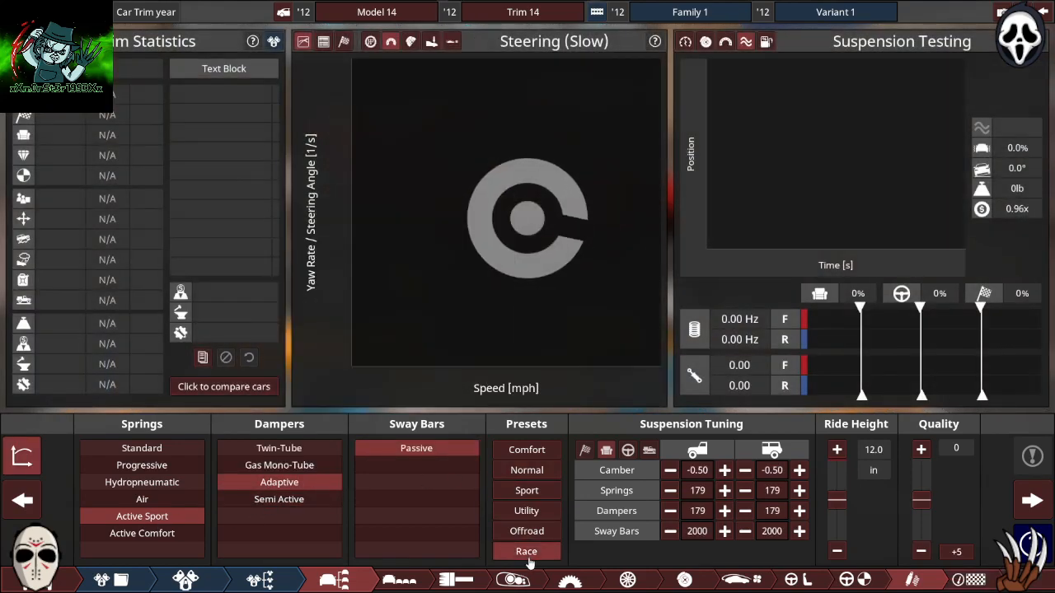
Step: Switch the suspension tuning from the Race preset to the Sport preset
left_click(526, 490)
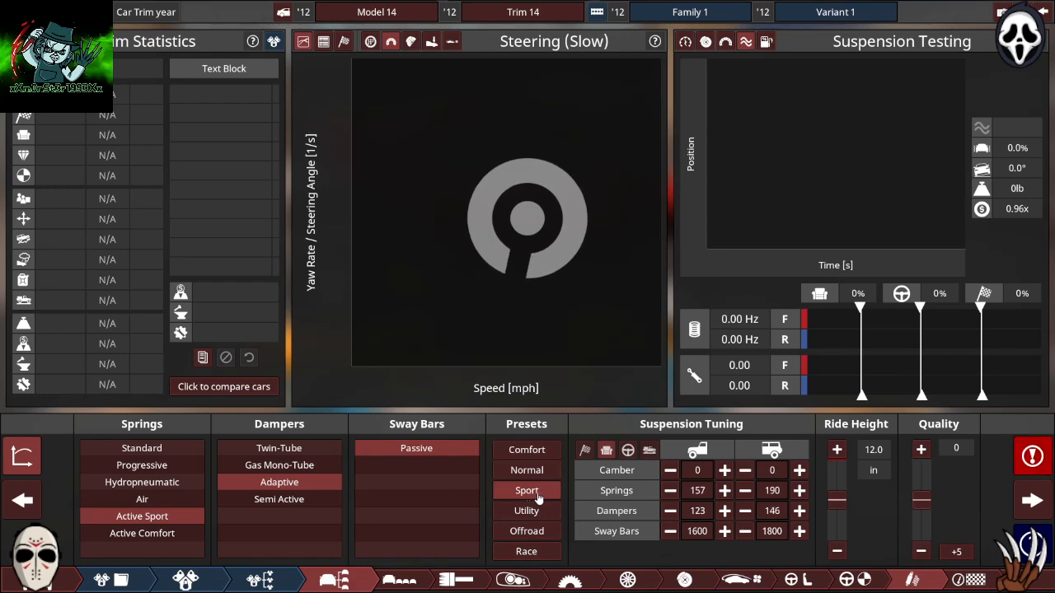
left_click(526, 490)
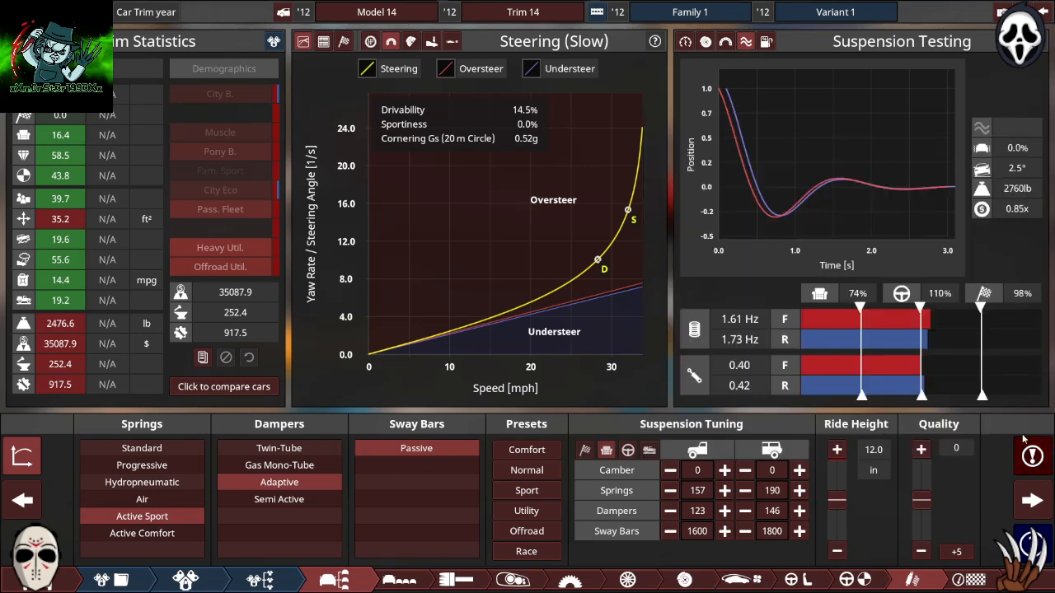
mouse_move(599, 580)
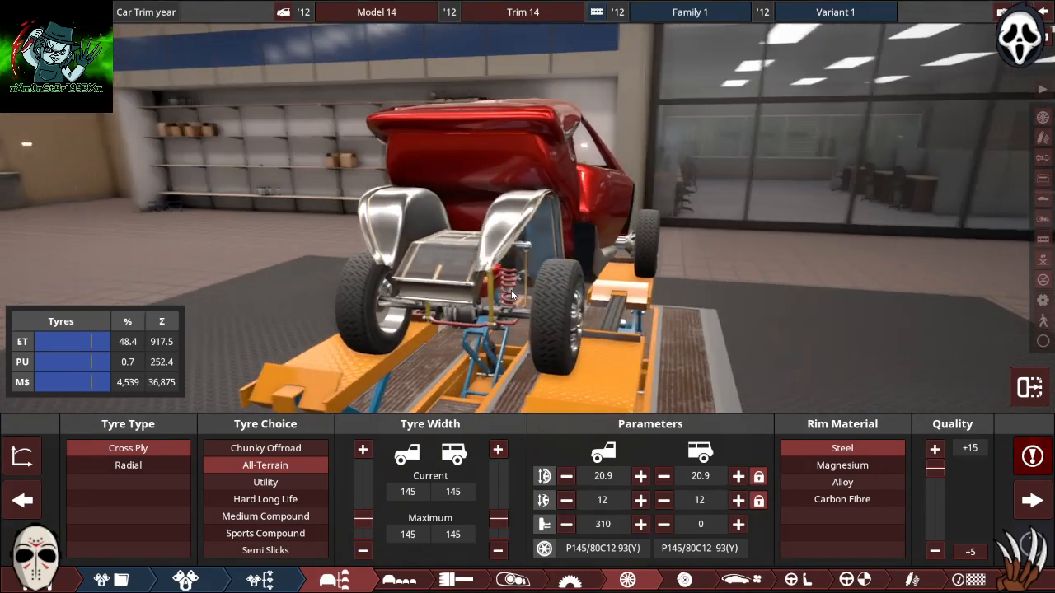
Step: Reduce the rear tyre width to 130, leaving the fronts at 145
left_click(499, 533)
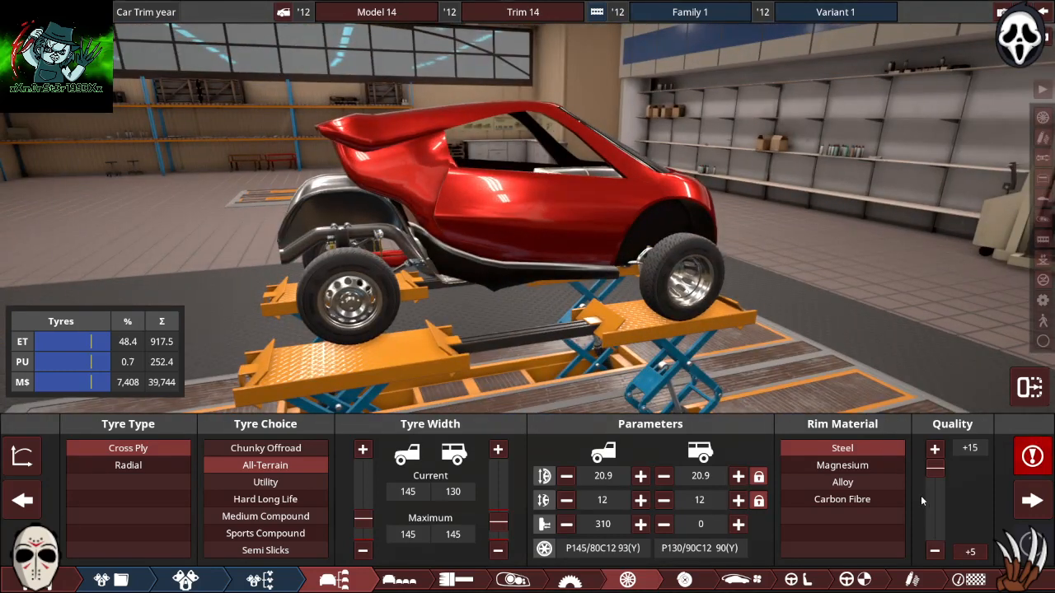
mouse_move(518, 580)
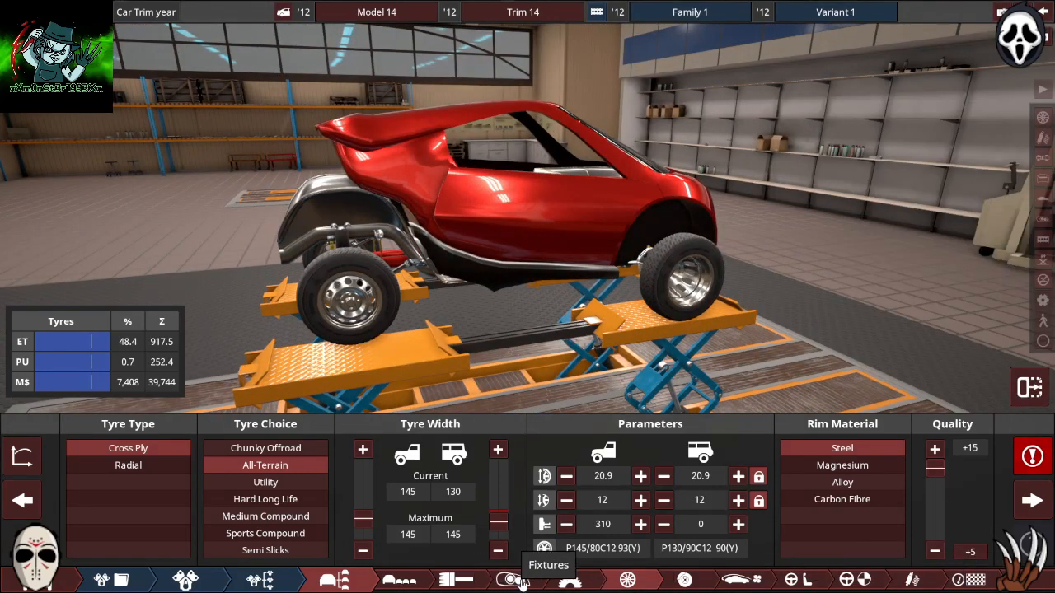
mouse_move(460, 579)
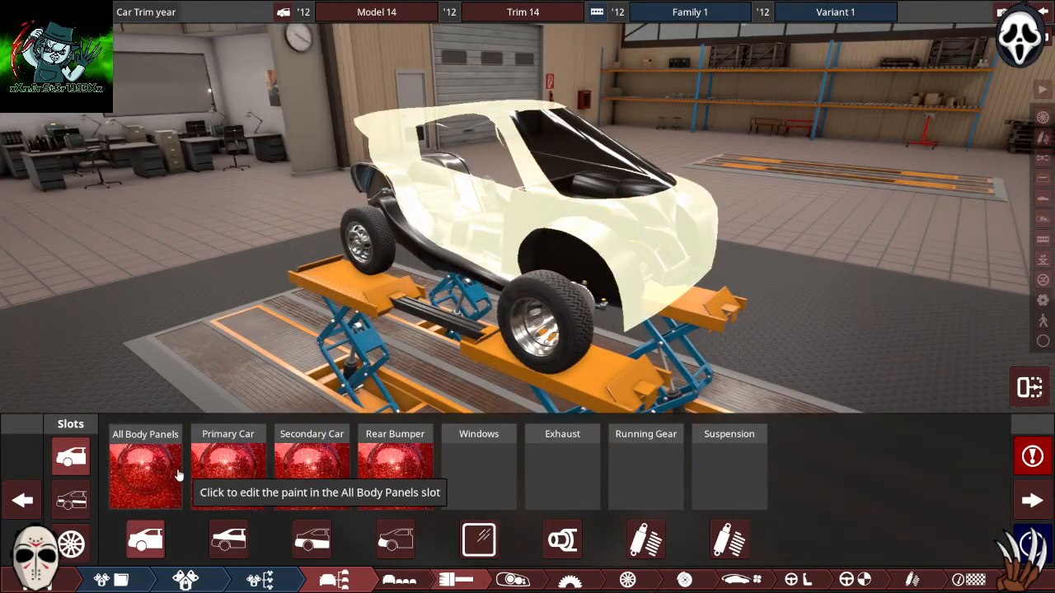
Step: Show the paint slots and start editing the All Body Panels paint
left_click(311, 467)
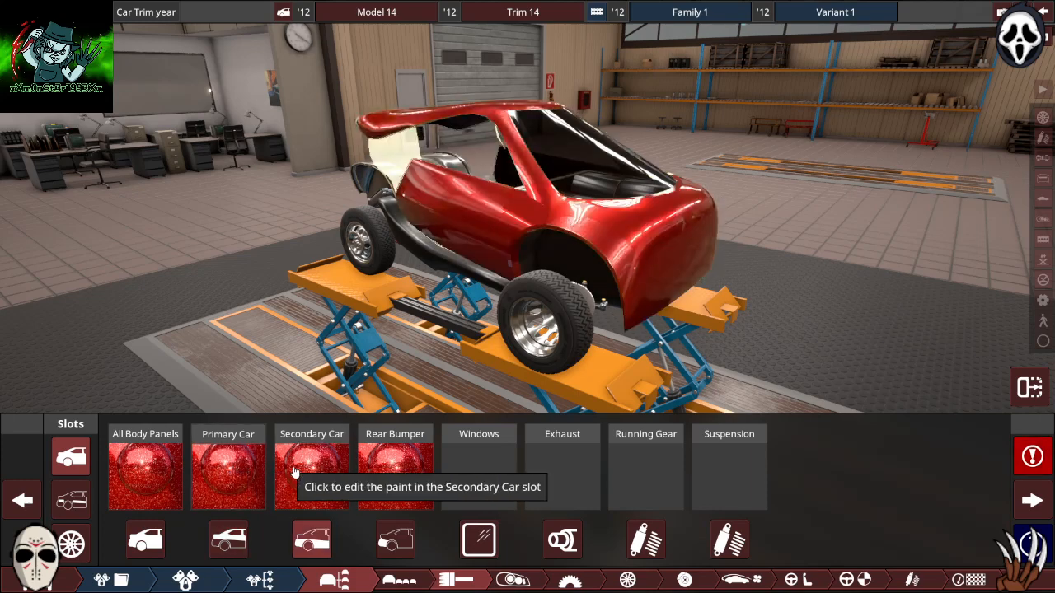
mouse_move(412, 461)
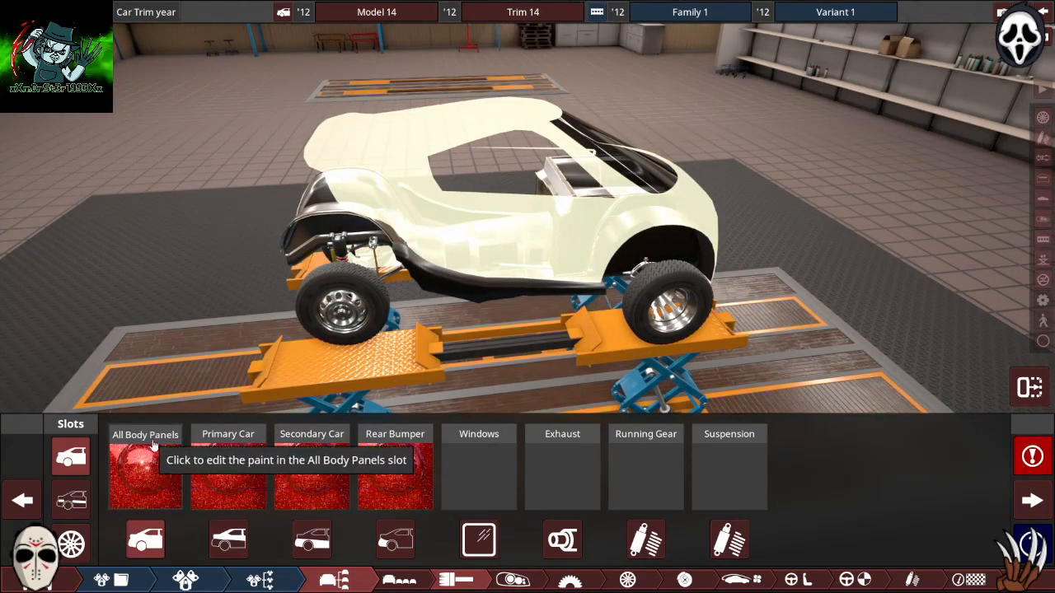
left_click(145, 456)
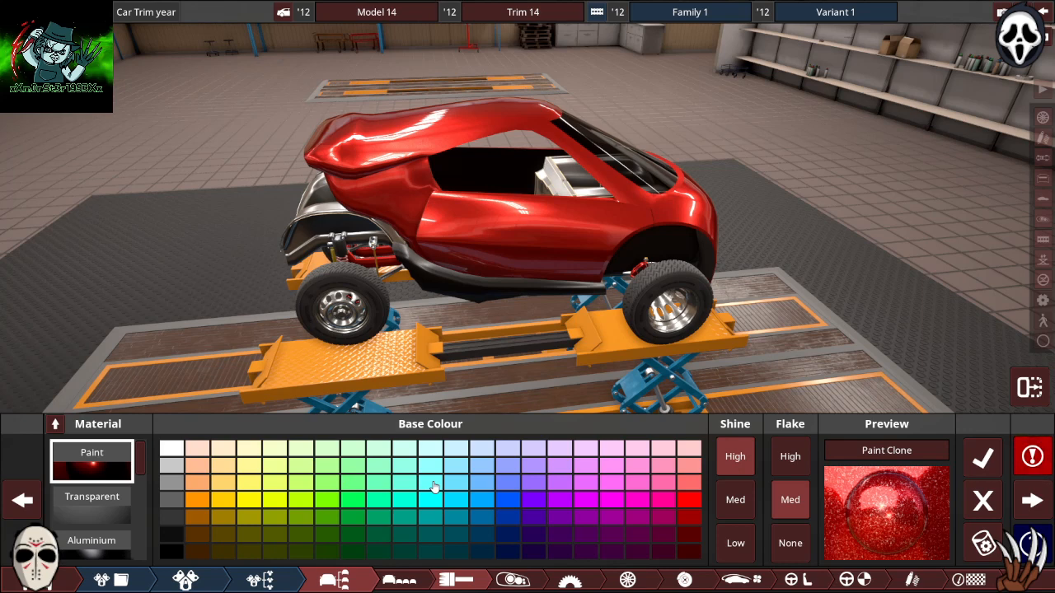
mouse_move(321, 492)
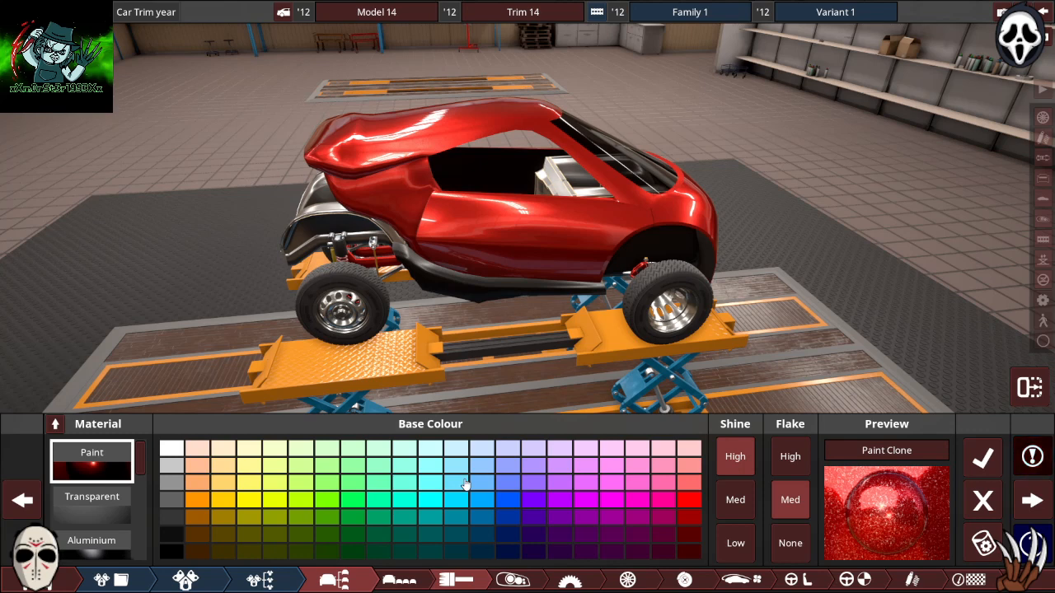
Step: Try purple base colours with high flake on the body, then switch to chrome material
left_click(585, 484)
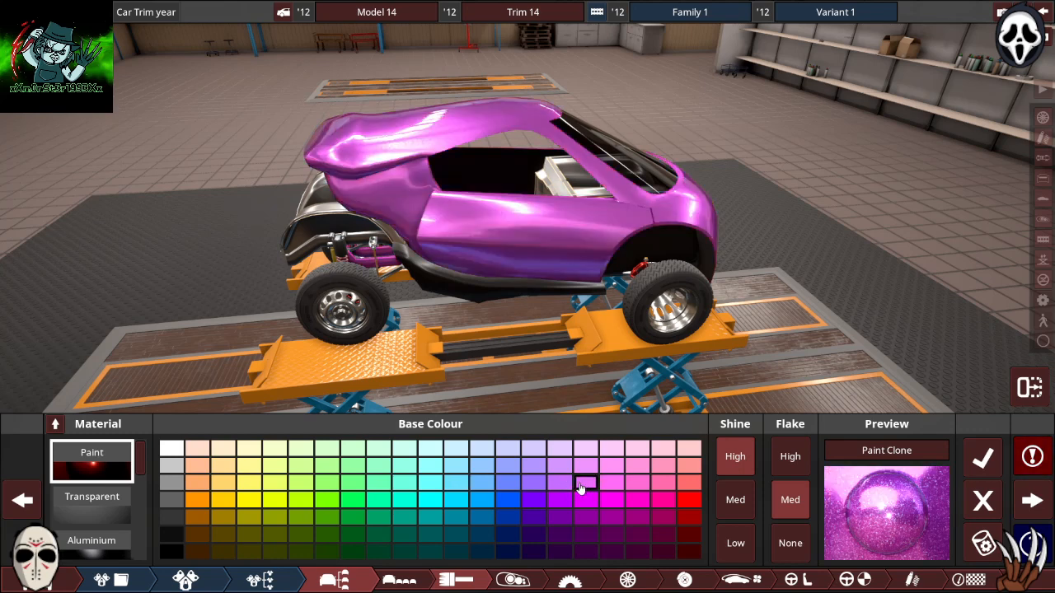
left_click(558, 483)
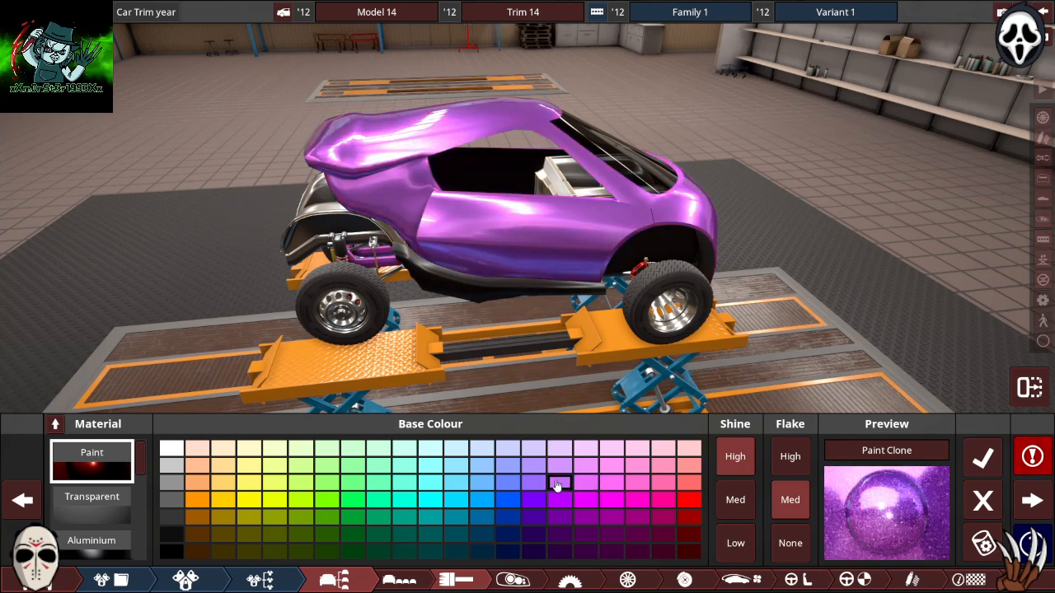
left_click(533, 500)
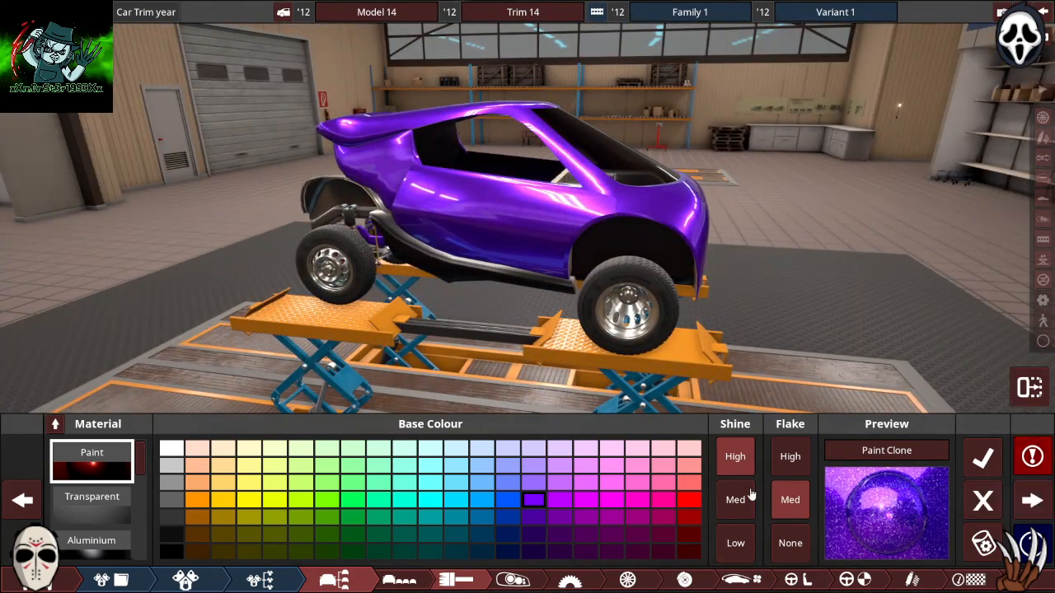
left_click(789, 499)
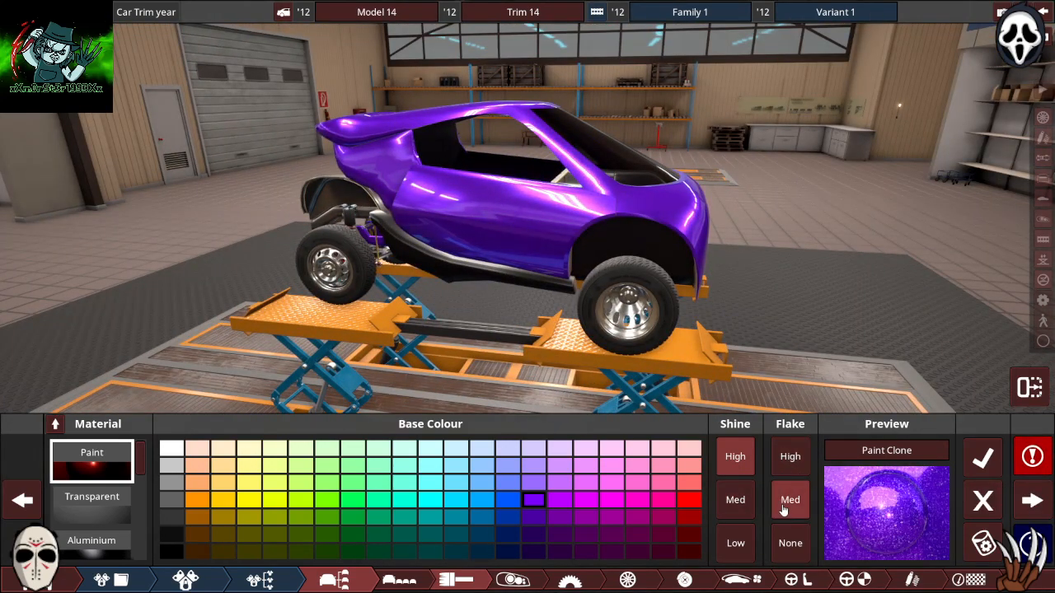
left_click(983, 456)
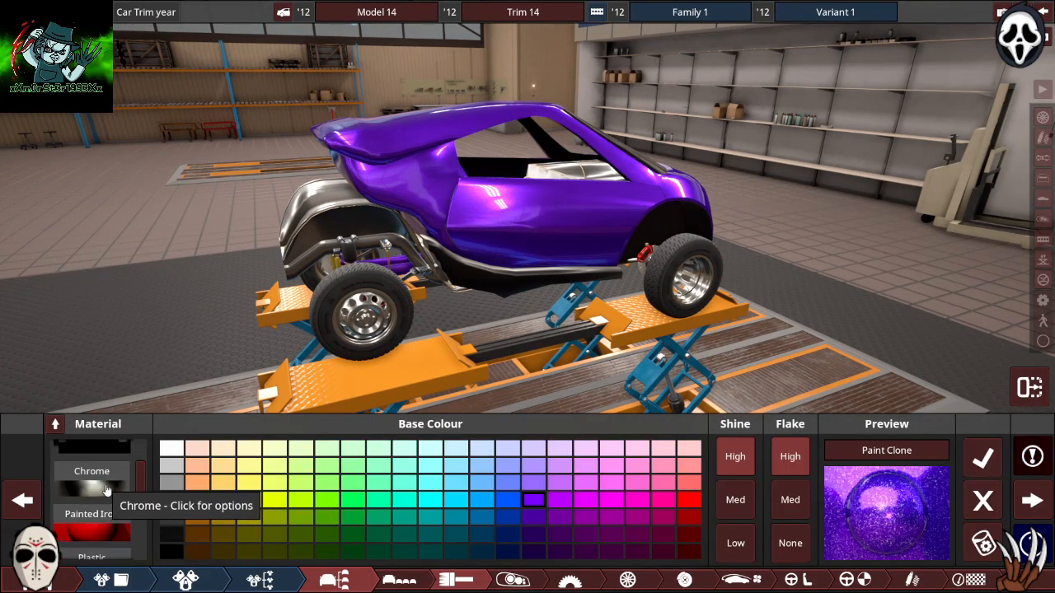
left_click(91, 462)
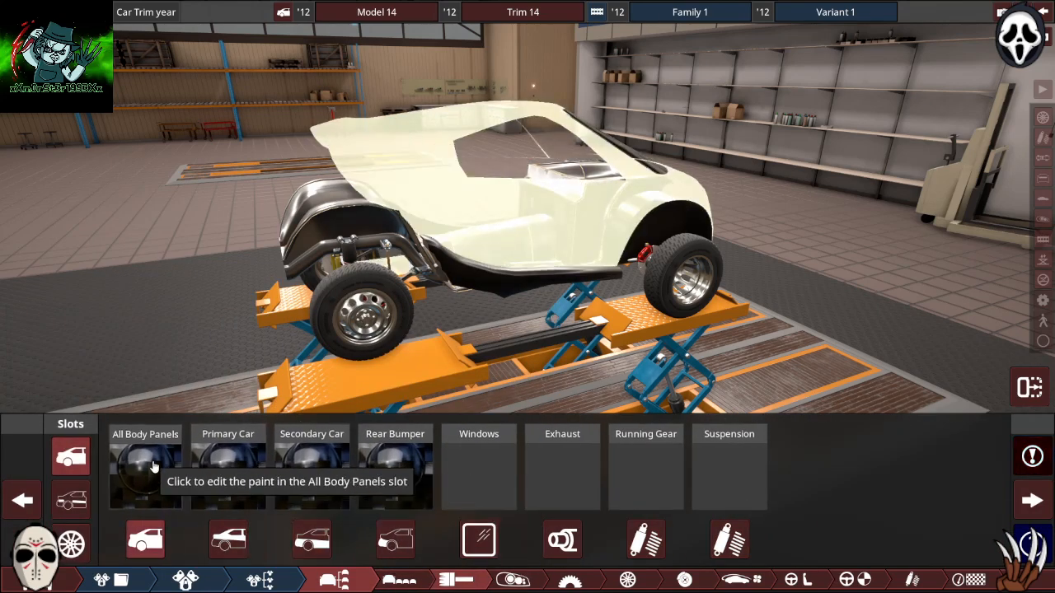
Step: Set All Body Panels back to Paint material in deep purple and accept it
left_click(145, 469)
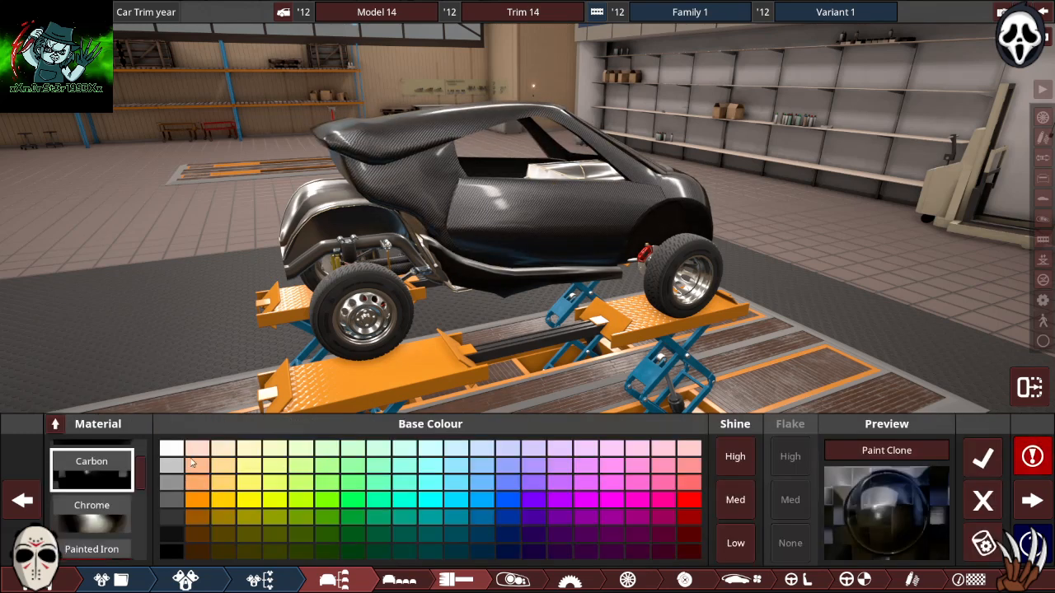
left_click(91, 461)
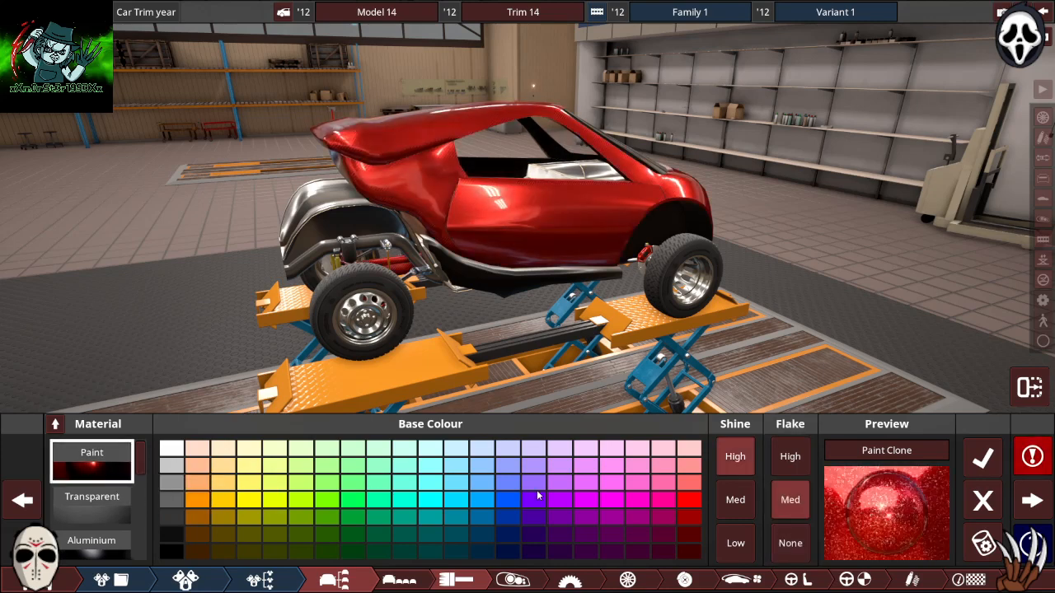
left_click(534, 500)
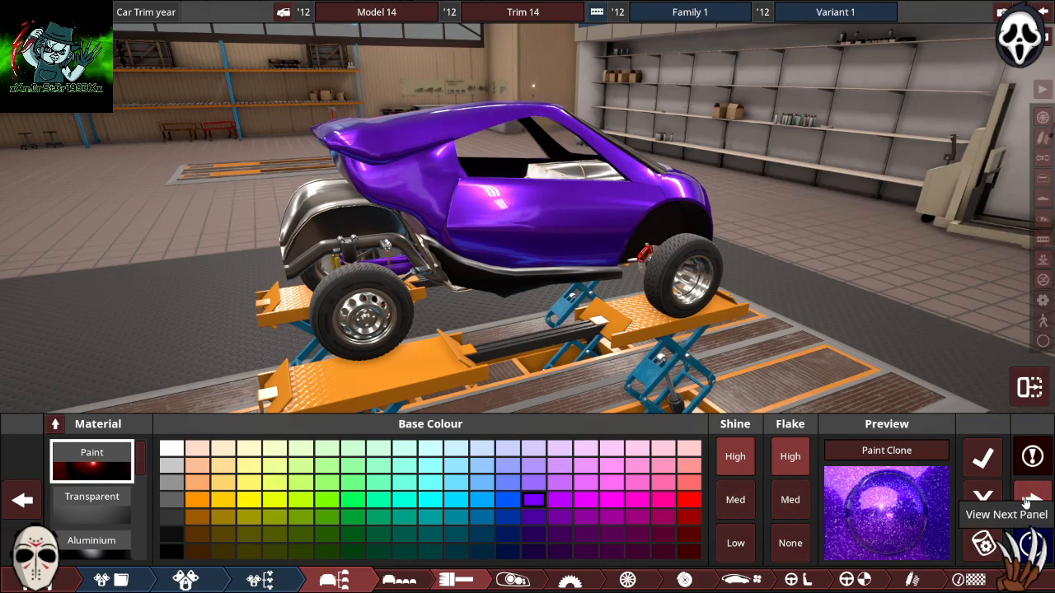
left_click(1031, 500)
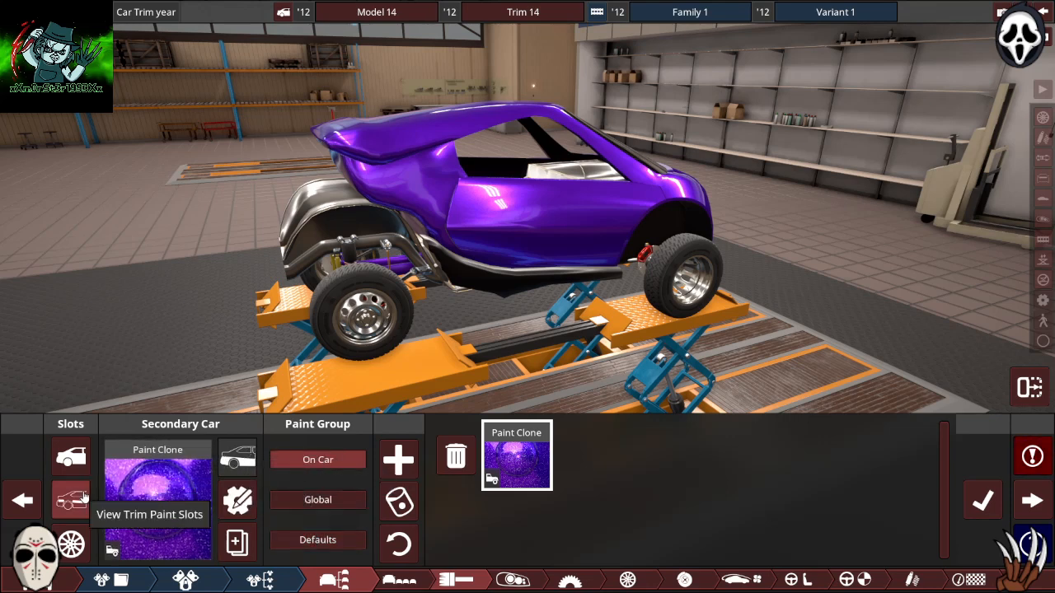
mouse_move(185, 519)
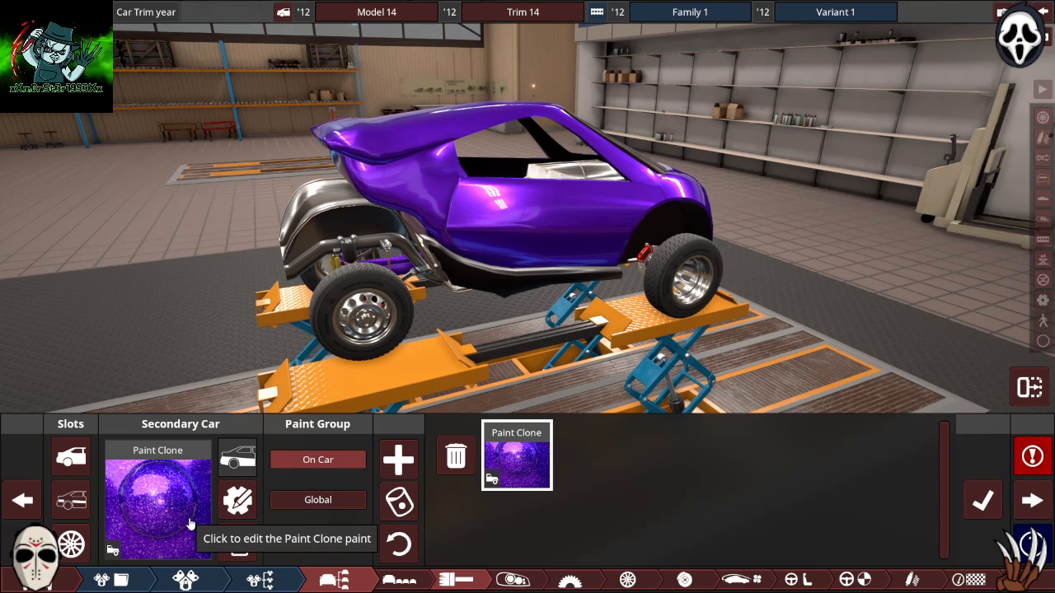
Step: Change the panel paint to purple-tinted carbon fibre and request deleting unused paints
left_click(157, 502)
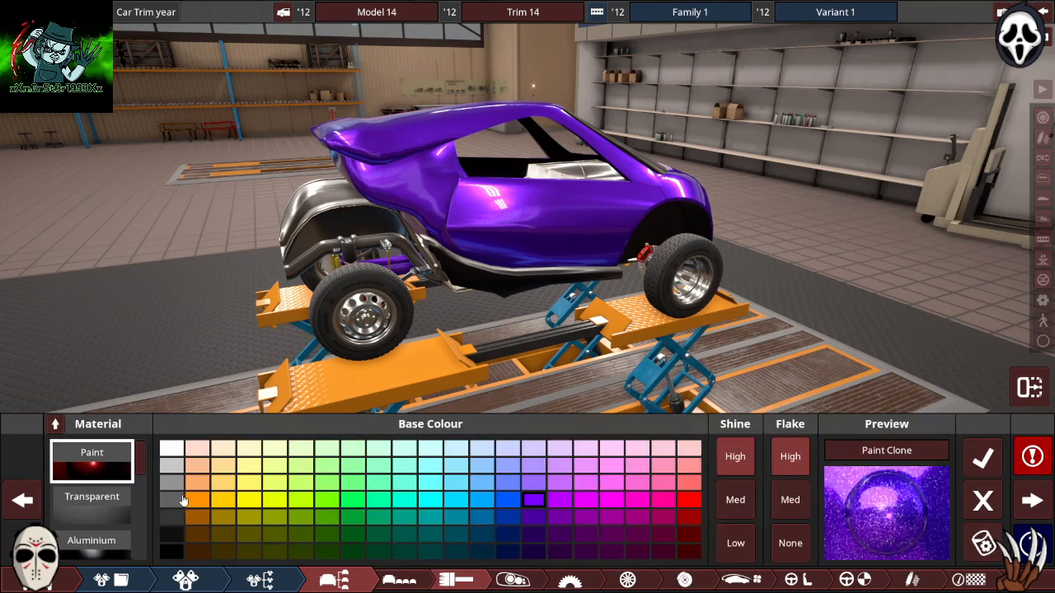
left_click(91, 515)
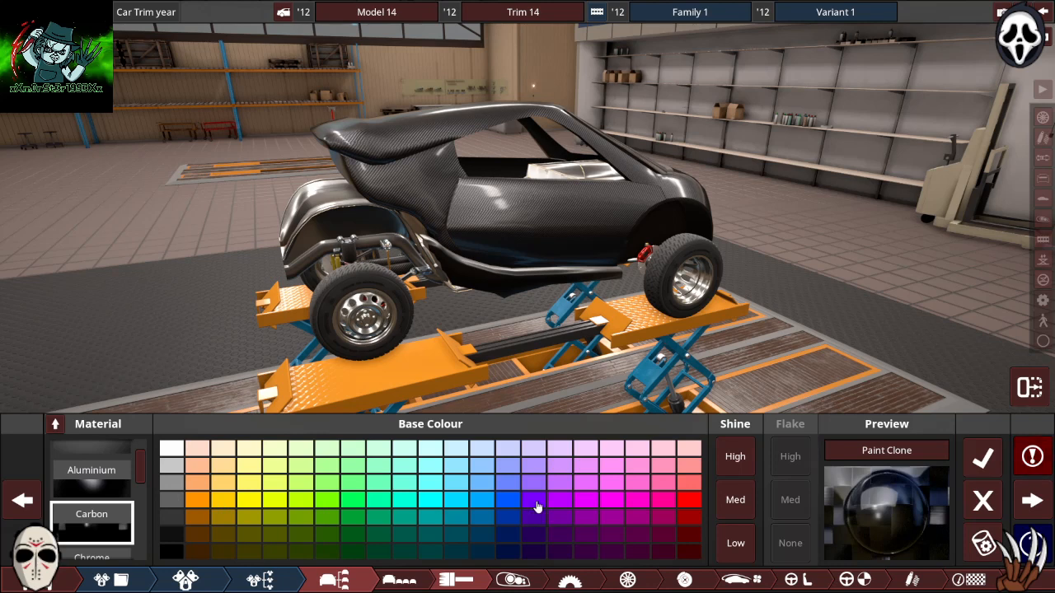
left_click(533, 514)
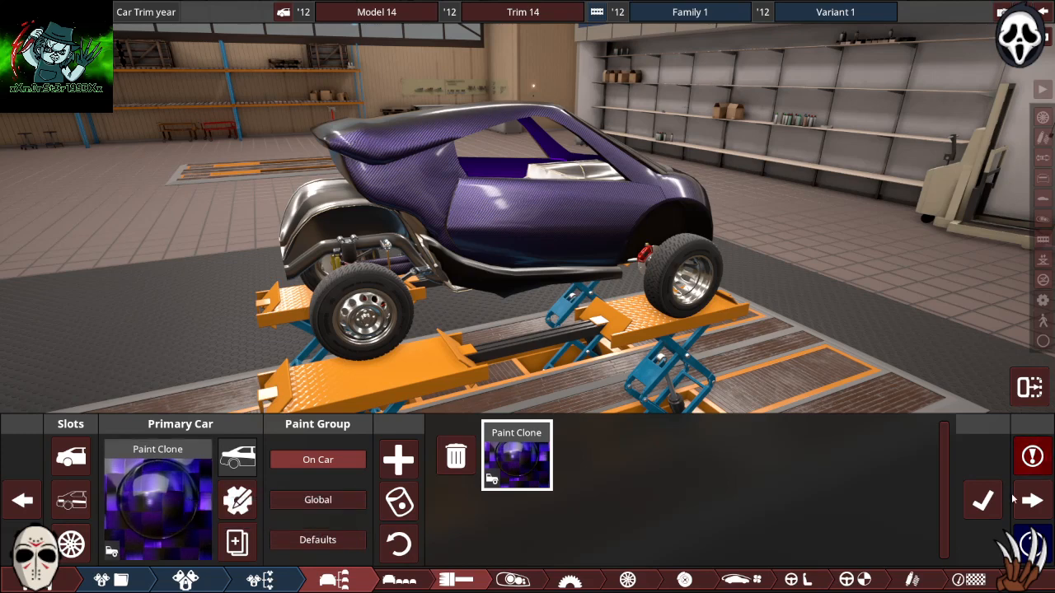
left_click(455, 456)
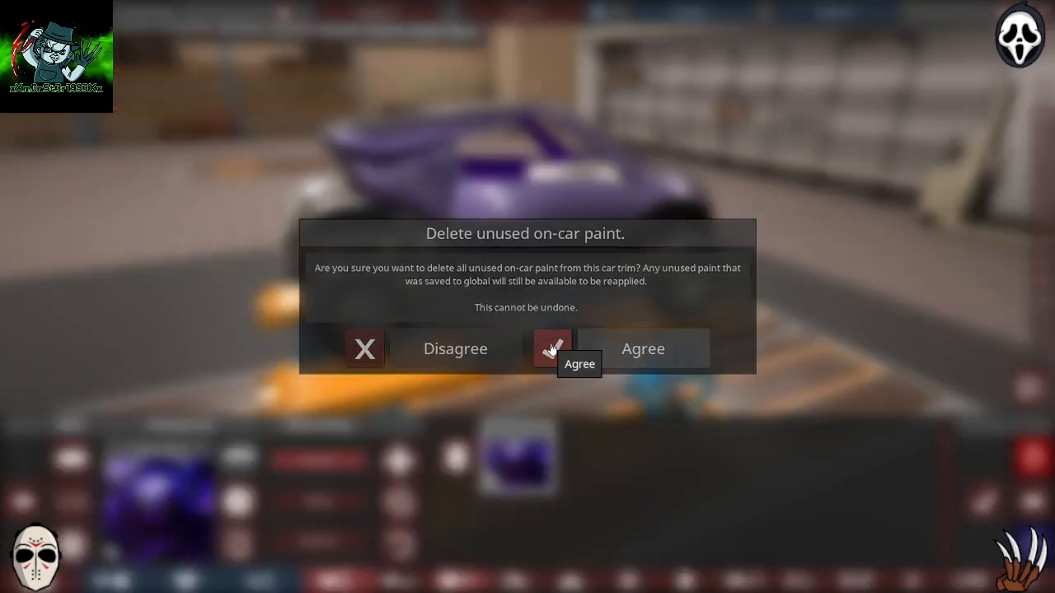
Step: Agree to delete the unused on-car paints
left_click(551, 349)
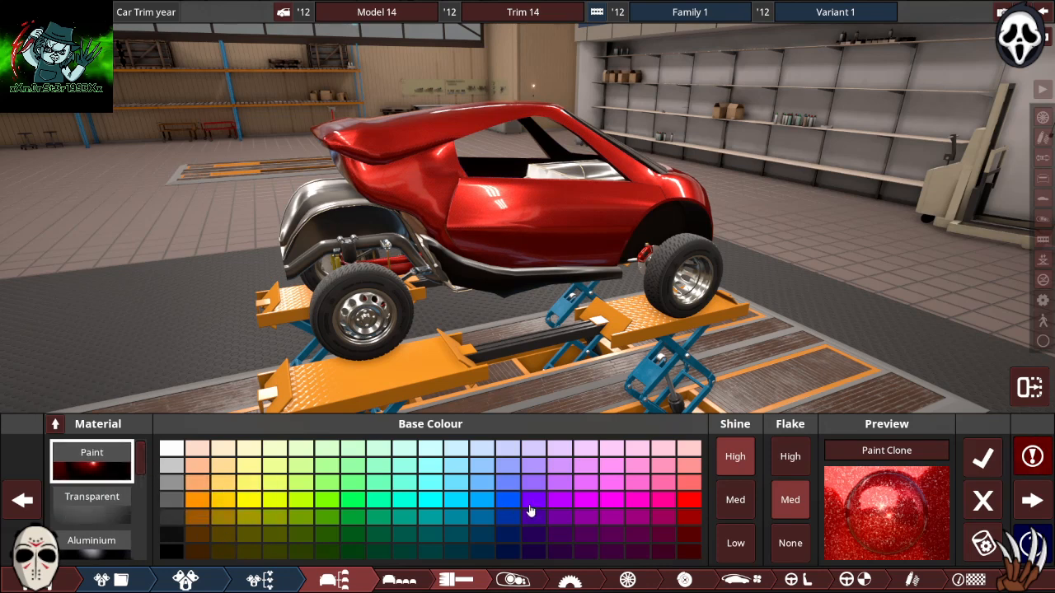
Step: Paint the rear bumper purple, secondary panels carbon, and exhaust, running gear and suspension chrome
left_click(532, 501)
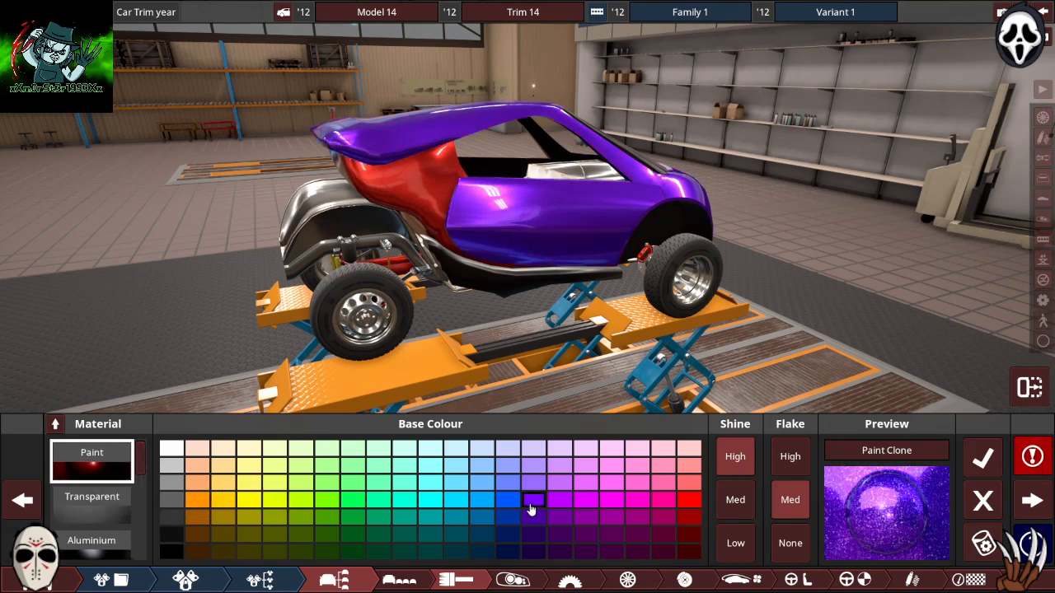
mouse_move(921, 501)
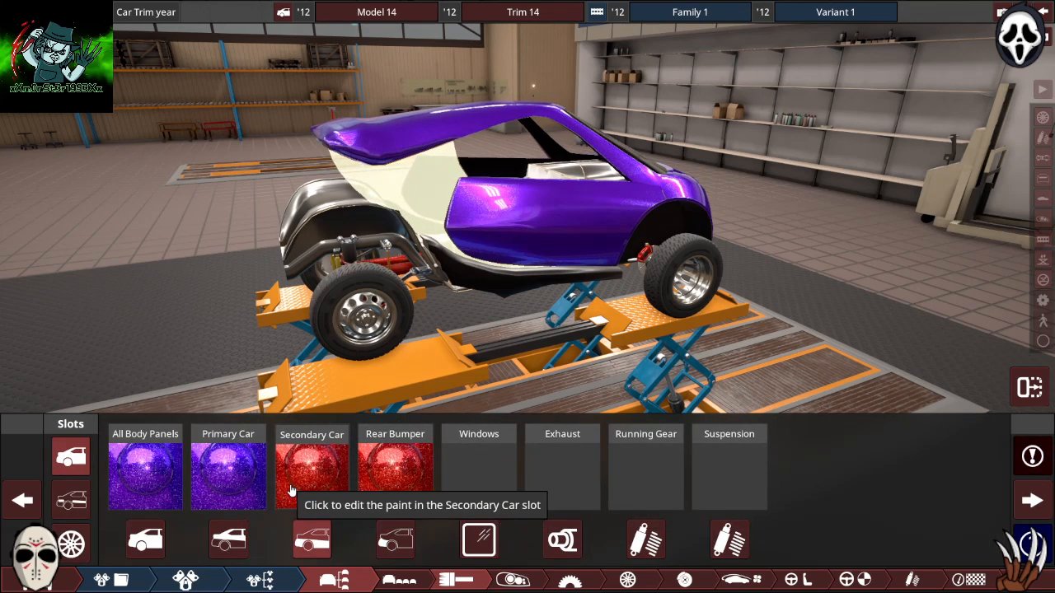
left_click(311, 476)
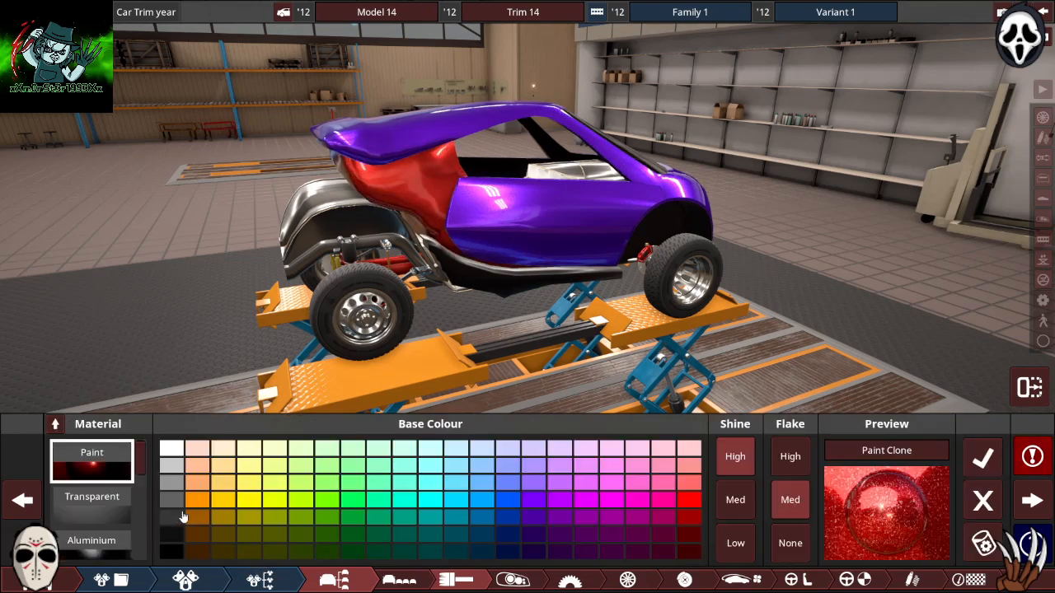
left_click(91, 514)
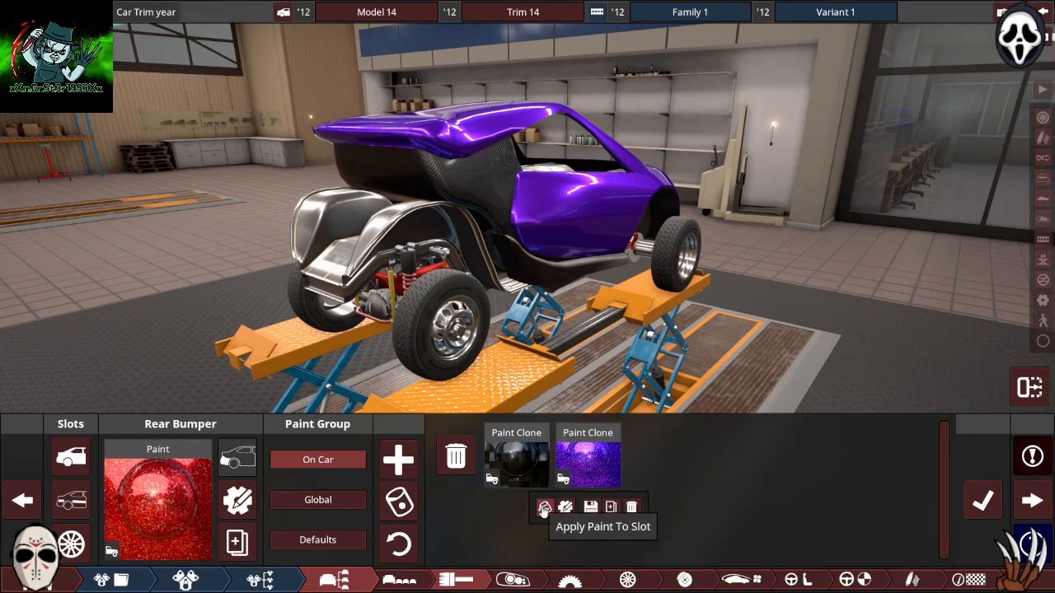
left_click(544, 506)
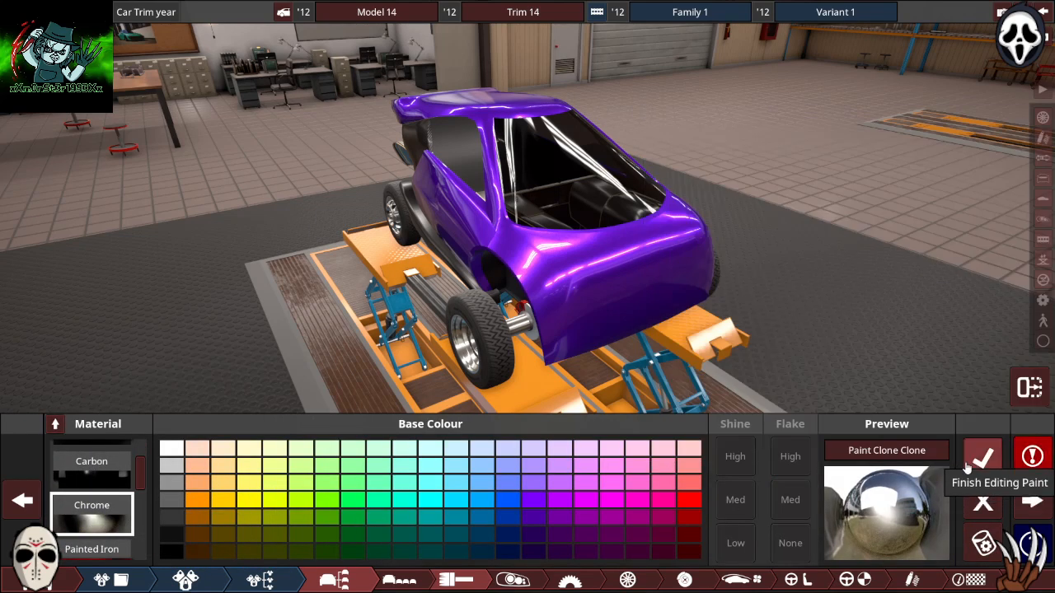
left_click(982, 457)
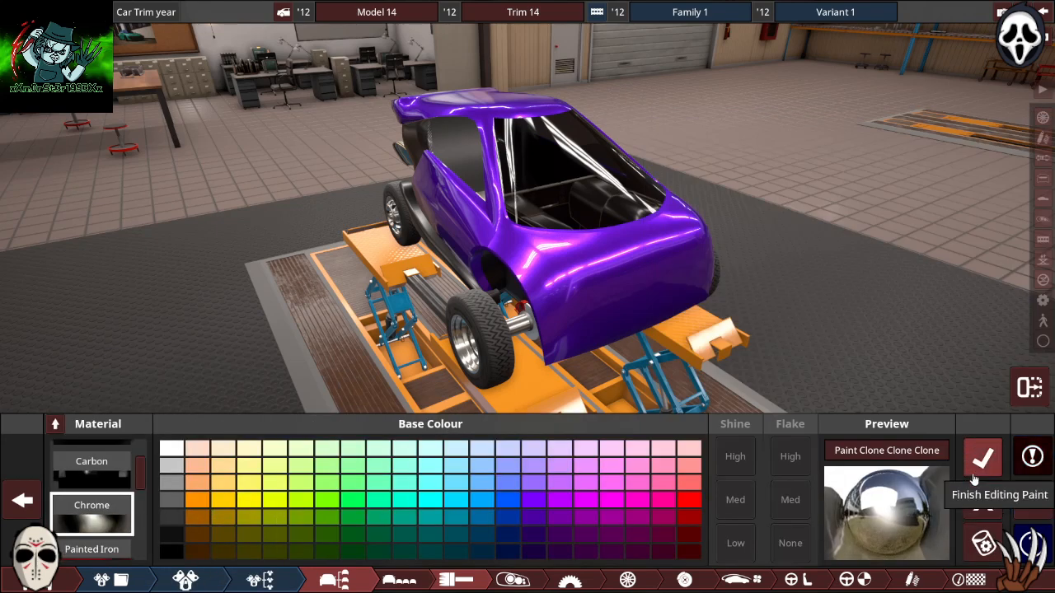
left_click(981, 458)
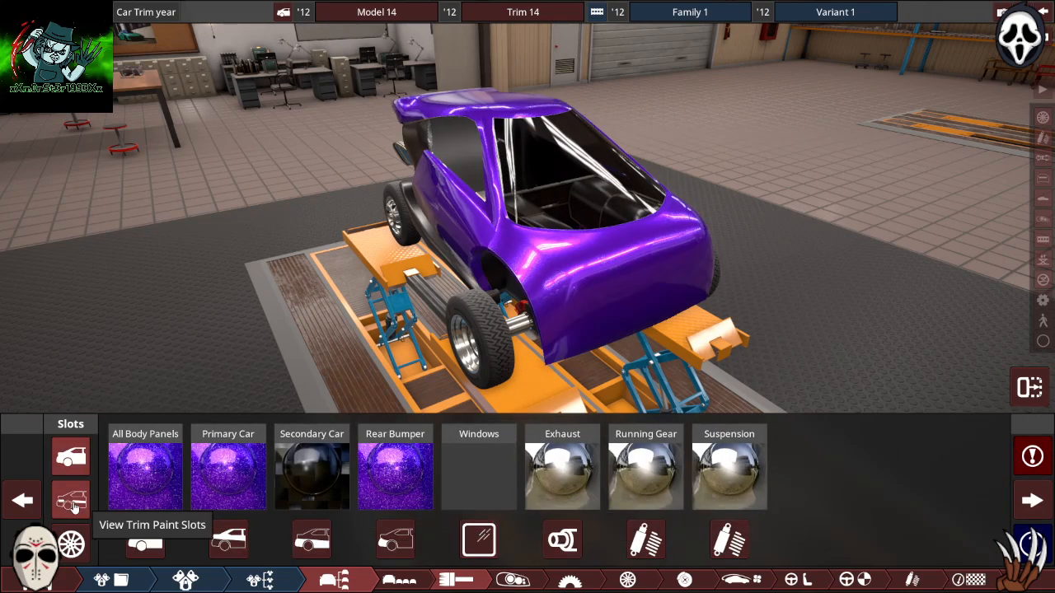
Step: Apply the dark carbon paint clone to All Trim Panels
left_click(70, 500)
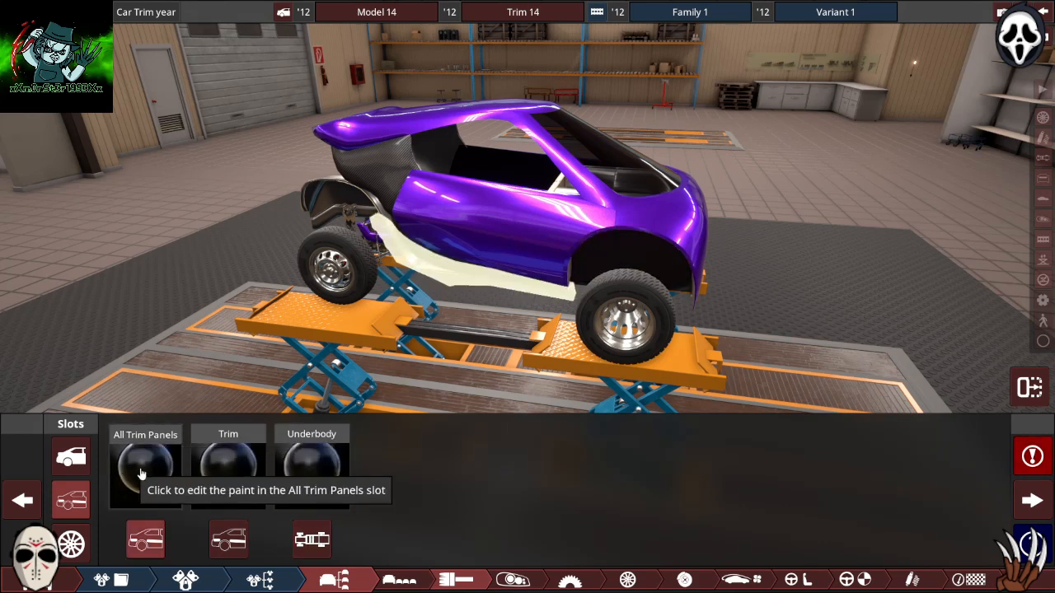
left_click(145, 459)
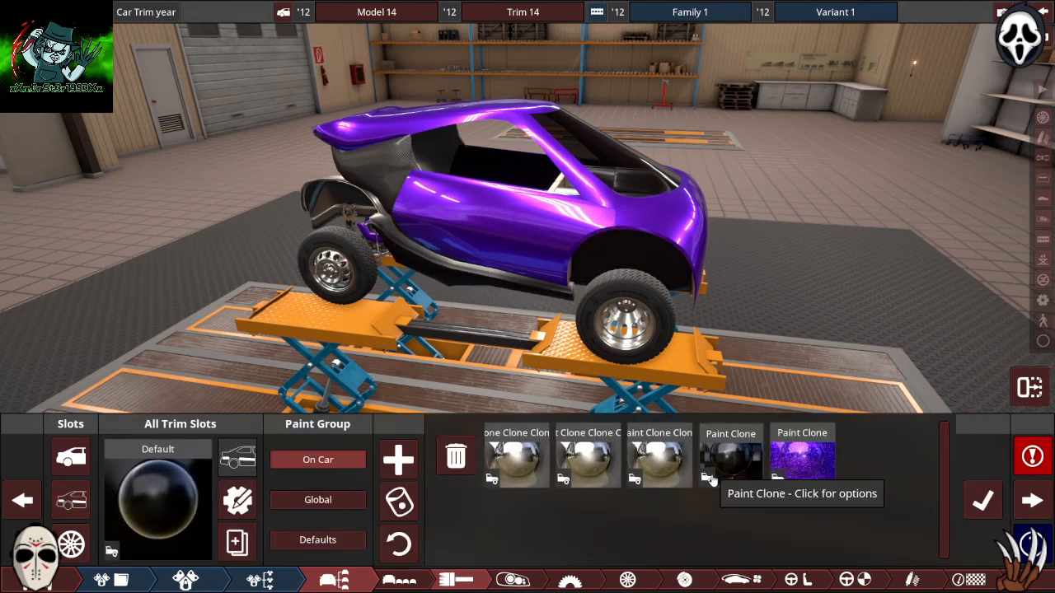
left_click(731, 456)
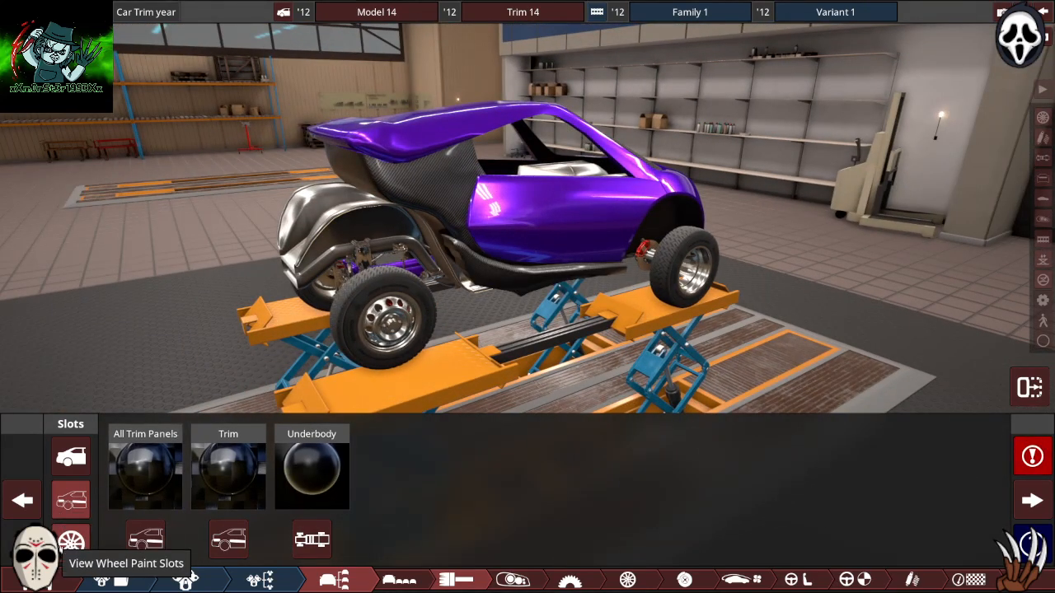
Step: Give all wheel parts chrome paint and paint the brake calipers purple
left_click(70, 540)
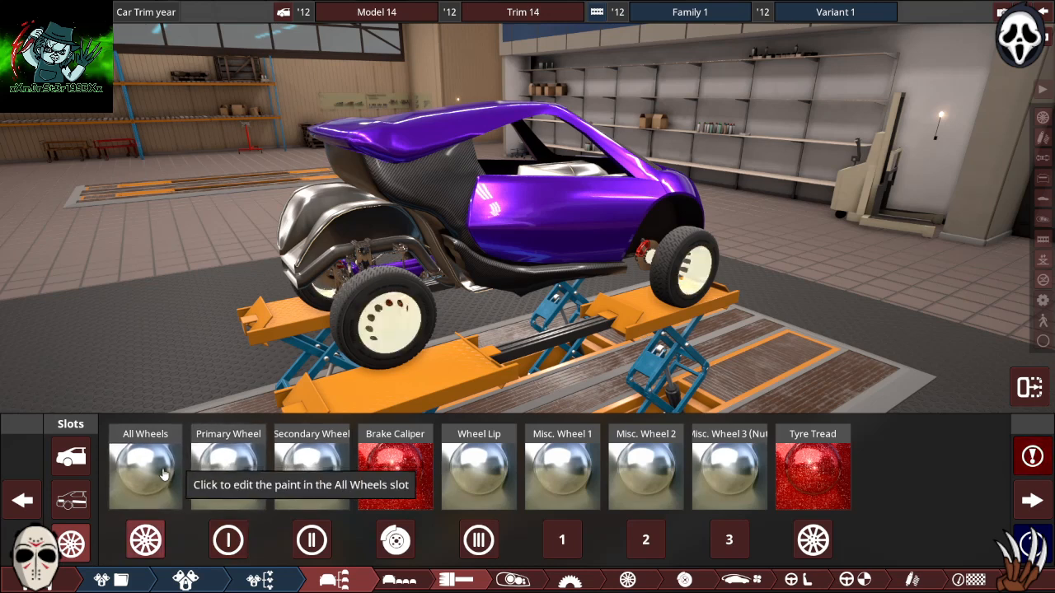
left_click(145, 470)
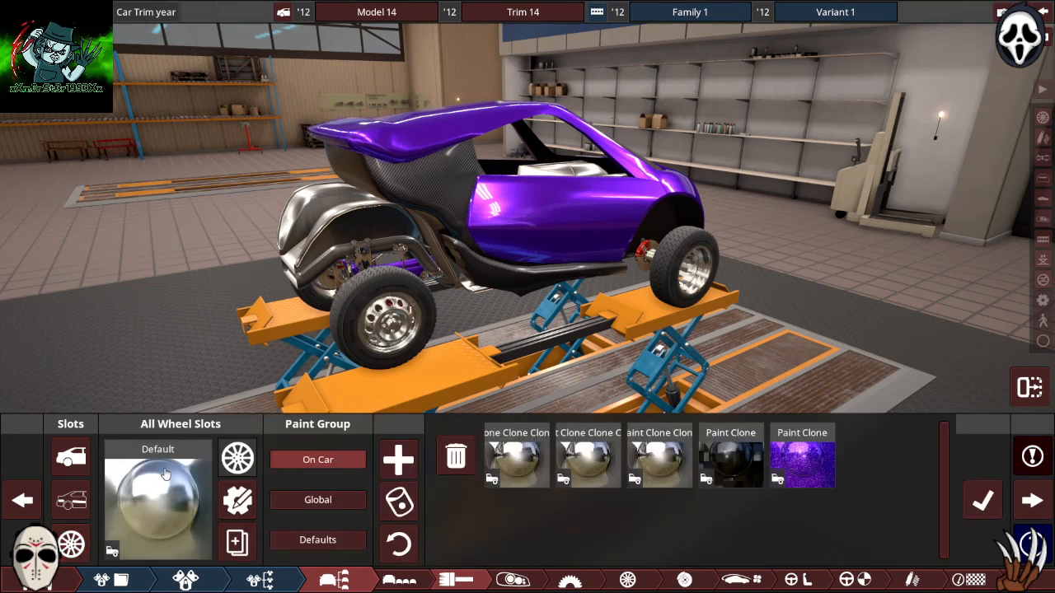
mouse_move(515, 458)
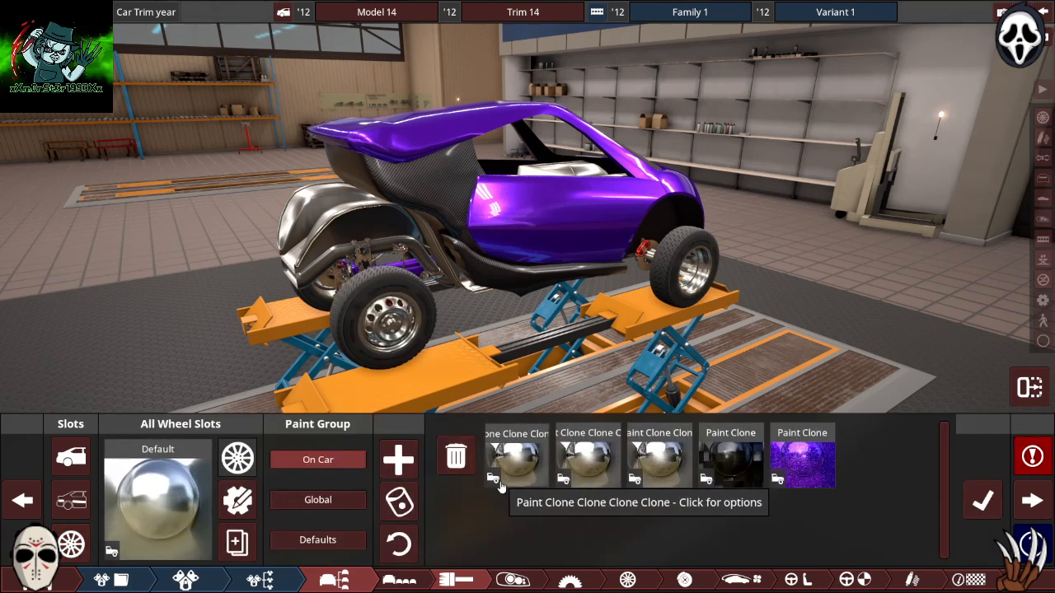
left_click(515, 457)
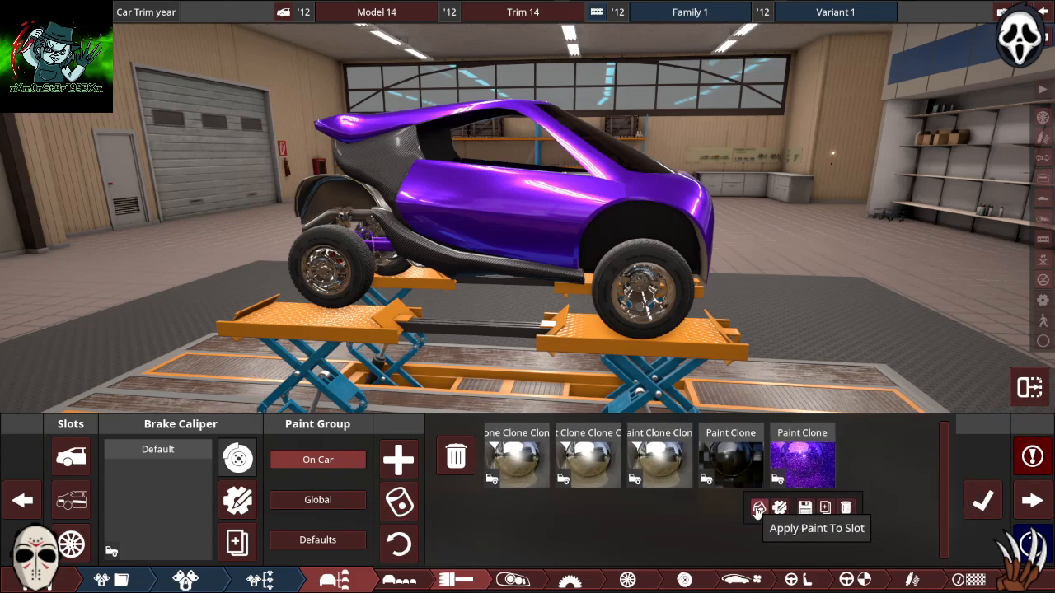
left_click(758, 508)
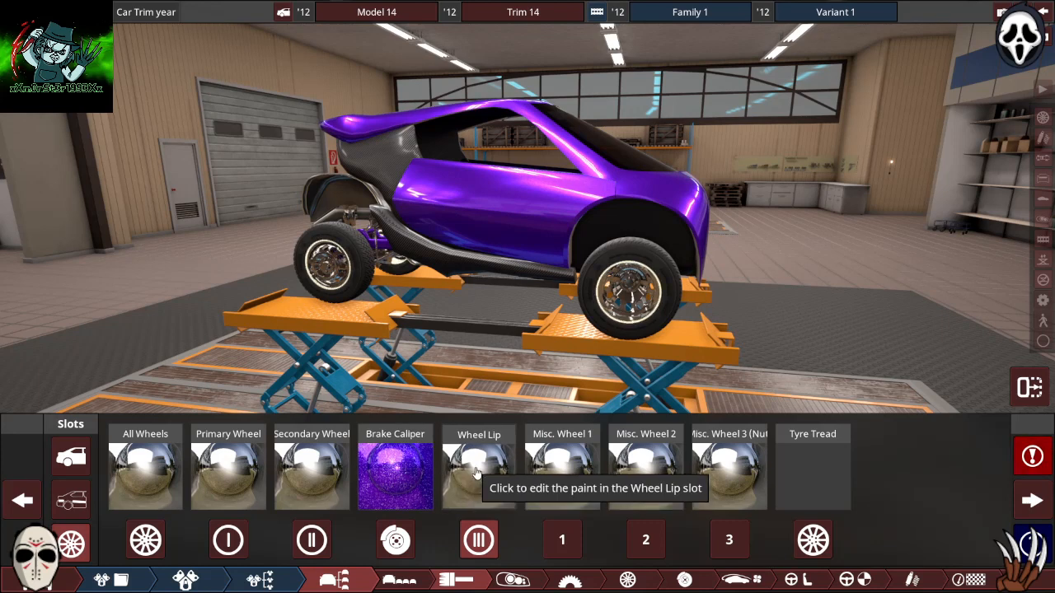
Step: Apply the purple glitter paint to the wheel lip, wheel nuts and Misc. Wheel 2
left_click(478, 475)
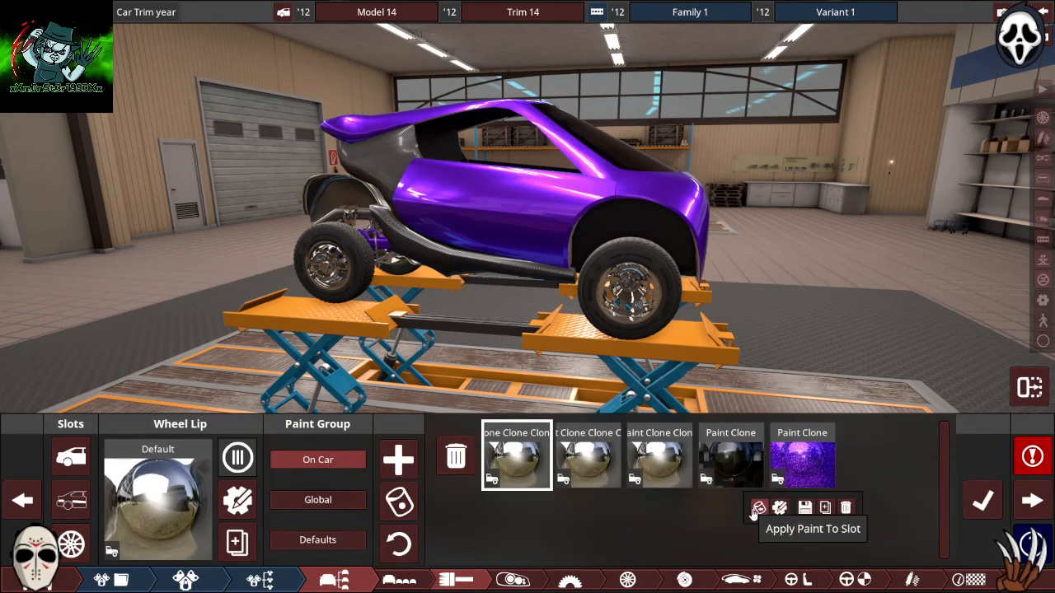
left_click(756, 508)
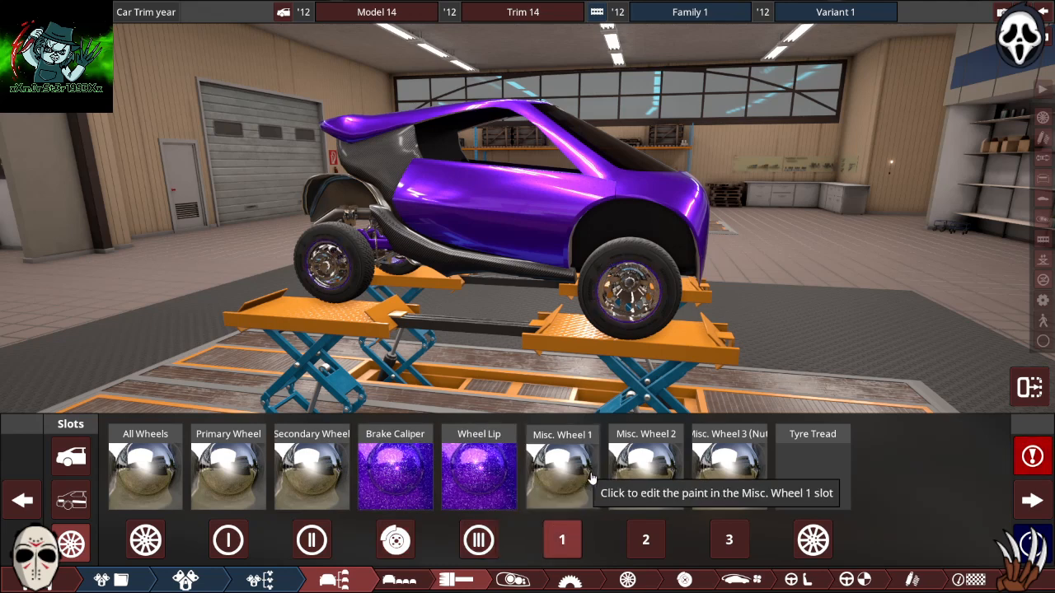
mouse_move(823, 474)
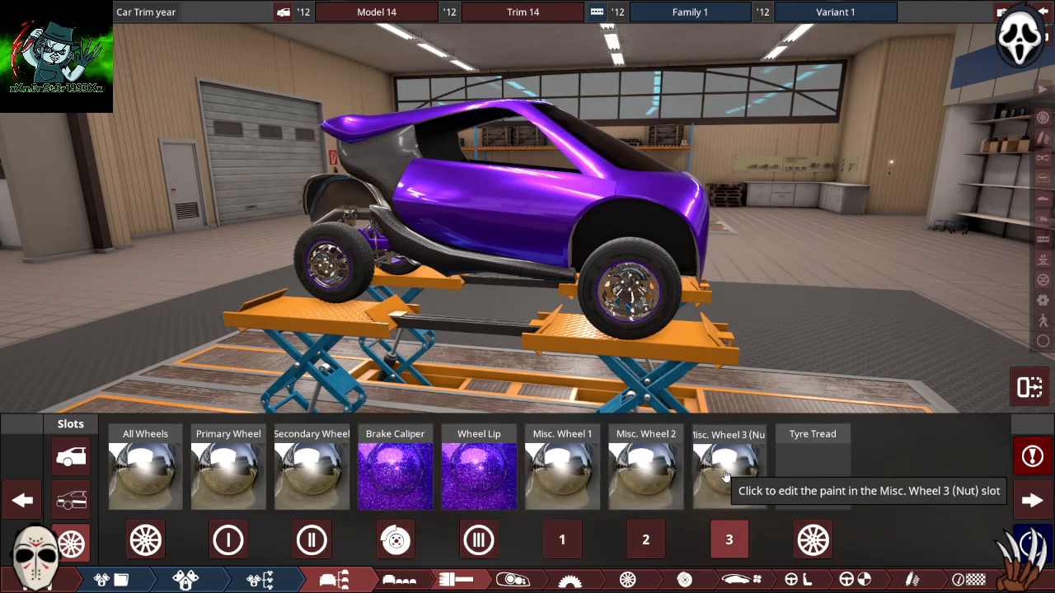
left_click(729, 473)
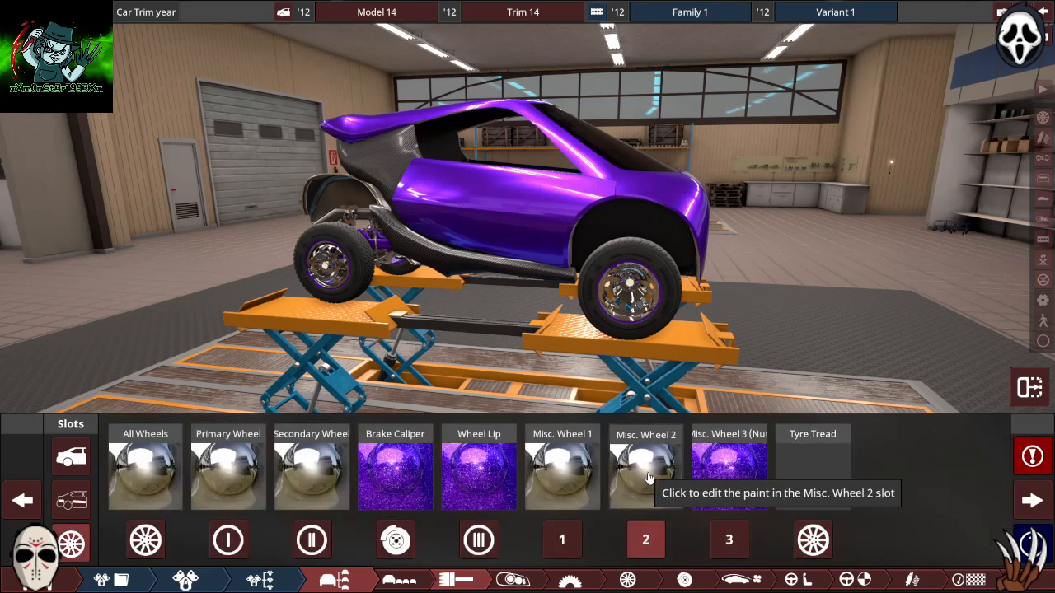
left_click(645, 474)
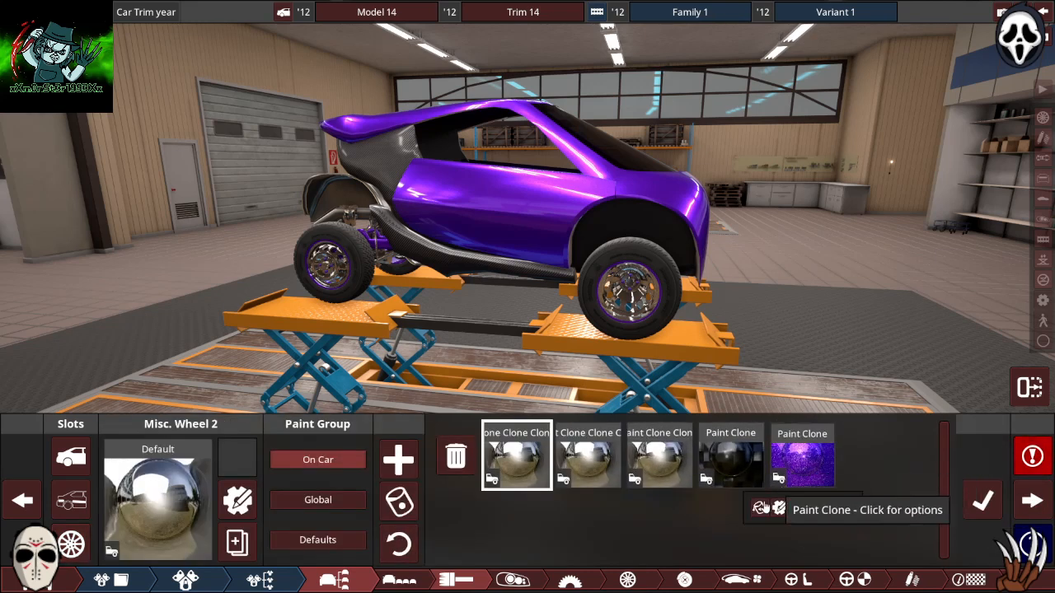
left_click(801, 456)
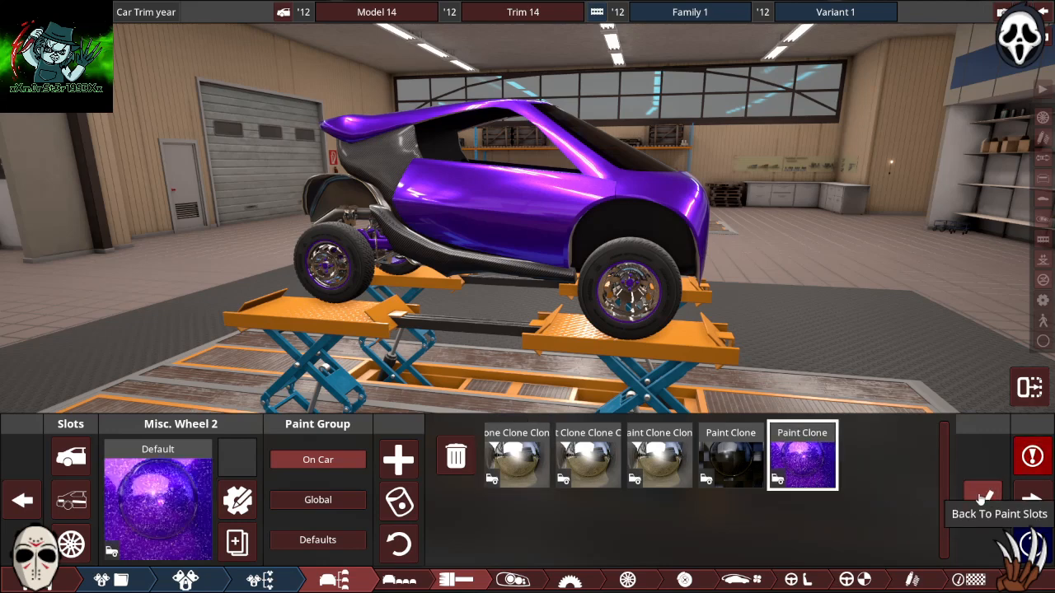
left_click(982, 494)
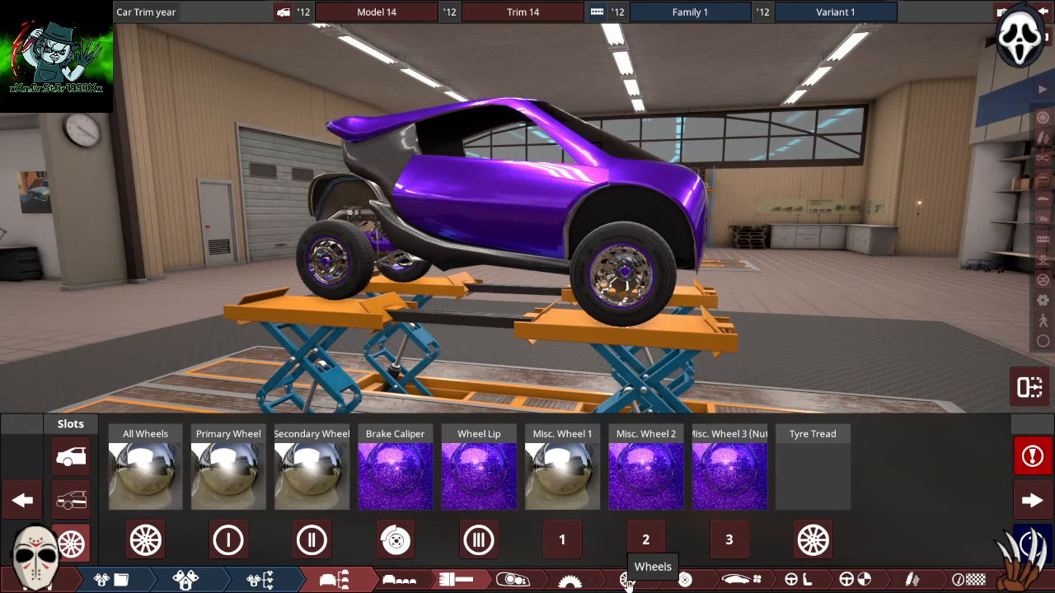
Step: Browse the modded wheel packs and fit the multi-spoke rim from Aruna's Wheel Pack 6
left_click(624, 580)
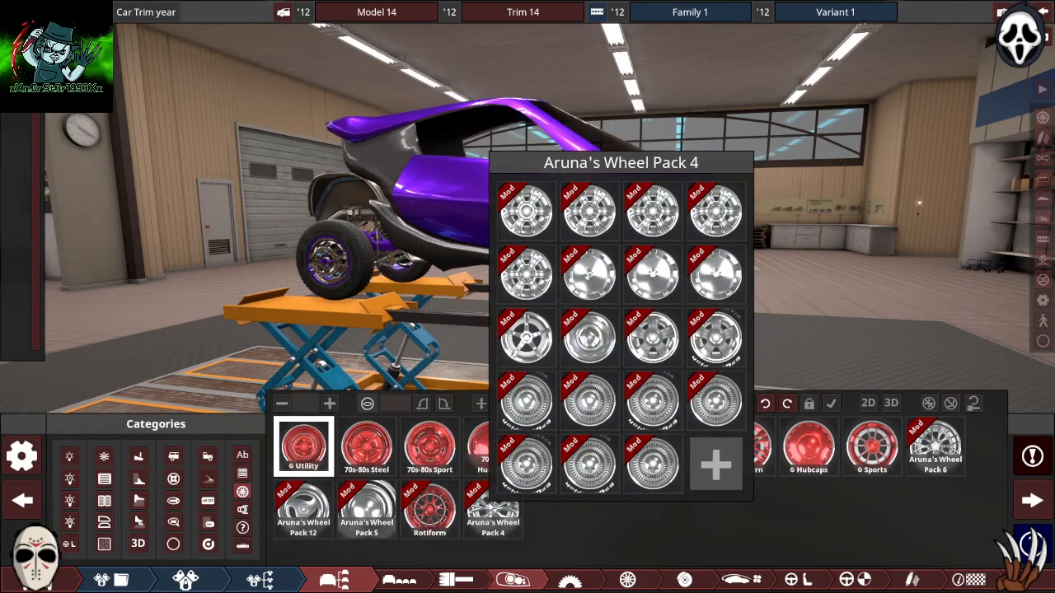
left_click(366, 509)
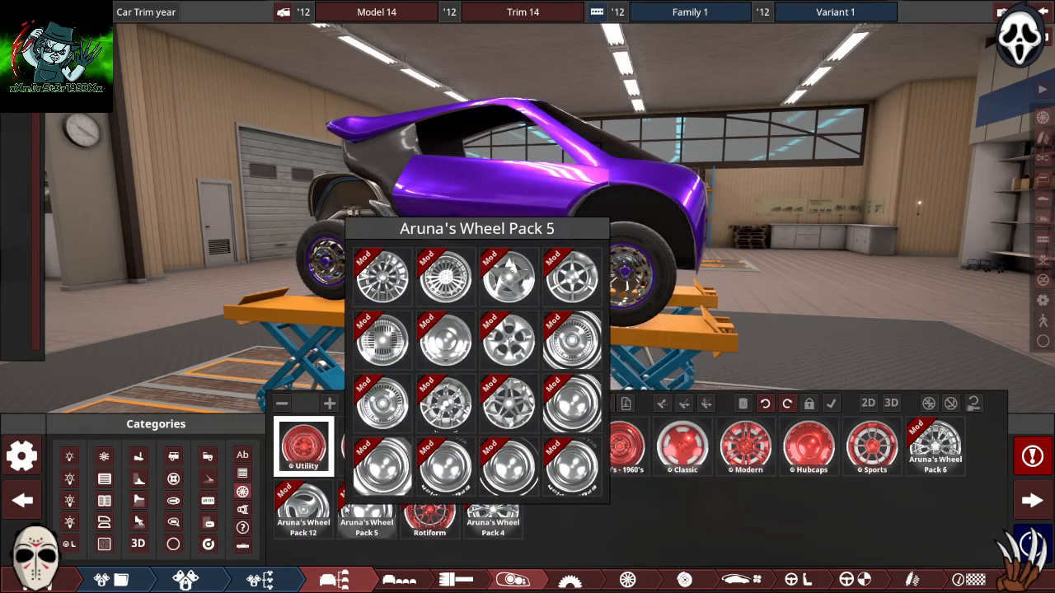
left_click(934, 447)
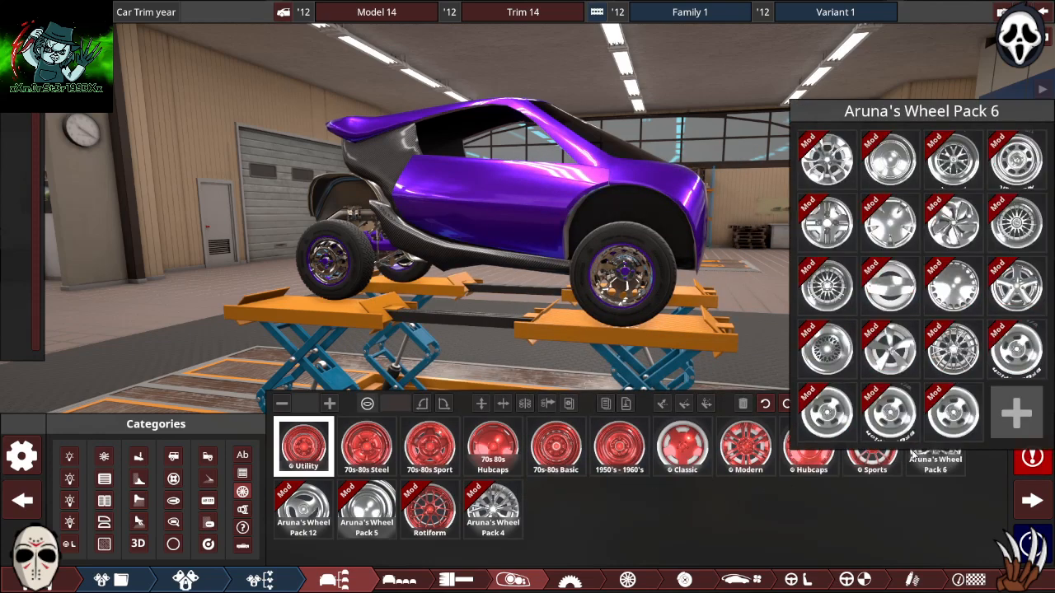
left_click(934, 445)
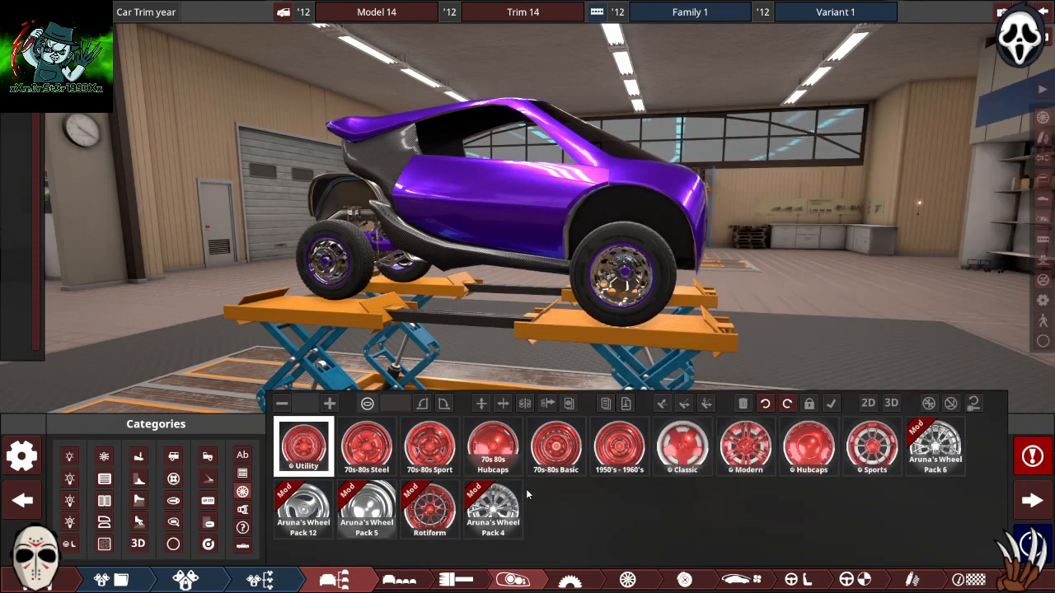
left_click(492, 508)
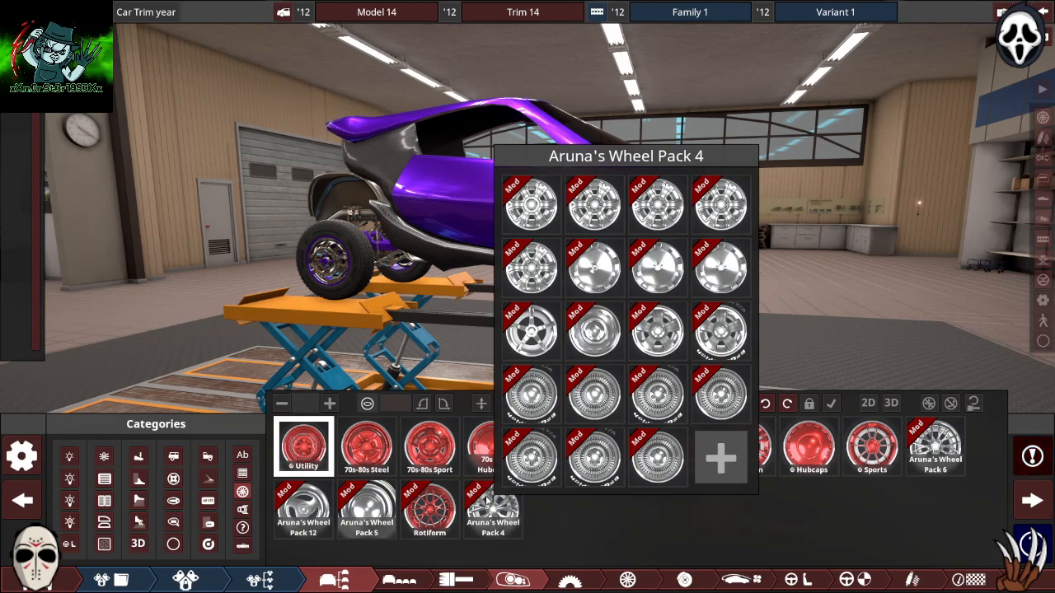
left_click(429, 508)
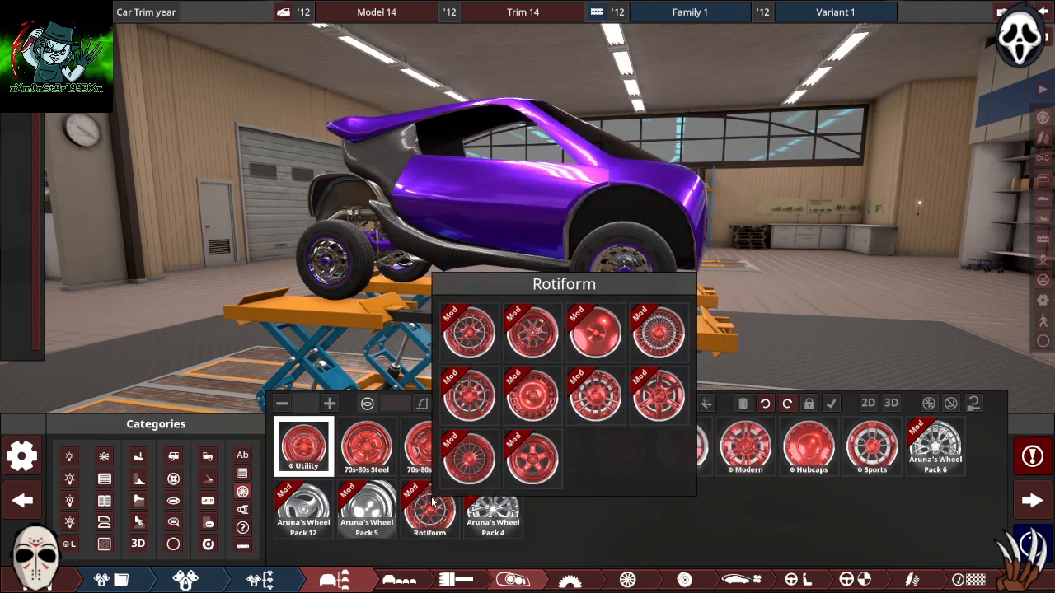
left_click(303, 511)
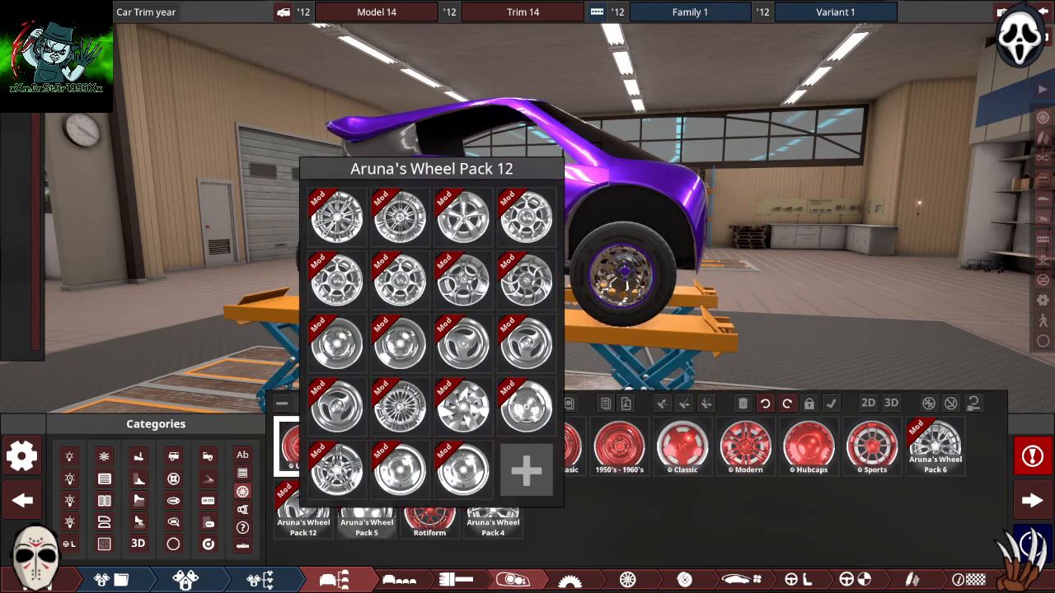
left_click(366, 509)
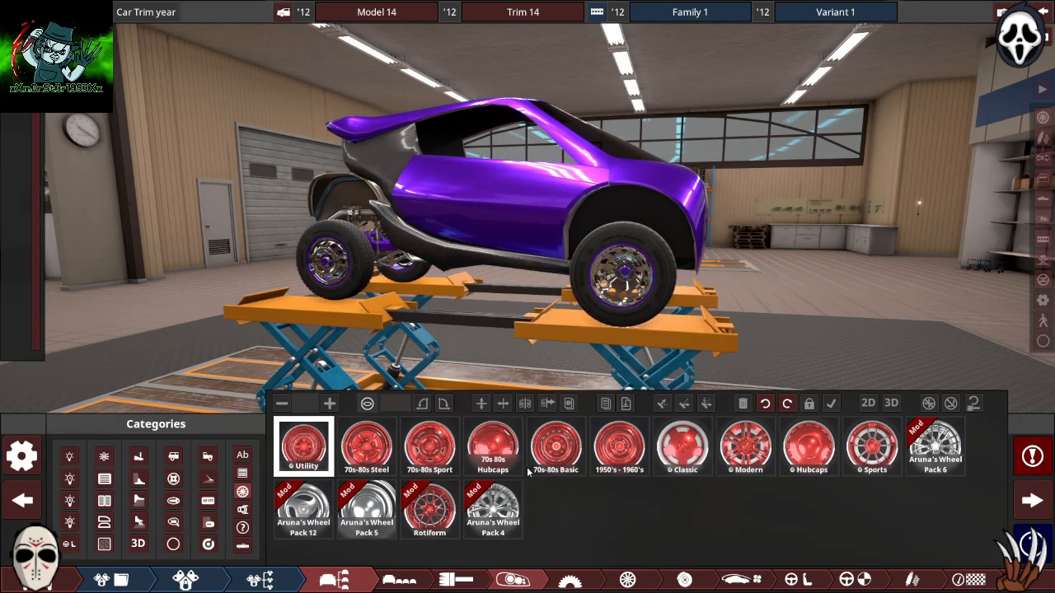
left_click(872, 448)
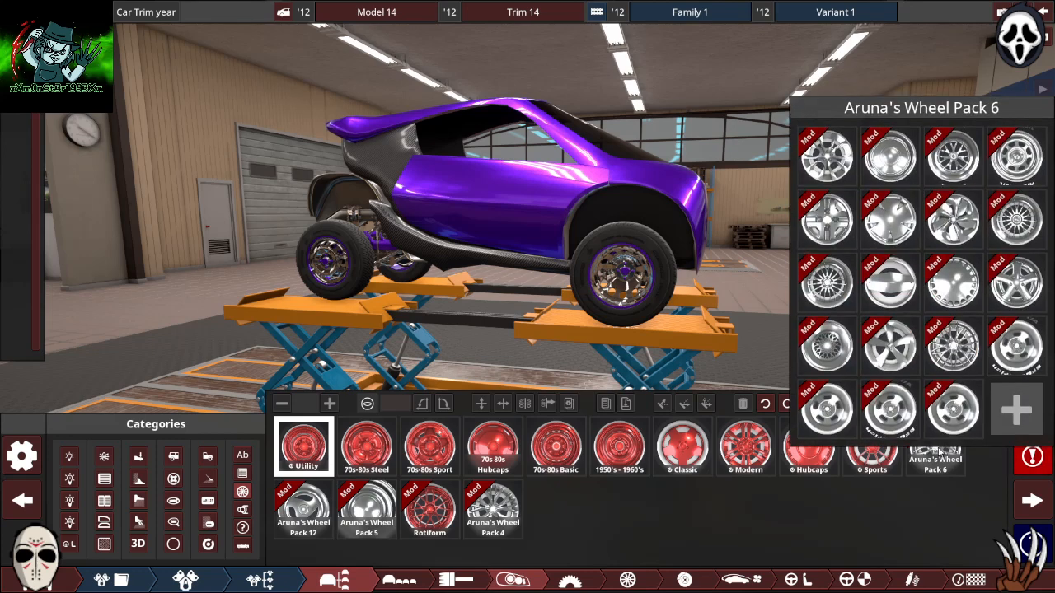
left_click(872, 449)
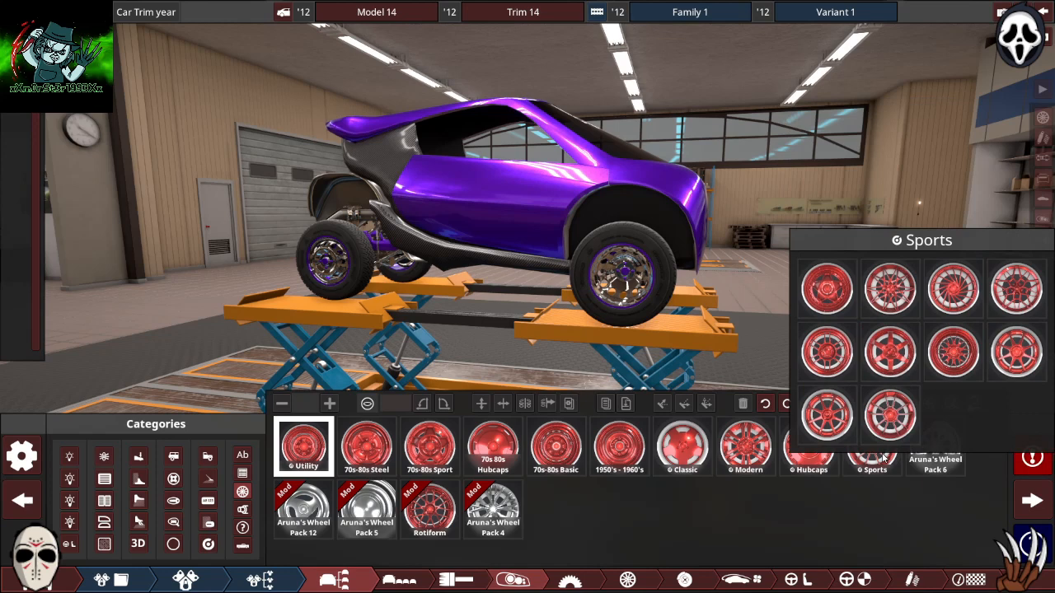
left_click(934, 448)
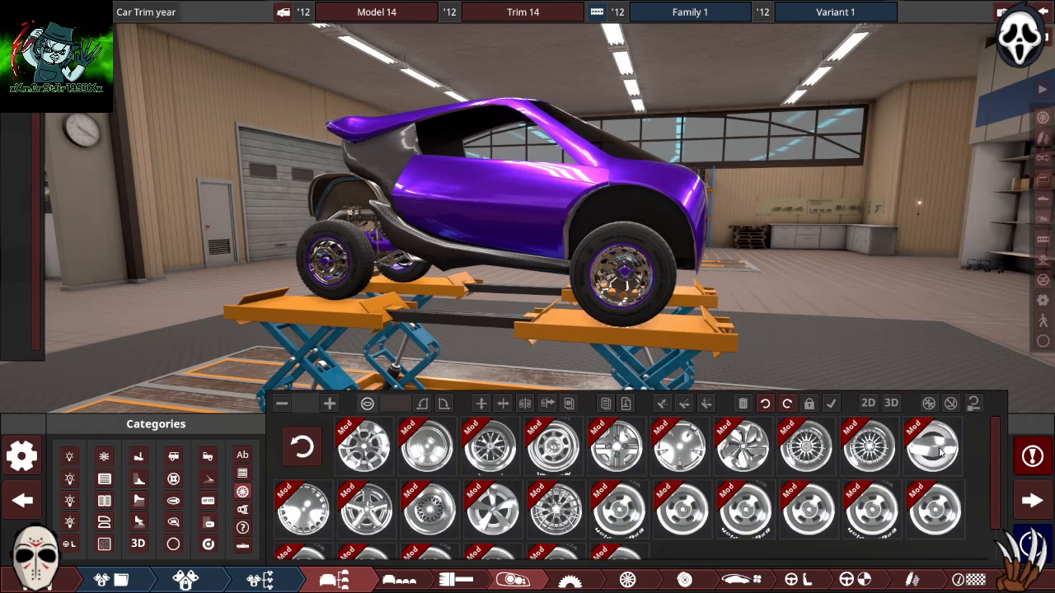
left_click(869, 447)
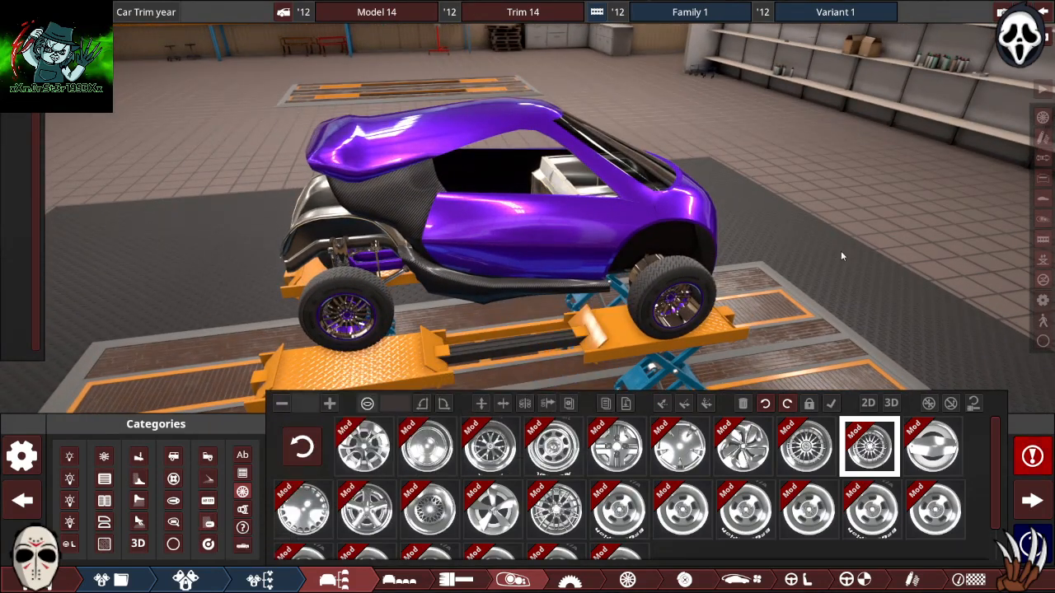
mouse_move(1042, 179)
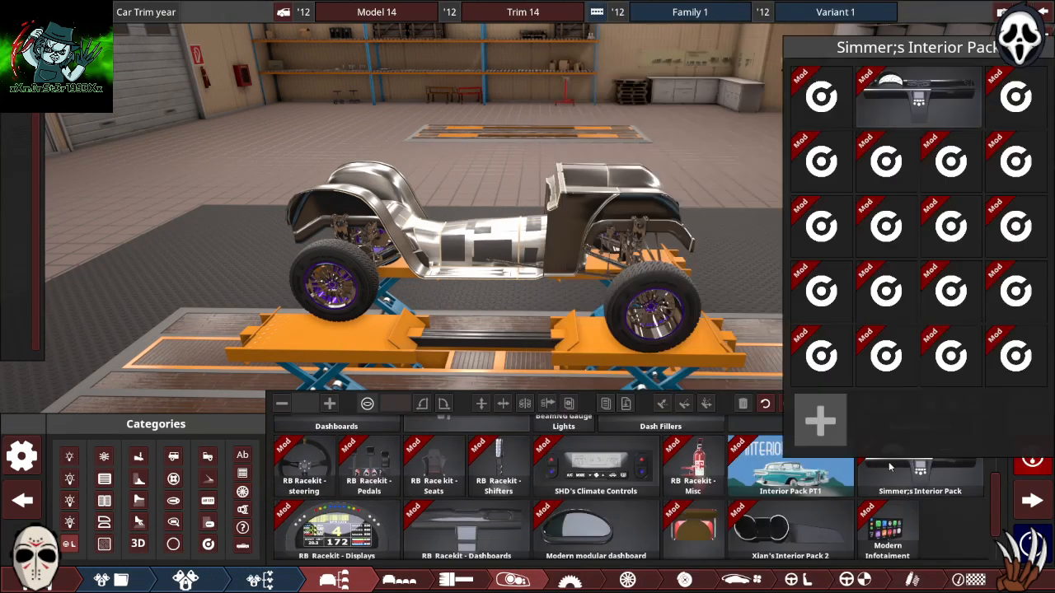
Step: Open Simmer's Interior Pack and place its dashboard at the front of the cabin
left_click(789, 465)
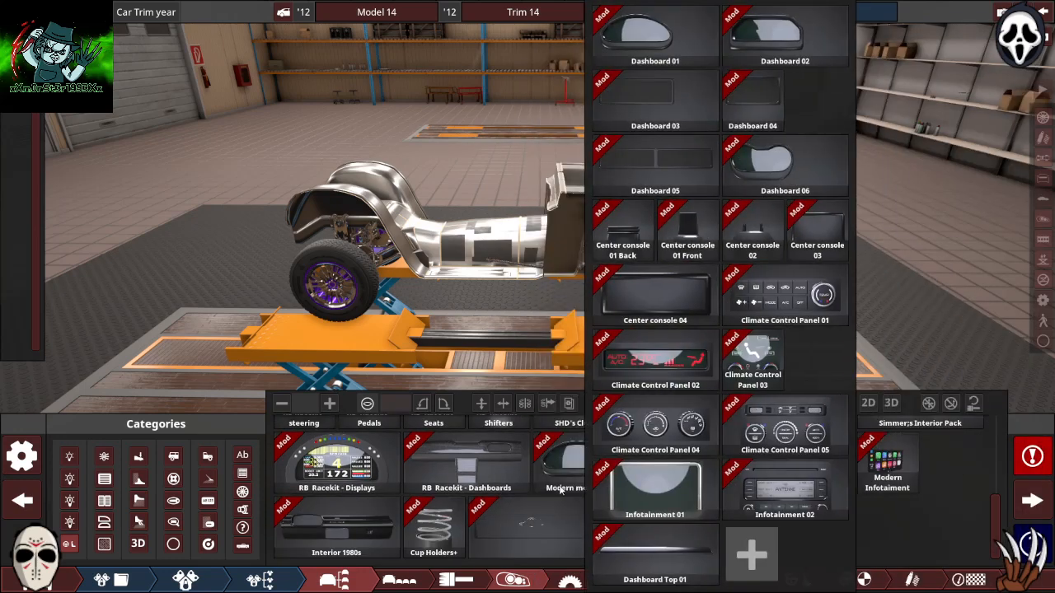
left_click(335, 528)
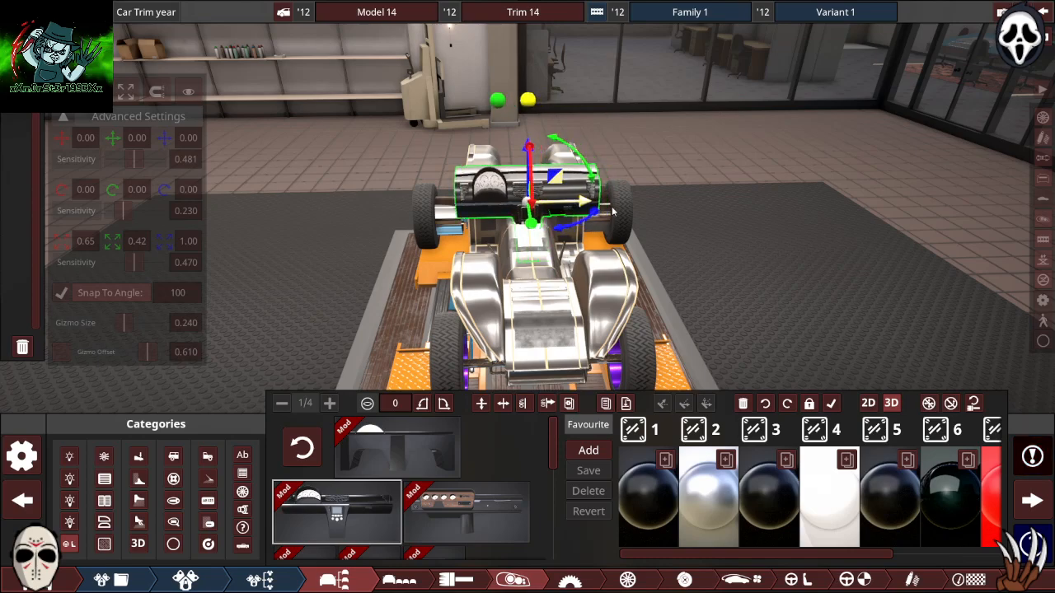
Step: Return to the interior categories, show the car body again, and orbit around the car
left_click(1041, 178)
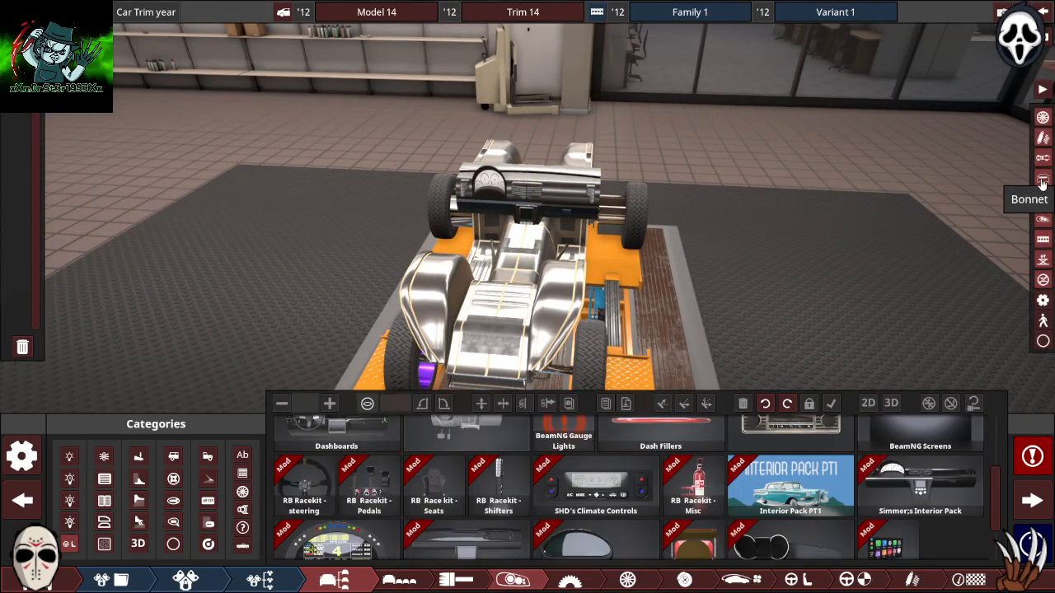
left_click(1041, 178)
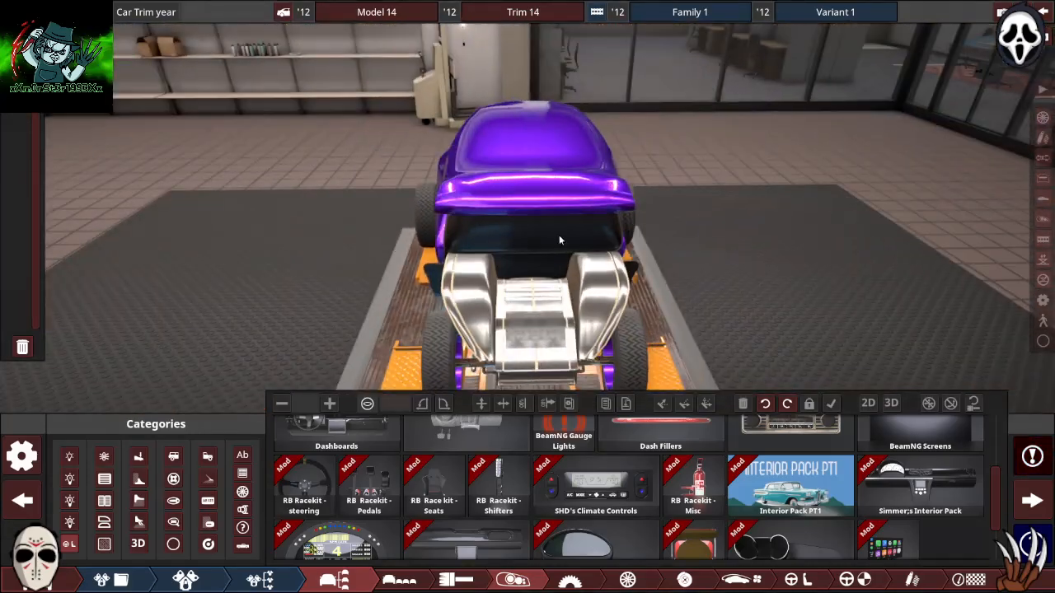
left_click_drag(560, 239, 223, 334)
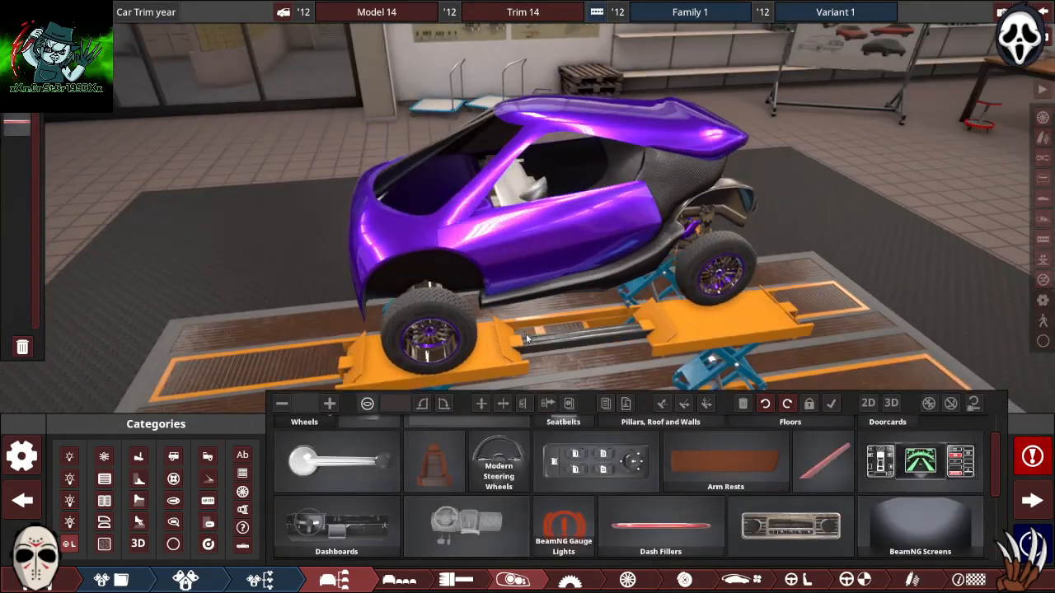
left_click_drag(527, 247, 391, 319)
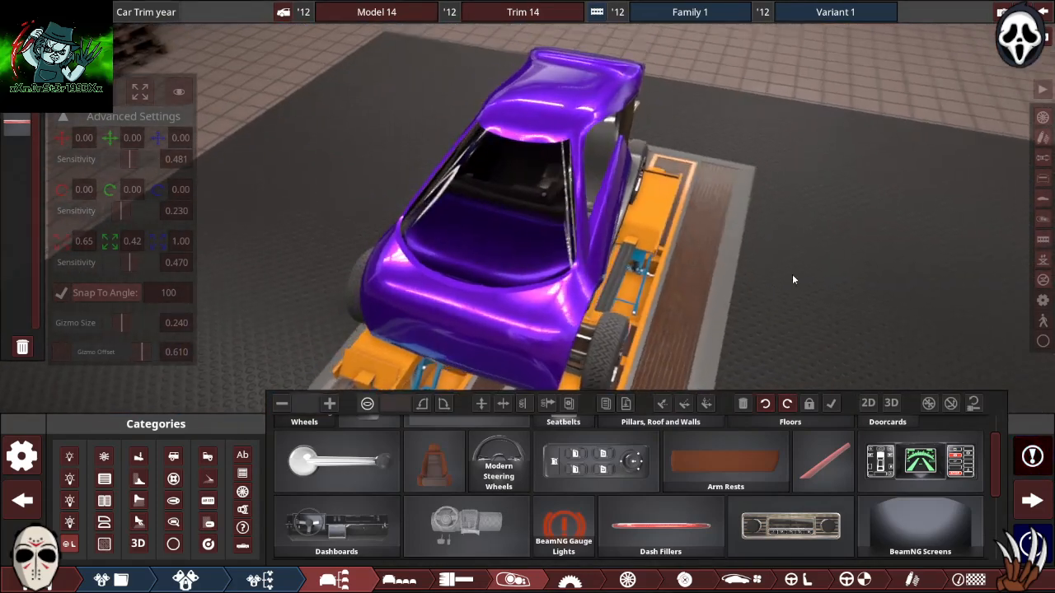
Step: Open the seat fixtures listing classic, drag bomber and softback seats
left_click(596, 457)
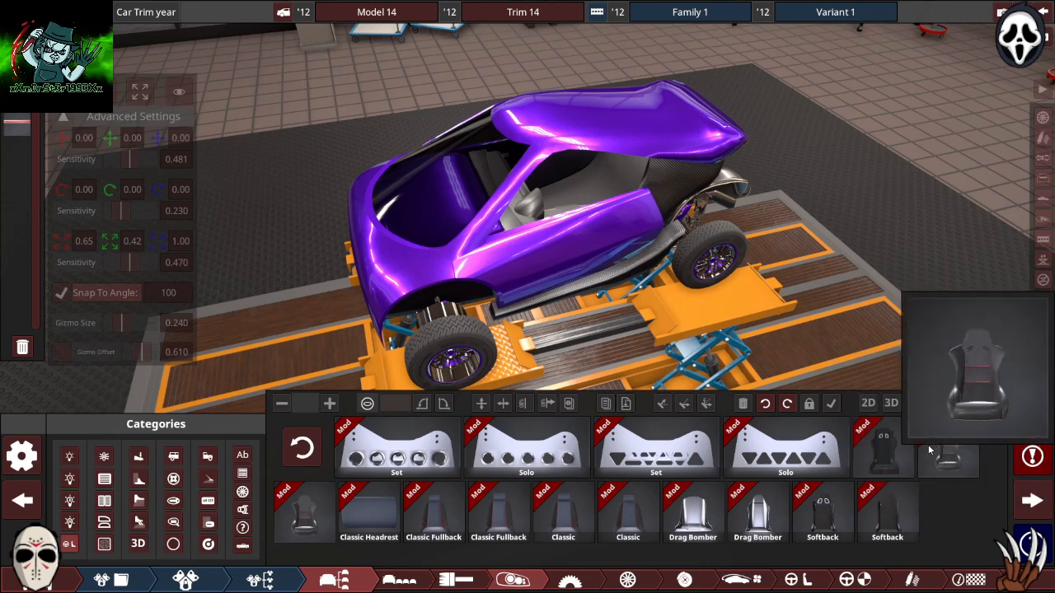
mouse_move(925, 447)
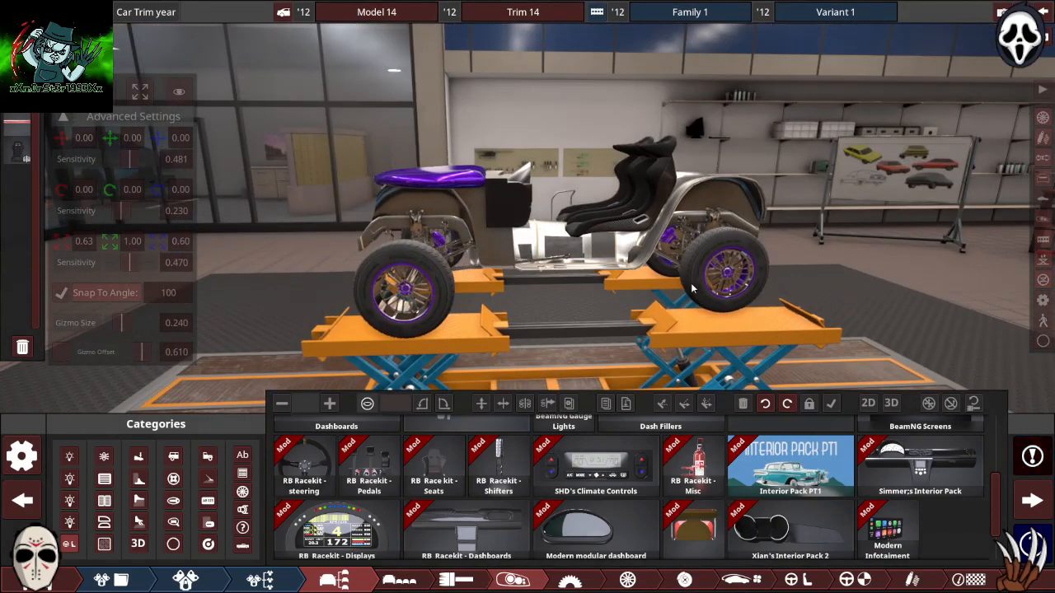
Step: Add the 'Set' perforated plate and slide it into place beneath the seats
left_click(595, 466)
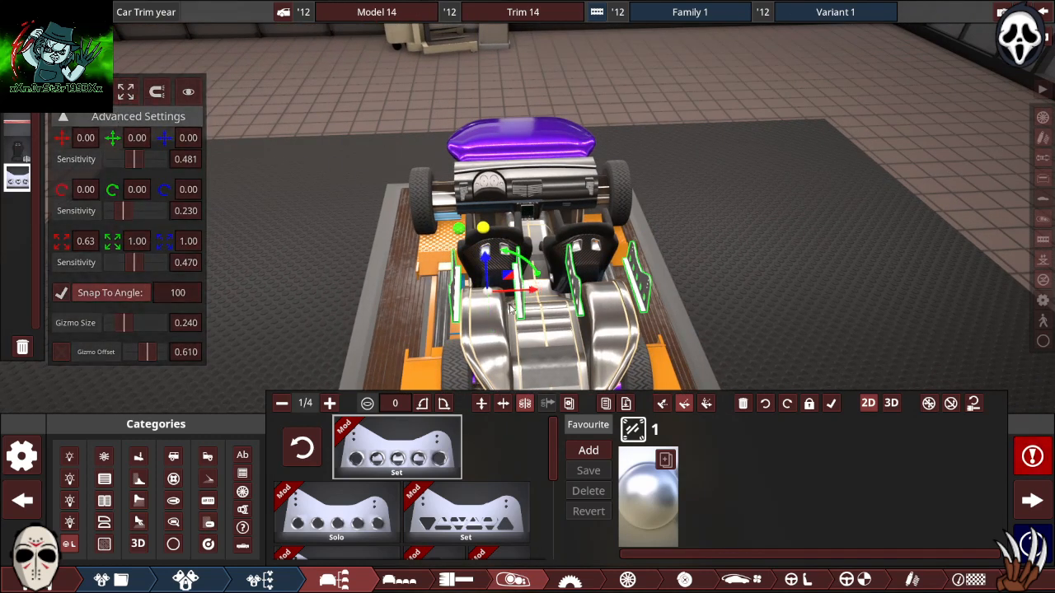
left_click_drag(507, 292, 540, 288)
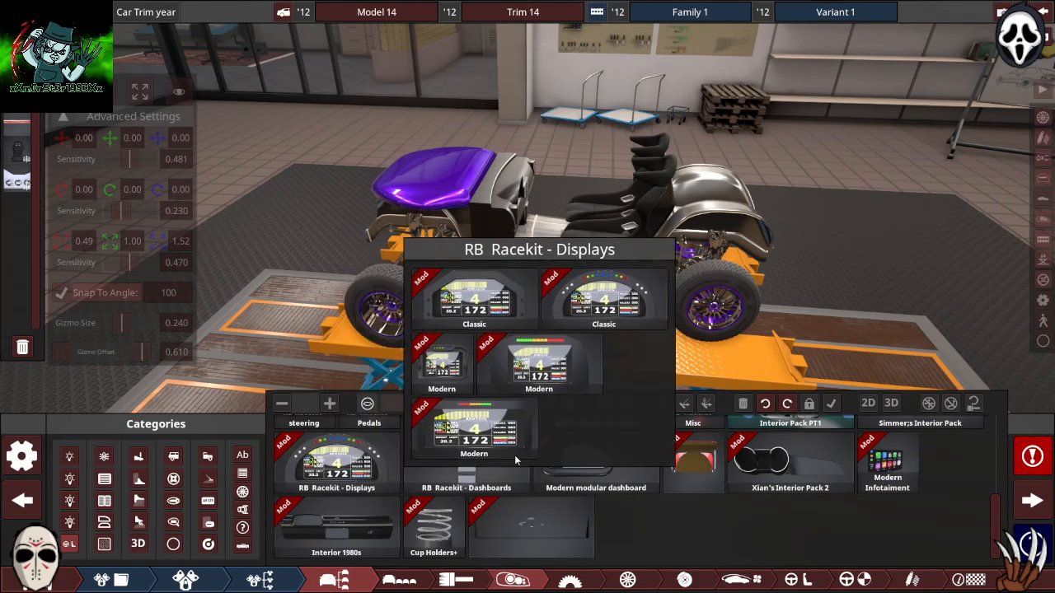
Step: Browse and close Xian's Interior Pack 2, then add the RB Racekit steering wheel
left_click(788, 461)
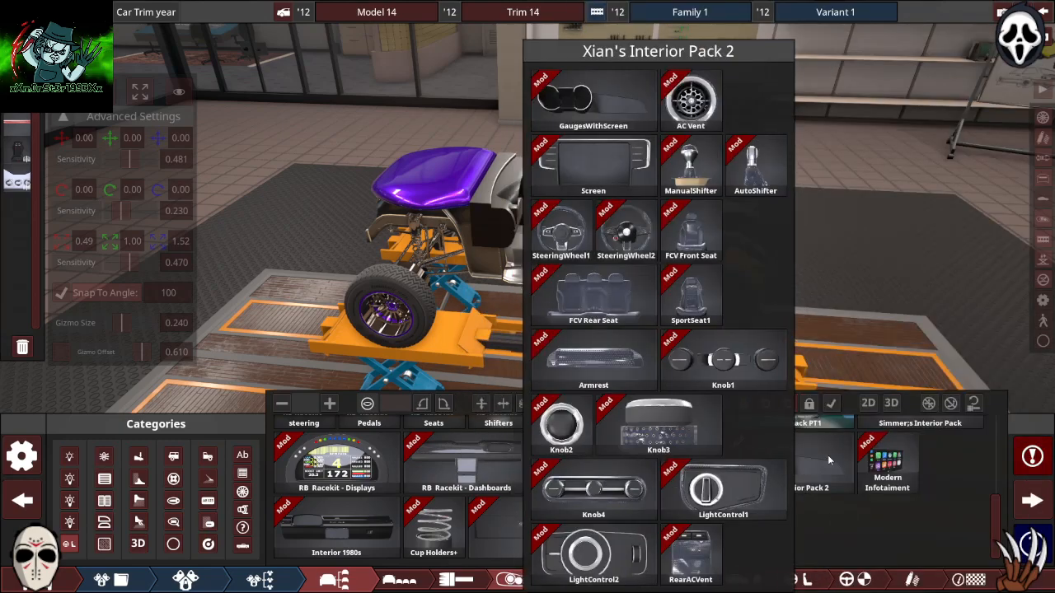
left_click(368, 453)
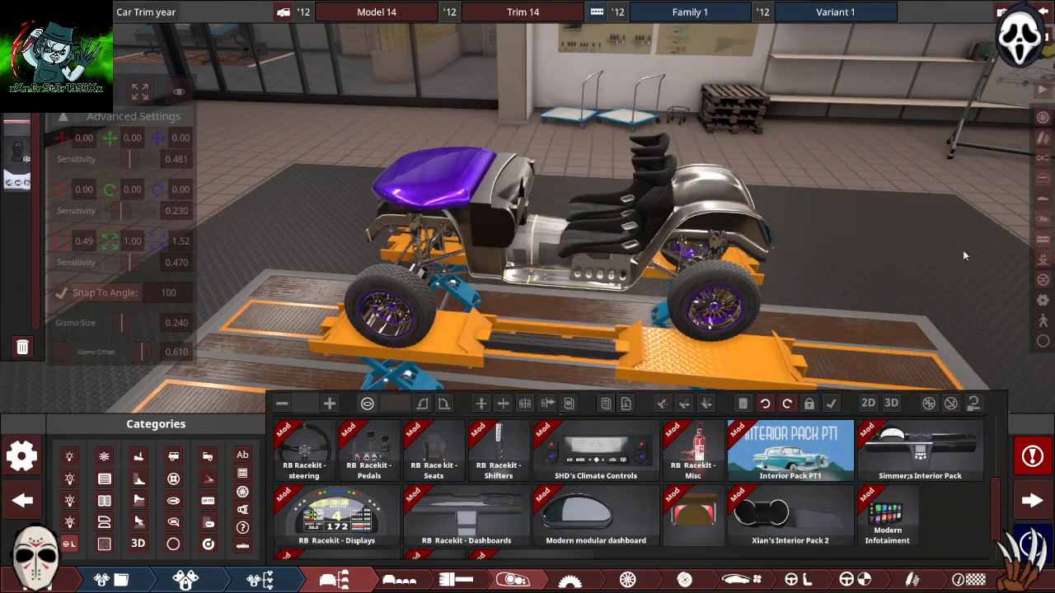
left_click(303, 450)
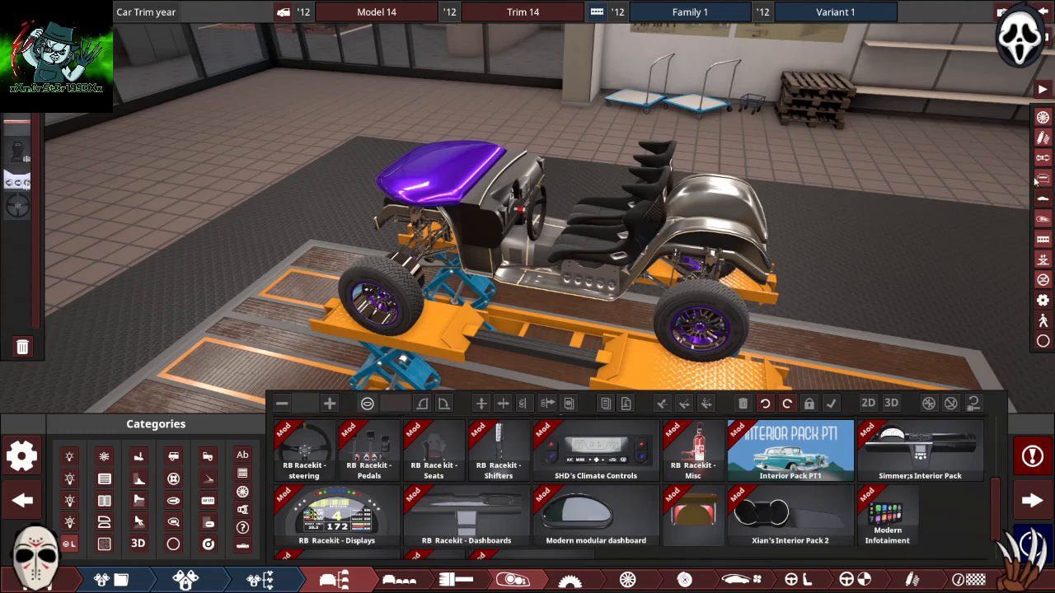
Step: Add an RB Racekit display, move it onto the dashboard, and paint panel slots 4 and 5 purple
left_click(369, 451)
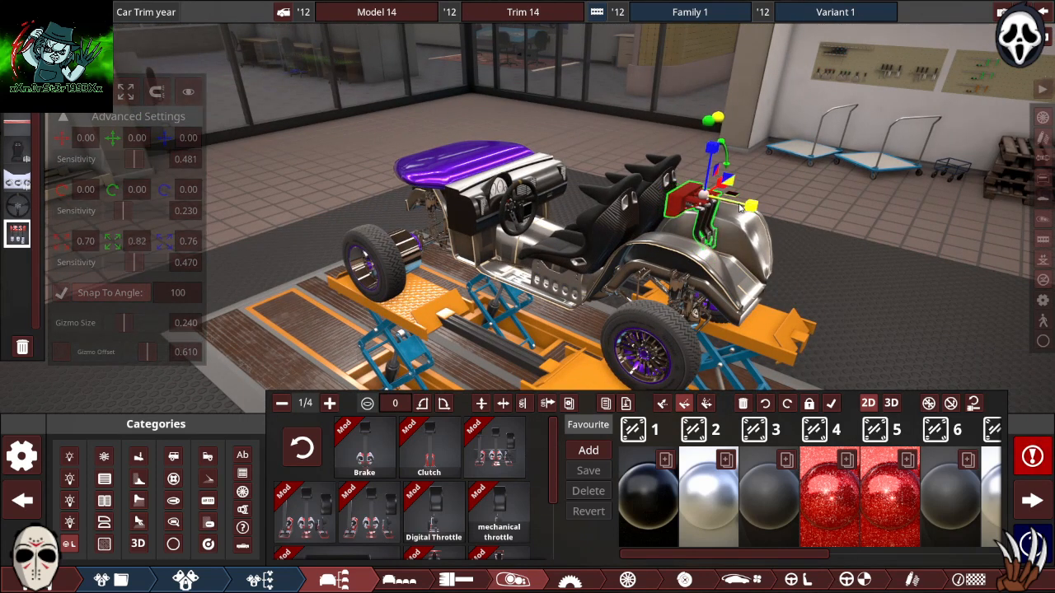
left_click(127, 91)
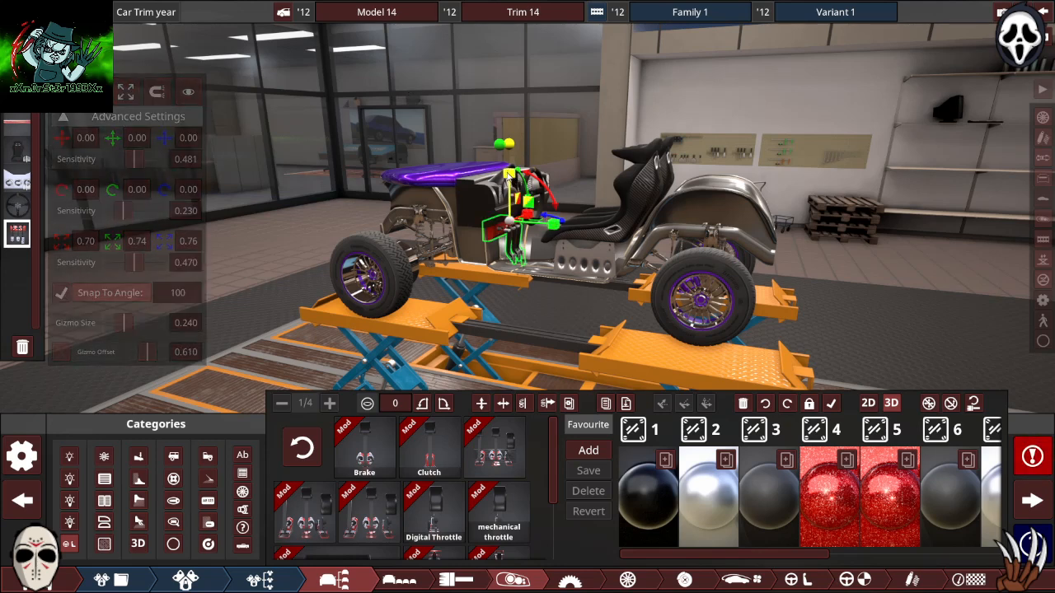
left_click_drag(552, 222, 552, 233)
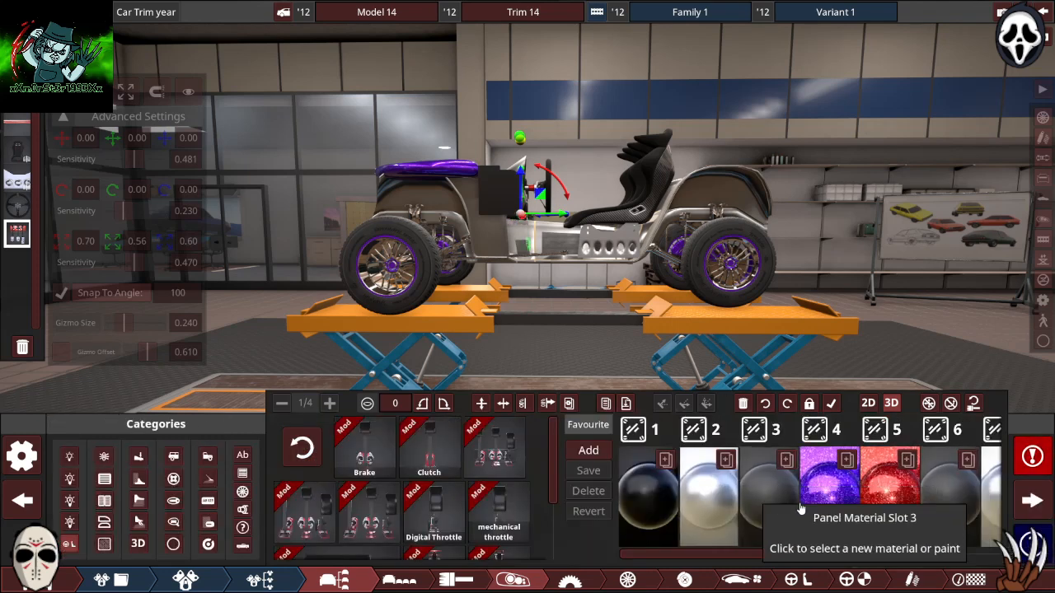
left_click(829, 476)
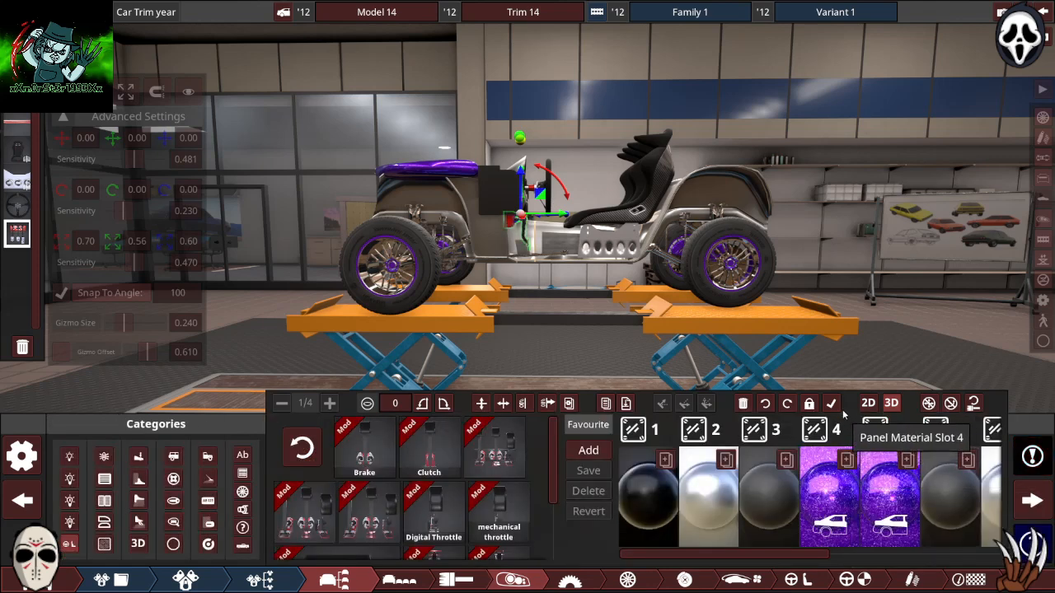
scroll("right", 3)
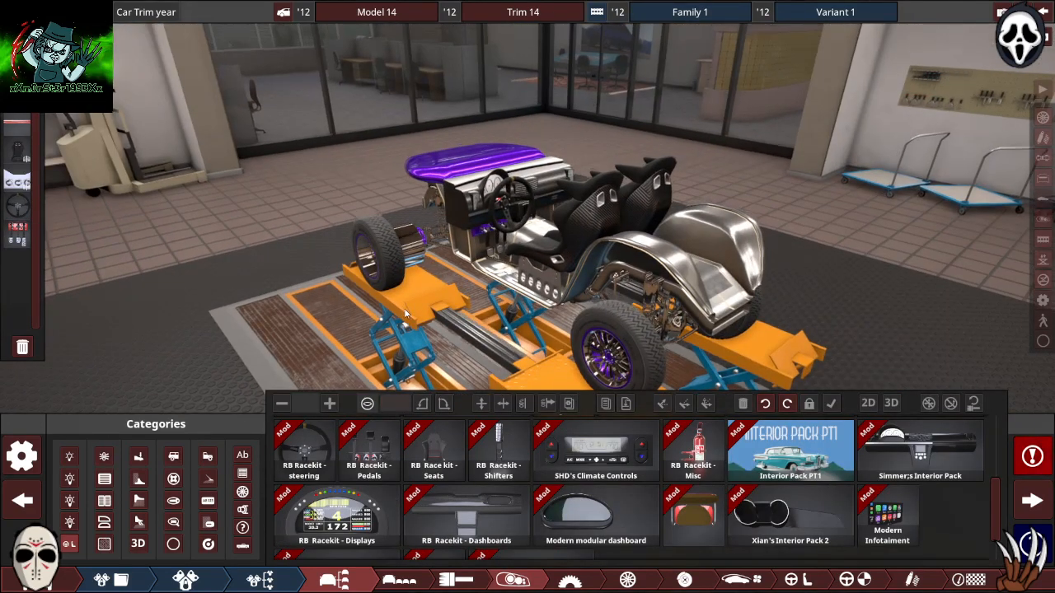
Step: Pick the DCT gear knob, position it between the seats, and apply its material
left_click(368, 449)
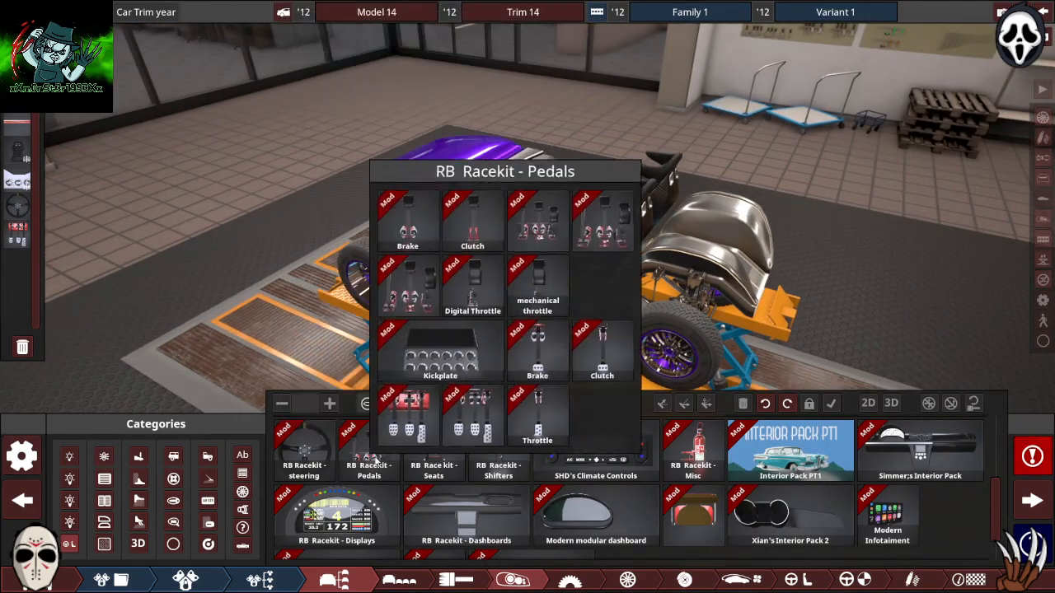
left_click(497, 449)
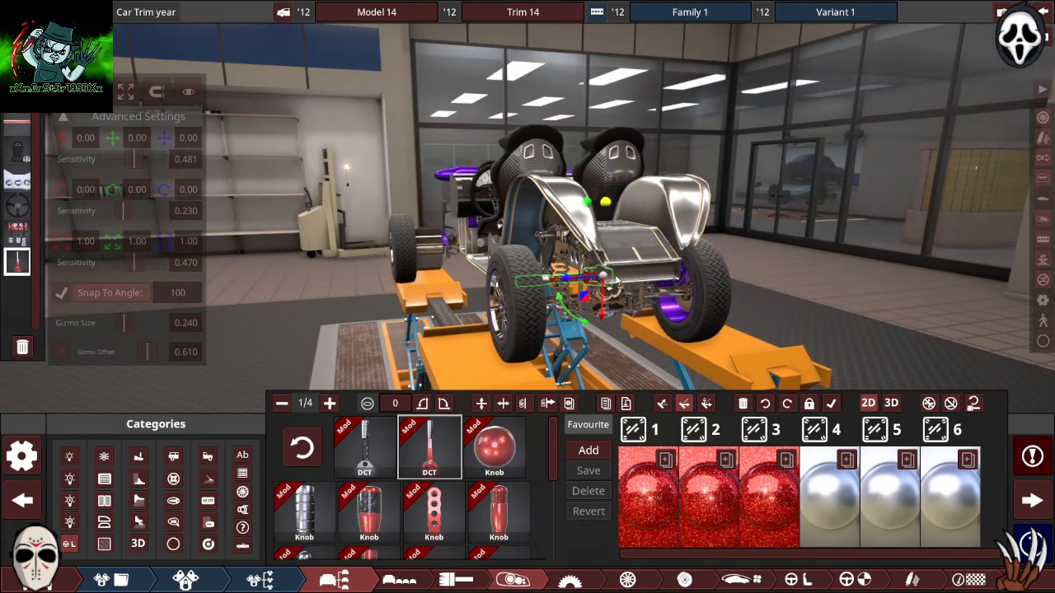
left_click_drag(577, 289, 622, 214)
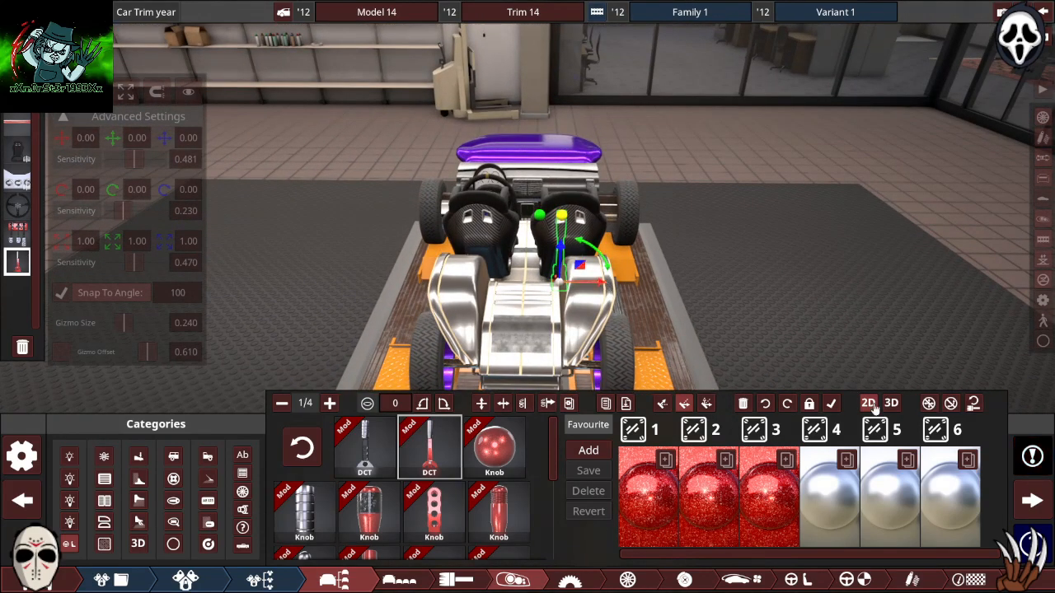
left_click(890, 403)
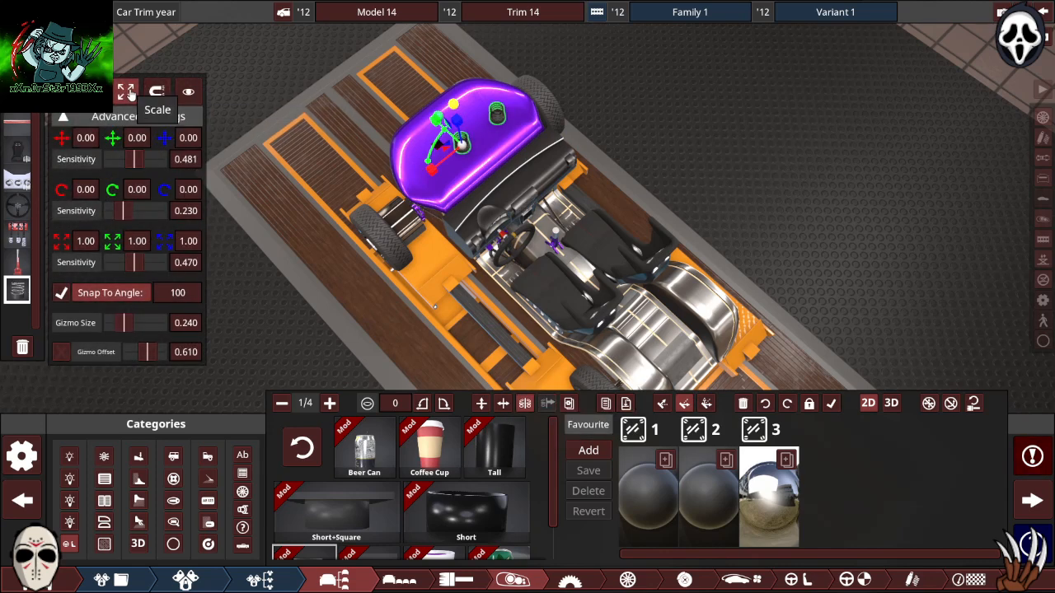
mouse_move(868, 403)
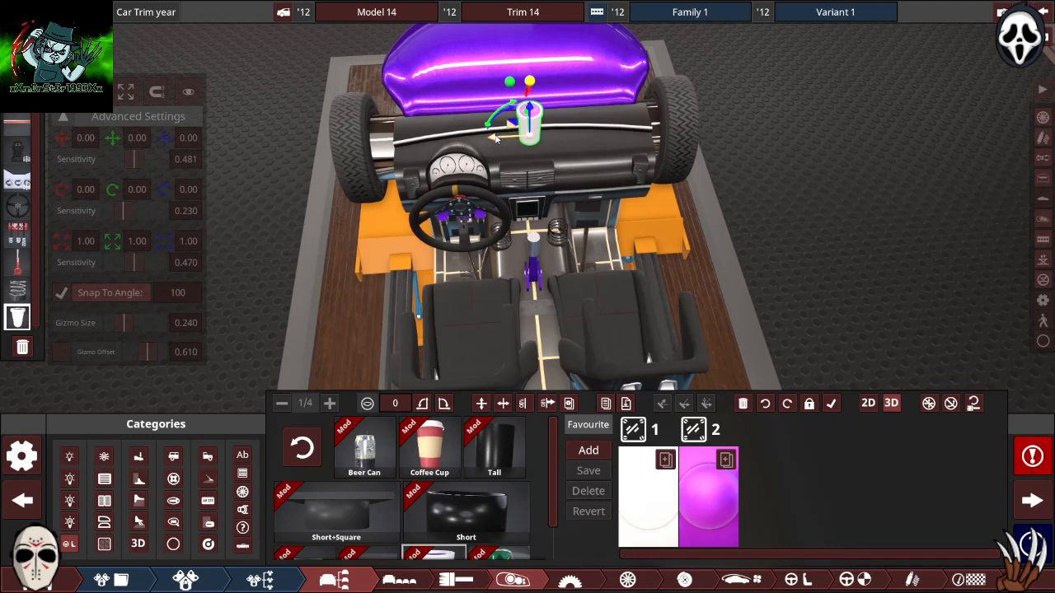
mouse_move(125, 92)
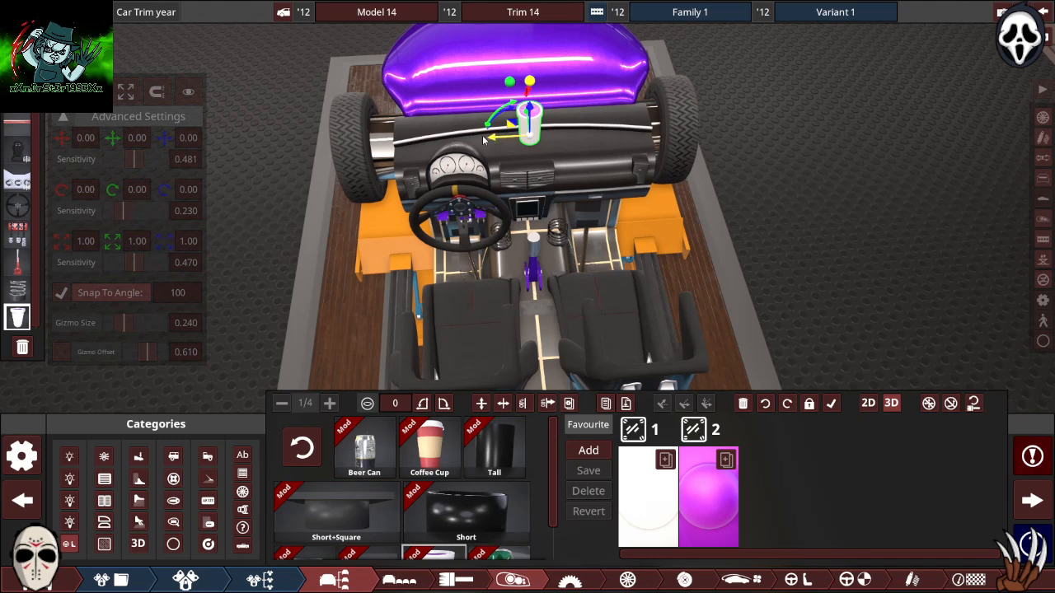
mouse_move(892, 402)
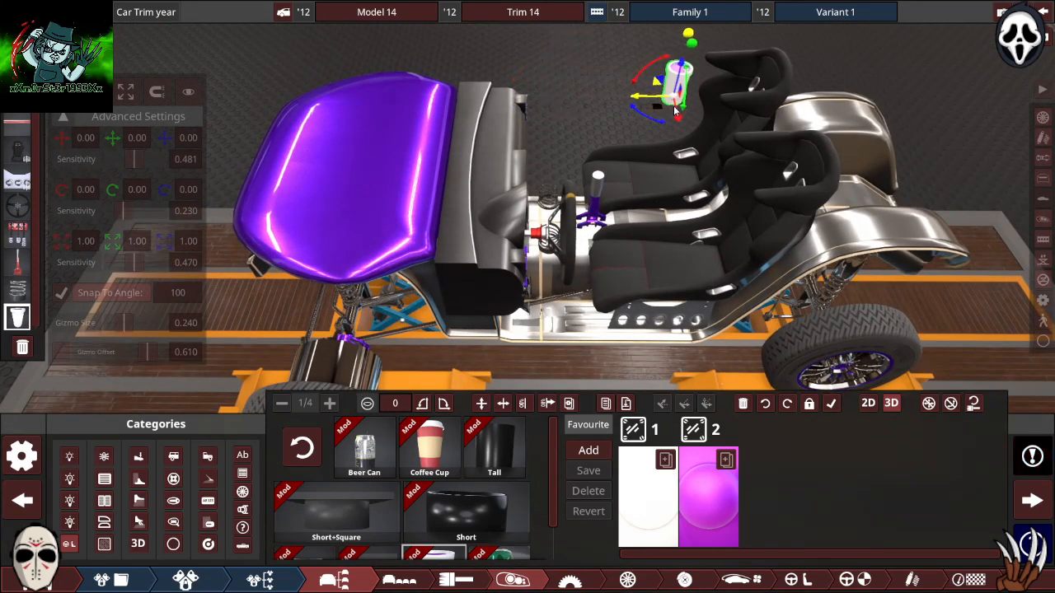
Step: Move the white-and-purple tall cup up beside the seat backs
left_click_drag(676, 90, 544, 82)
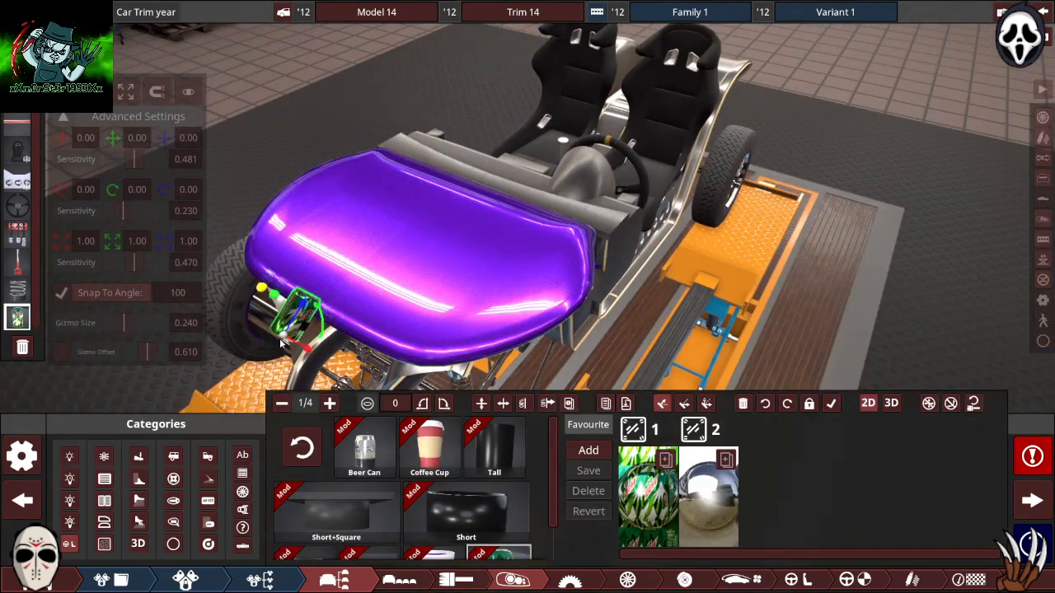
Step: Drag the green-patterned beer can to the hood's front corner near the wheel
left_click_drag(280, 342, 605, 264)
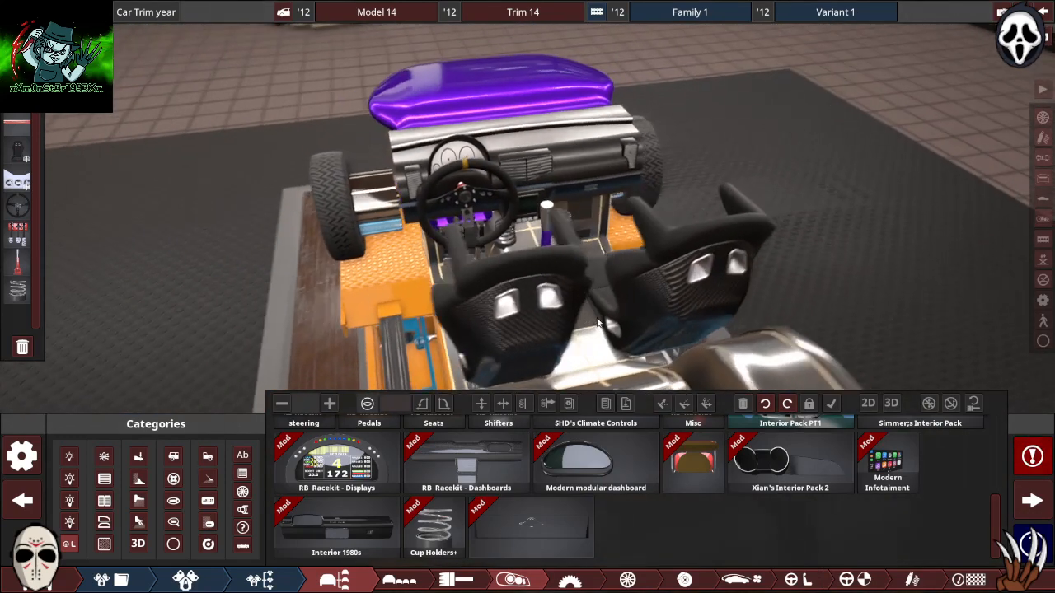
Step: Open the door handle fixture category in the Fixtures tab
left_click(336, 462)
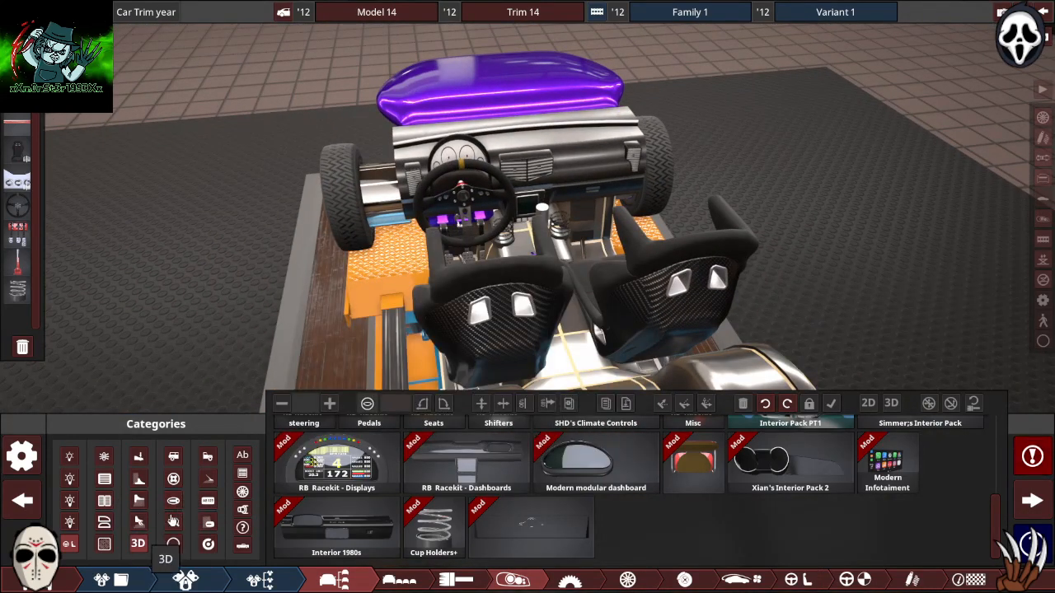
mouse_move(242, 528)
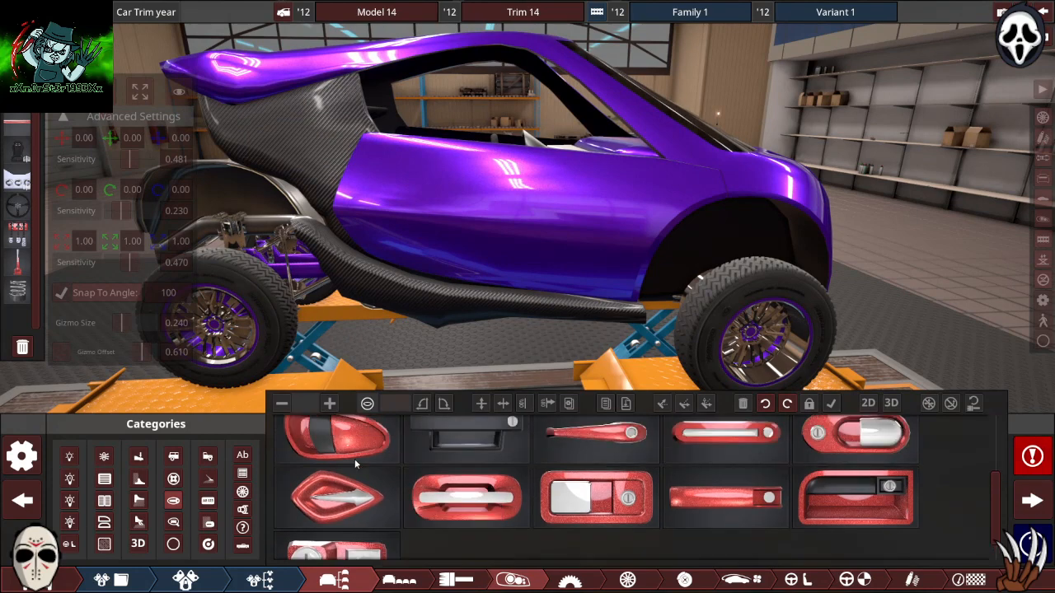
Step: Fit the pointed handle variant onto Model 14's purple door
left_click(338, 494)
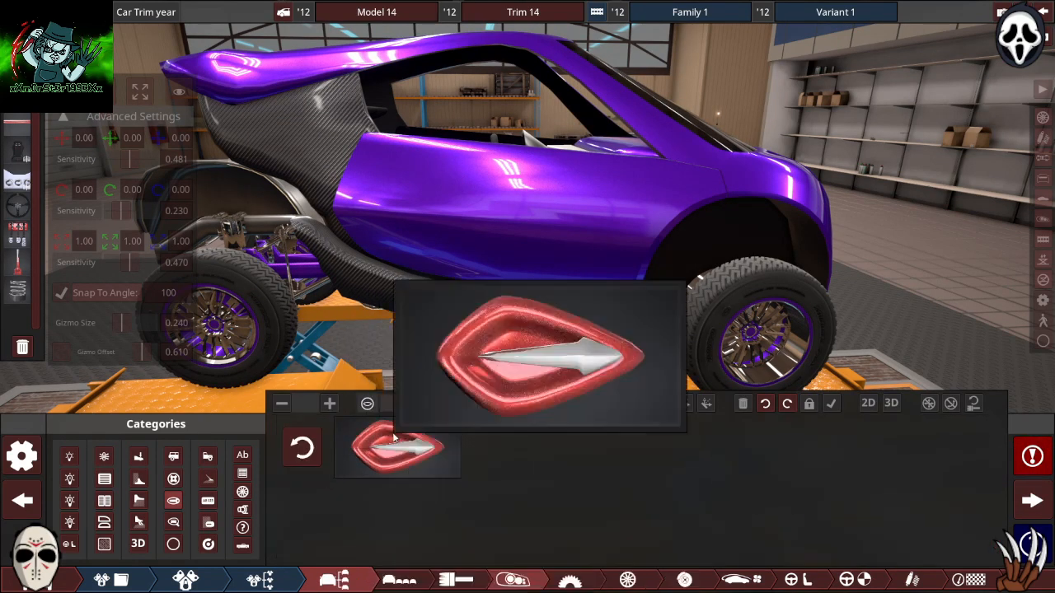
left_click(397, 447)
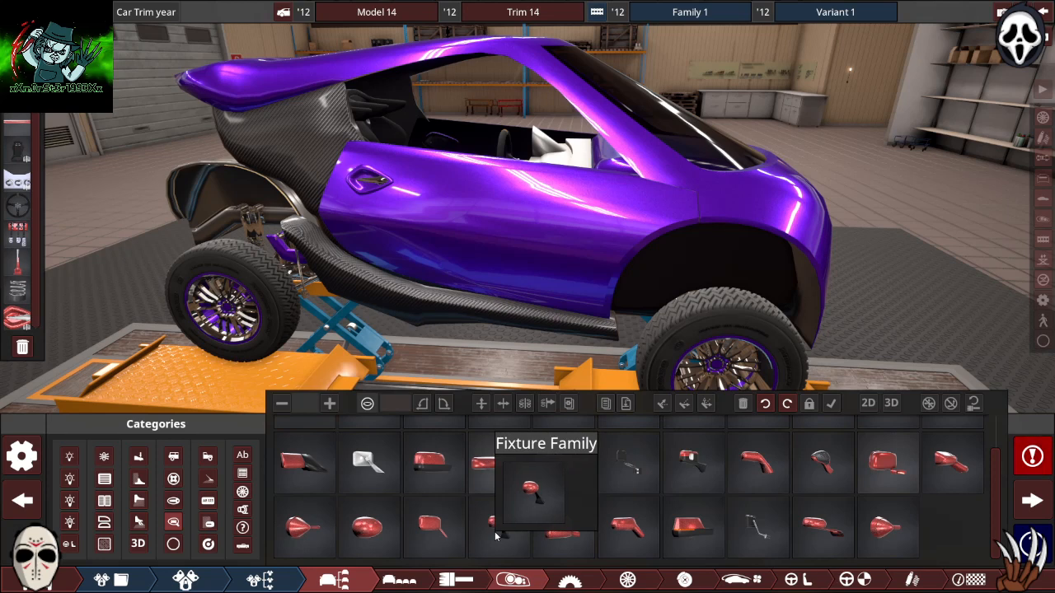
mouse_move(836, 464)
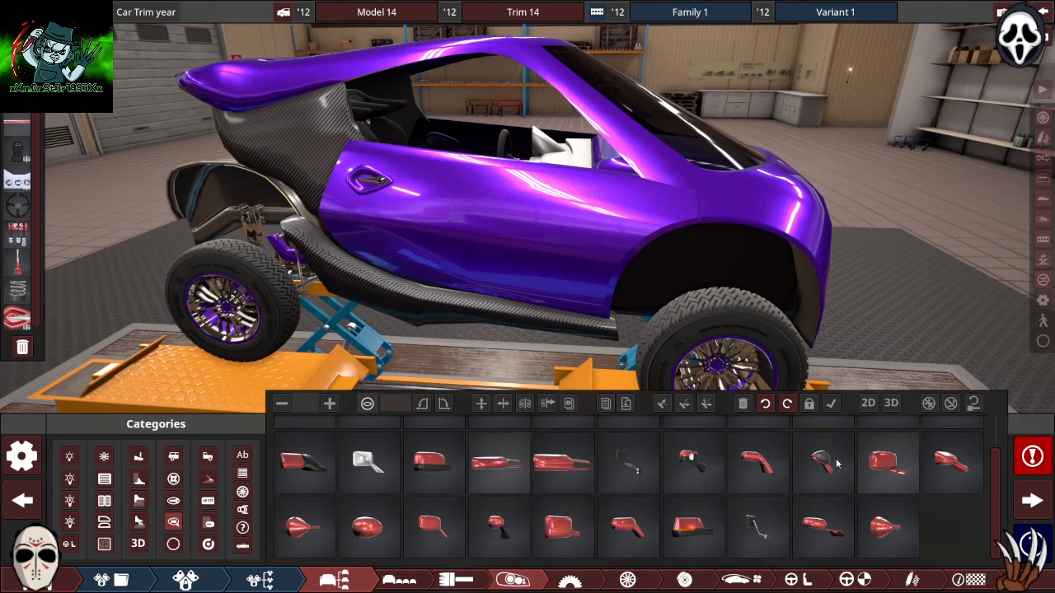
mouse_move(821, 461)
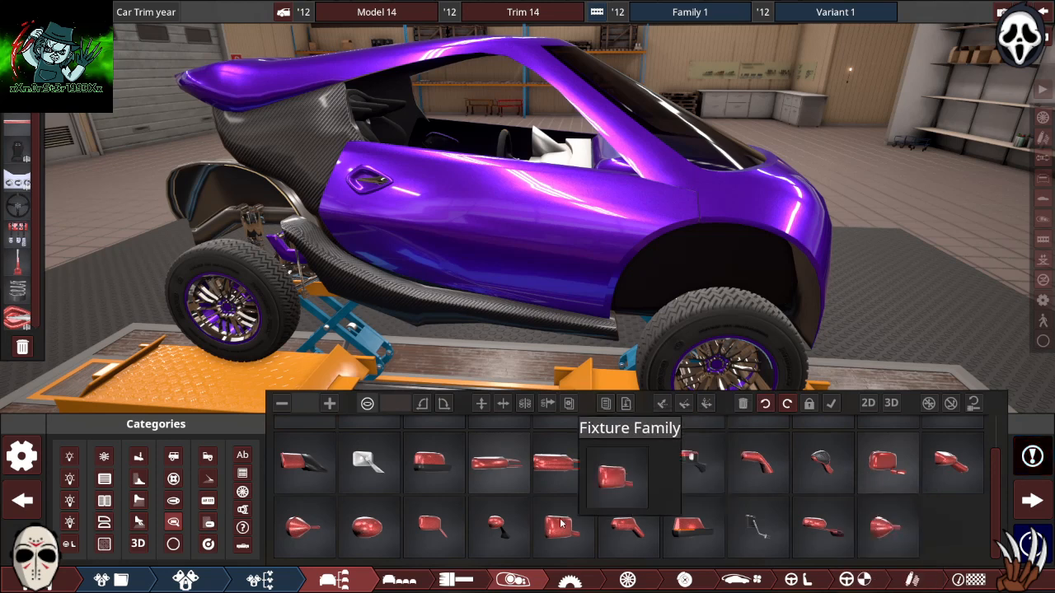
Step: Pick a side mirror design and drag it to the front of the door
left_click(615, 480)
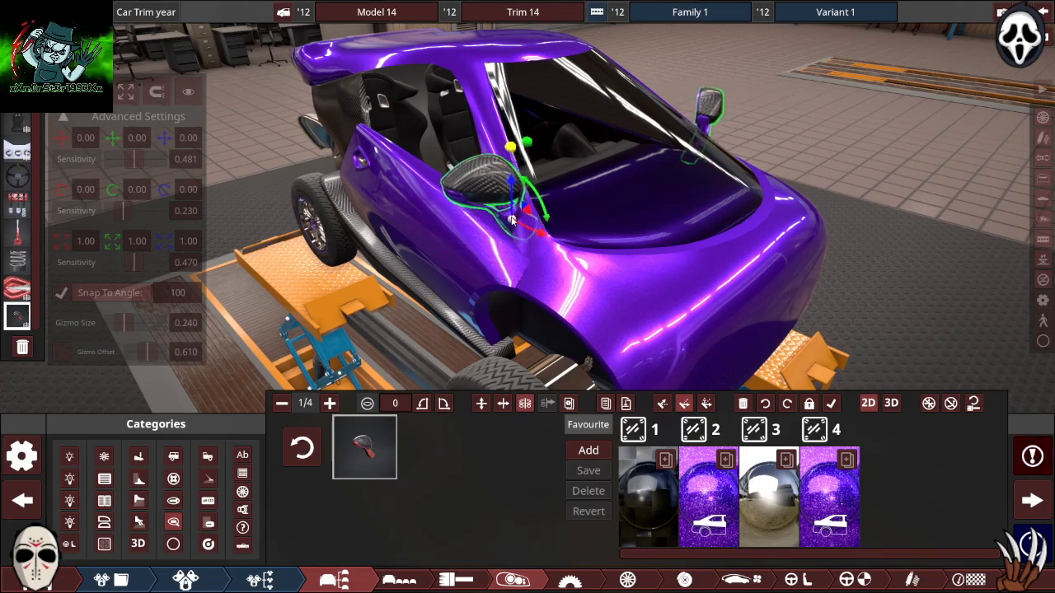
left_click_drag(511, 214, 723, 239)
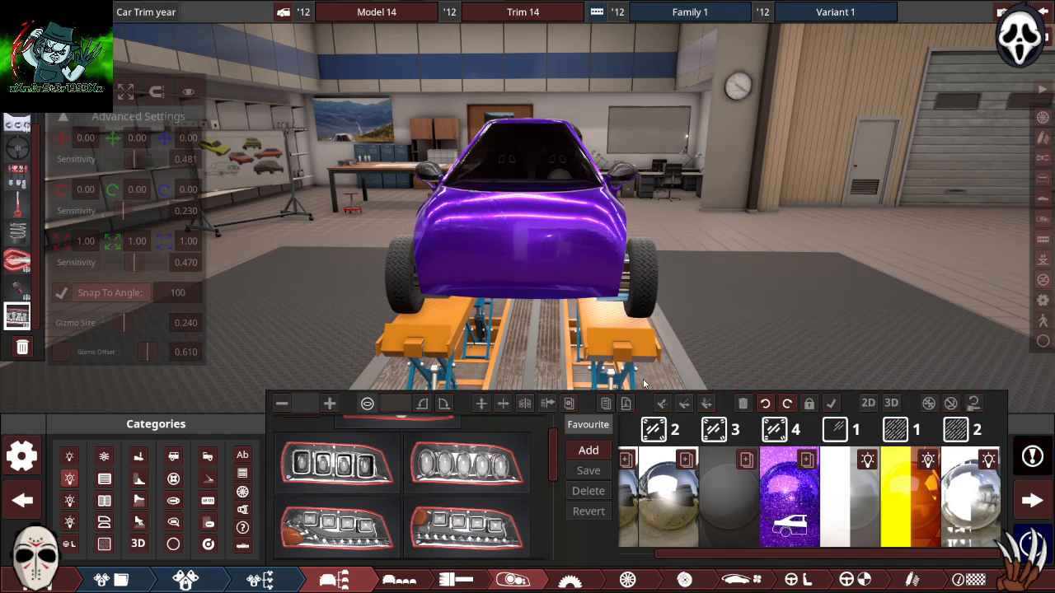
Step: Choose a round headlight design with the yellow round lamp variant
left_click(461, 251)
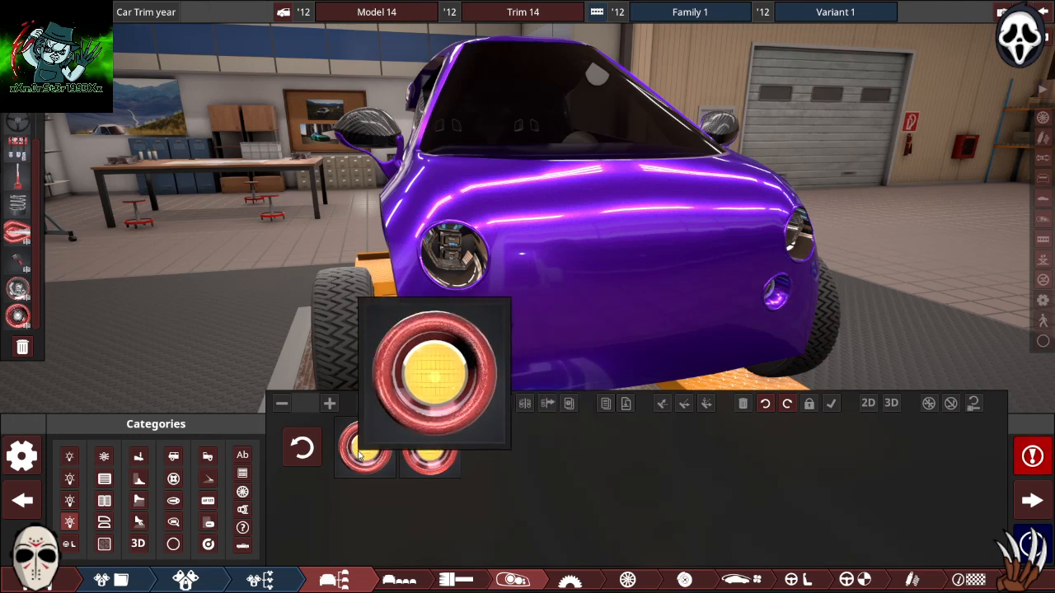
left_click(364, 447)
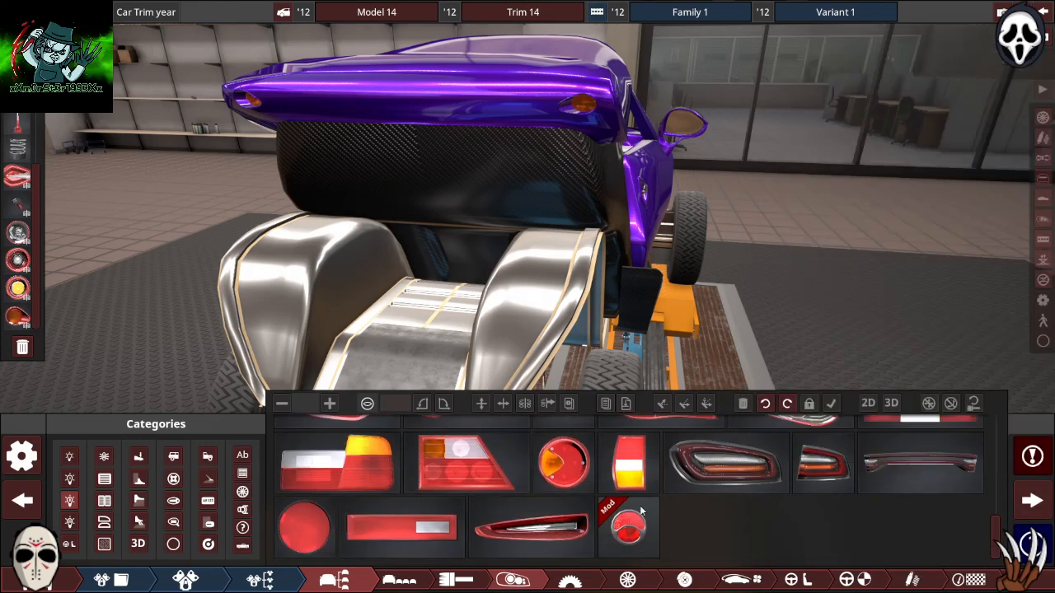
Step: Place the wide light bar fixture on the body and set it to move freely
left_click(689, 11)
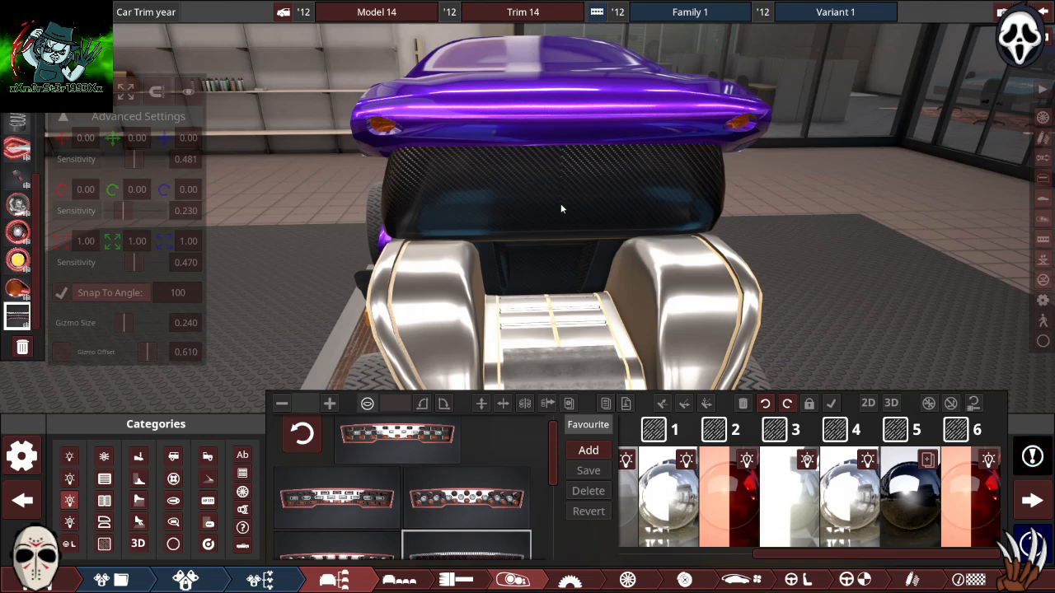
left_click(560, 210)
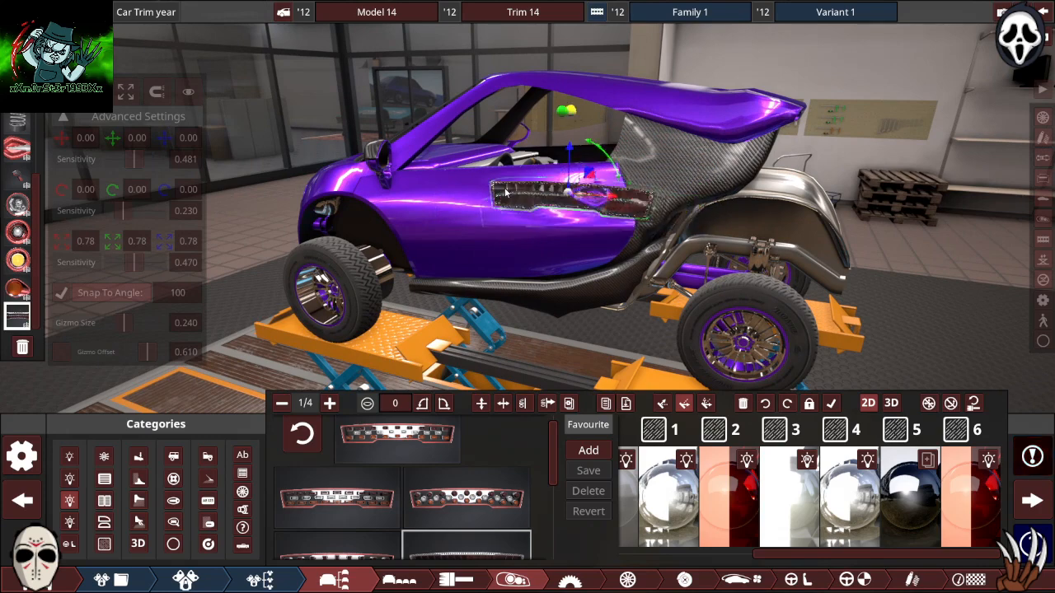
left_click(733, 185)
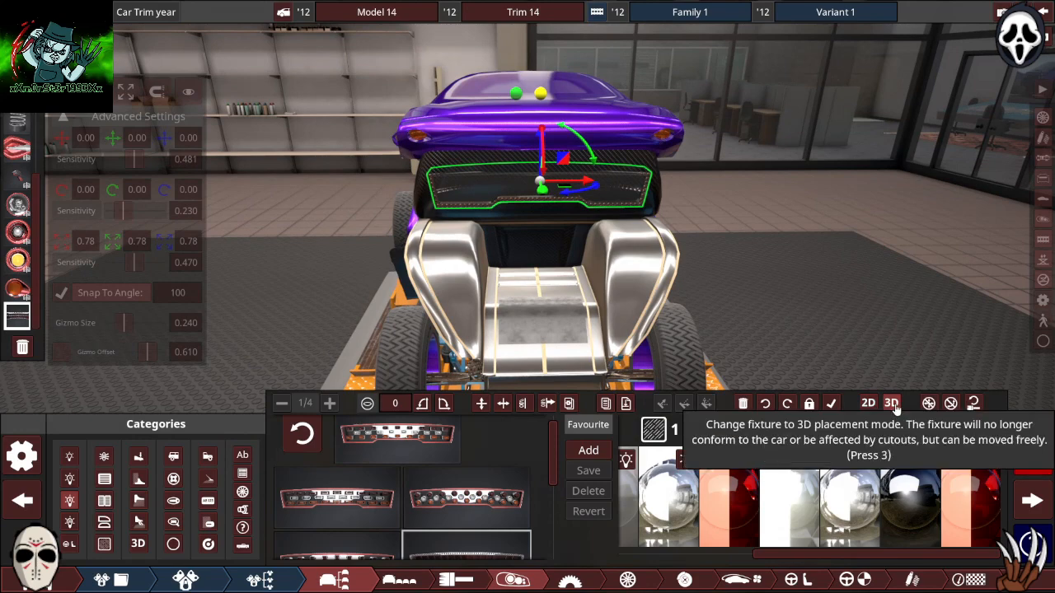
left_click(868, 403)
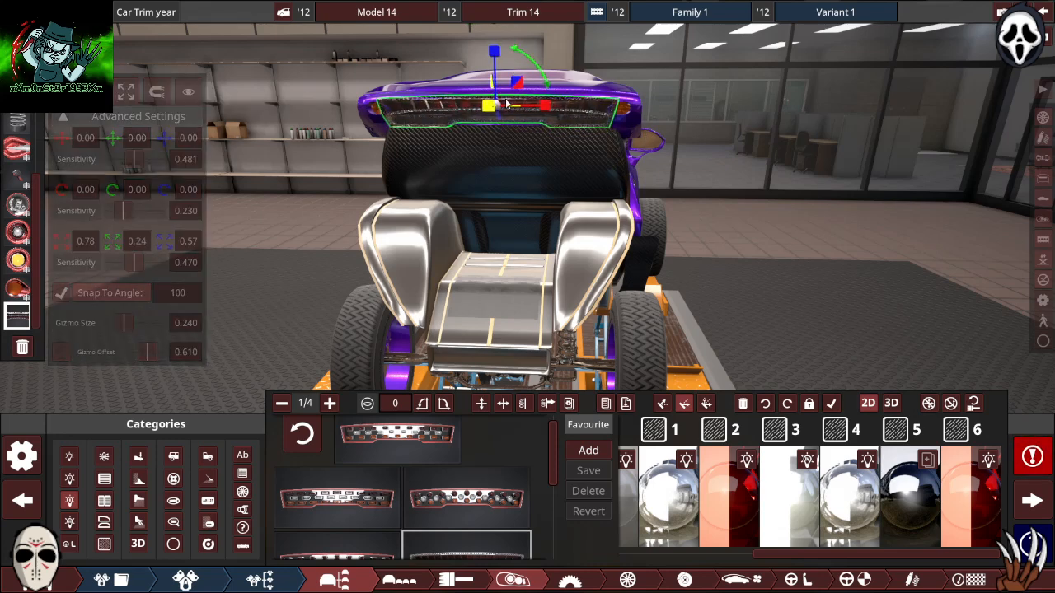
Step: Drag the light bar up to the rear top edge
left_click_drag(511, 107, 486, 107)
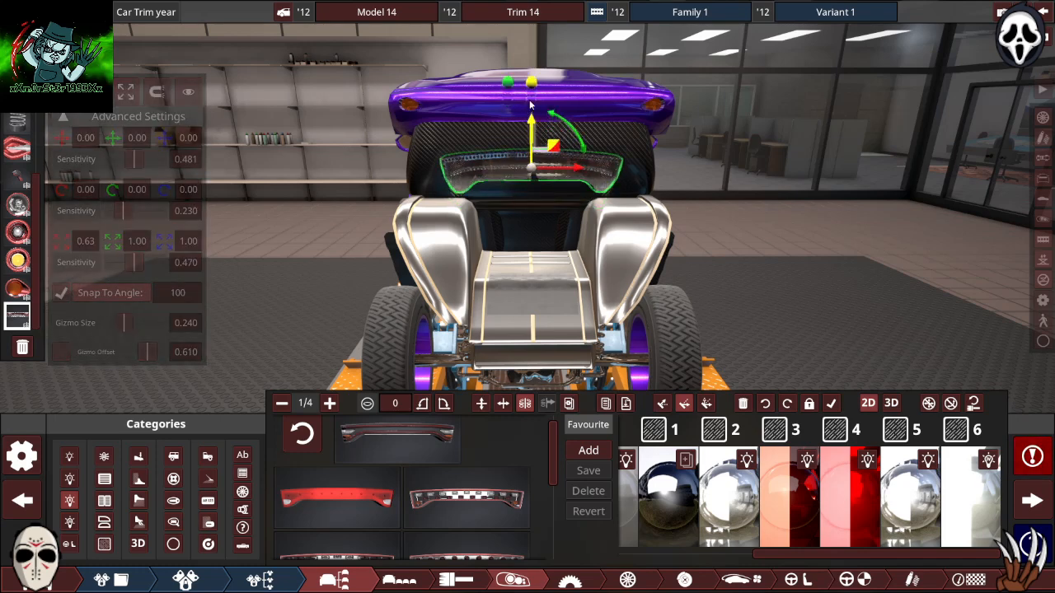
Step: Drag the mesh vent fixture up into position on the rear panel
left_click_drag(533, 124, 533, 57)
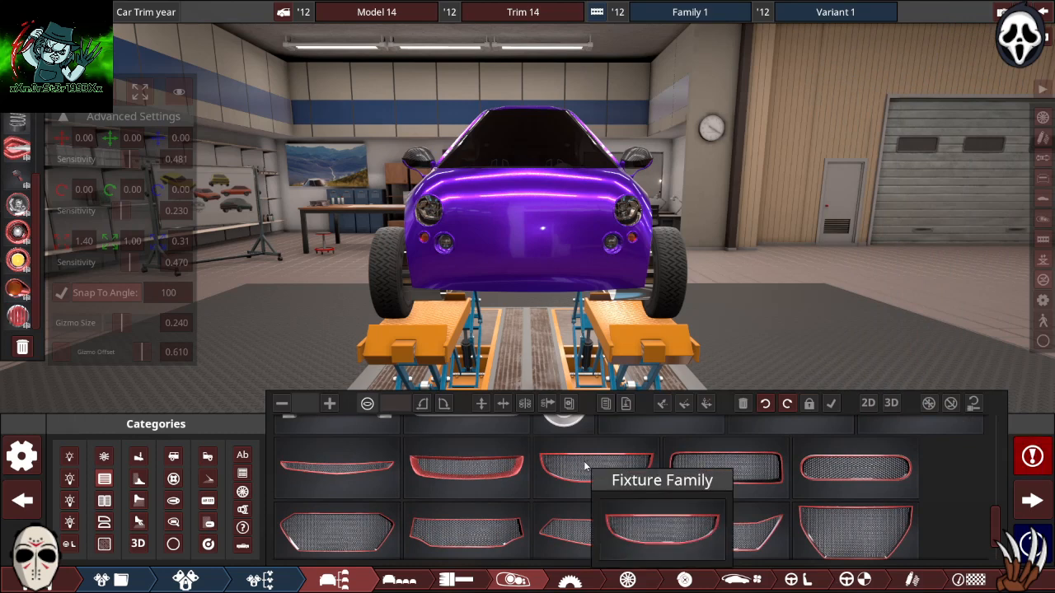
mouse_move(453, 484)
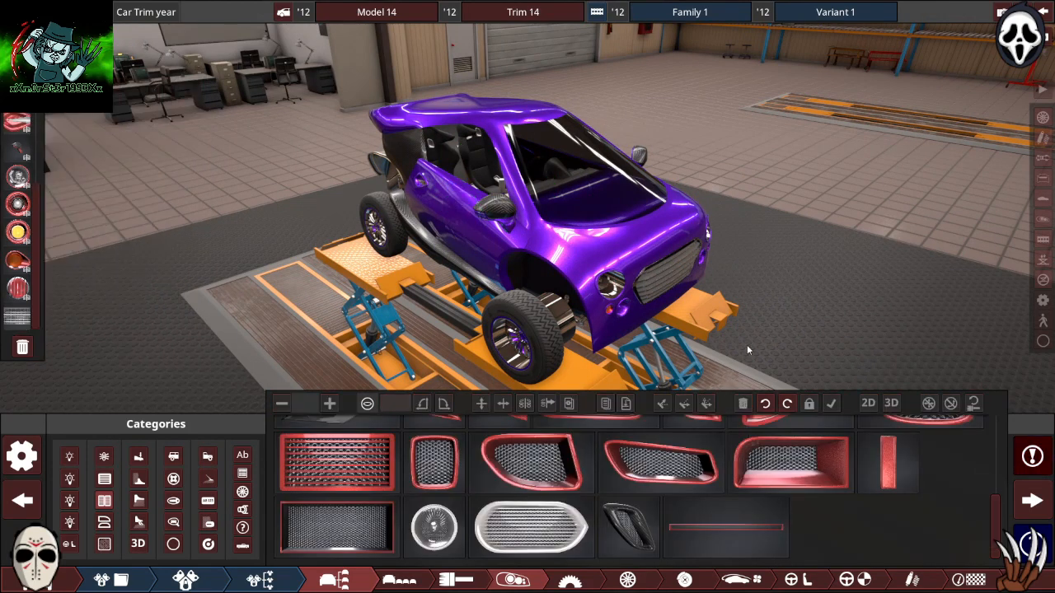
Step: Add a mesh grille to the nose between the round headlights
left_click(433, 528)
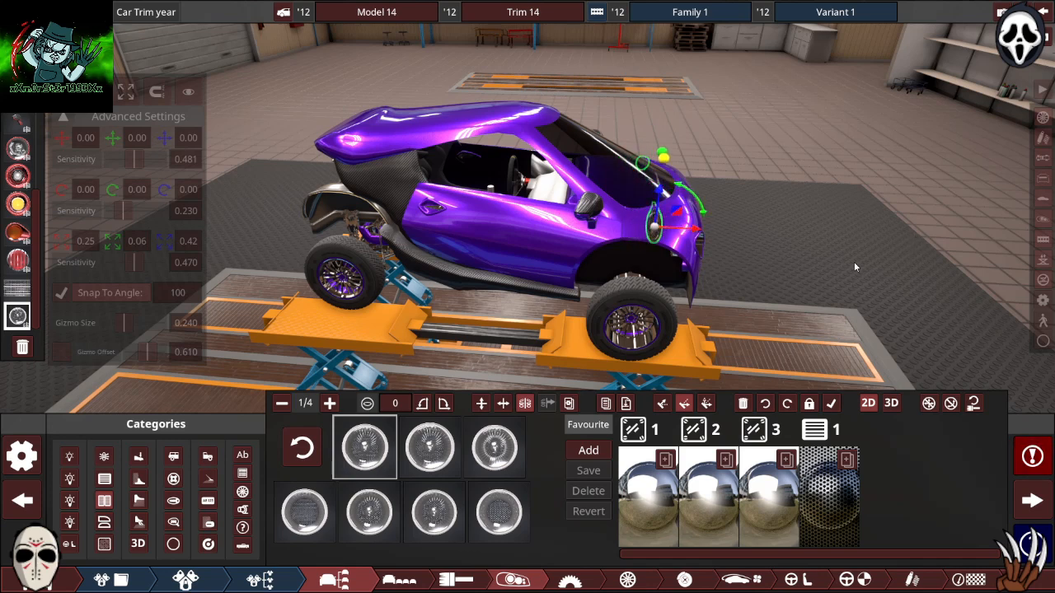
mouse_move(255, 117)
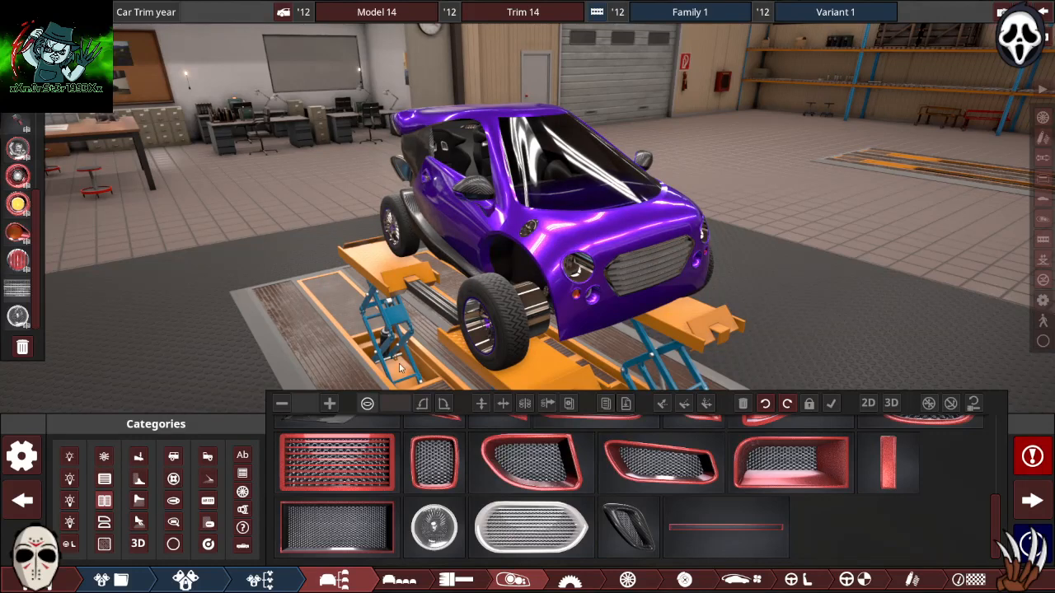
mouse_move(208, 526)
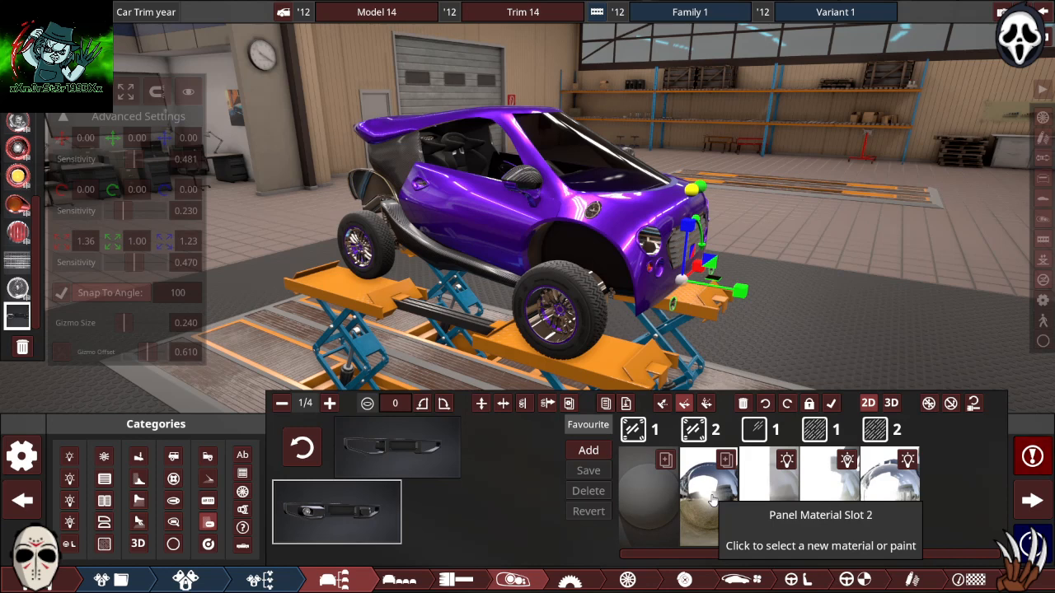
Step: Open the material choices for the bar fixture's Panel Material Slot 2
left_click(707, 474)
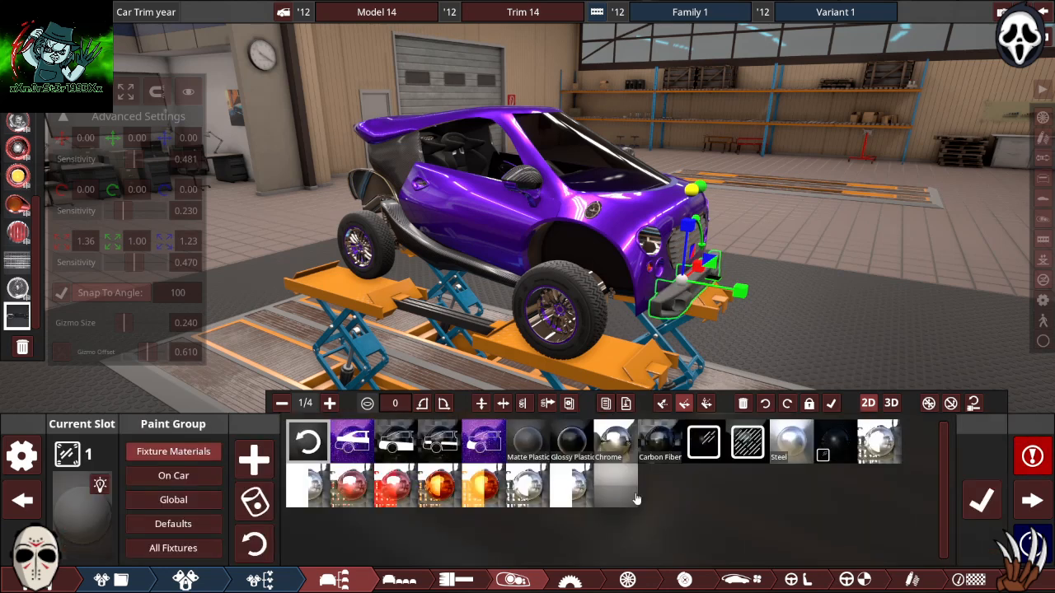
mouse_move(395, 441)
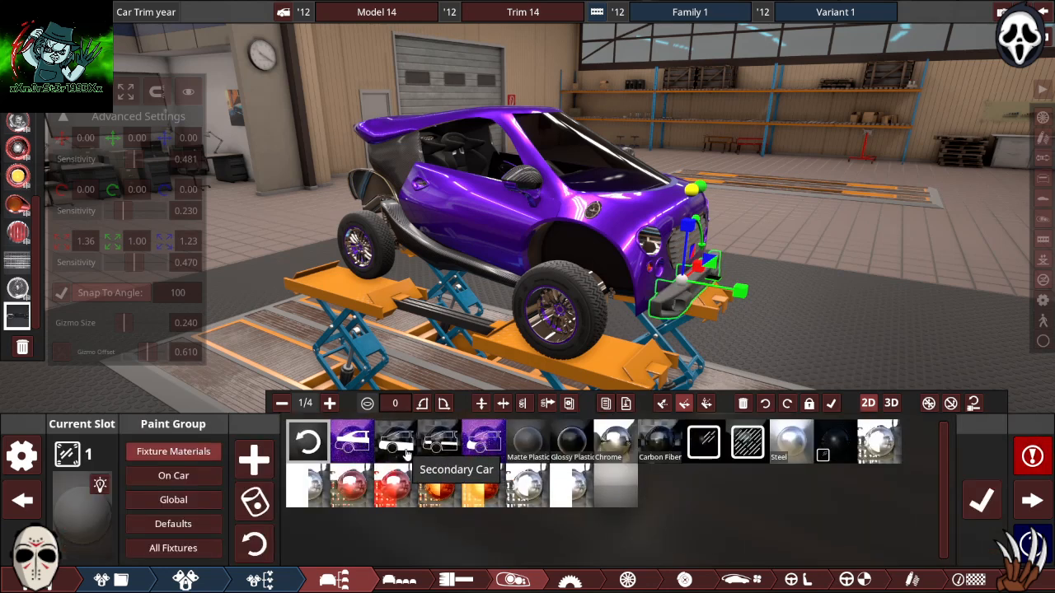
mouse_move(660, 441)
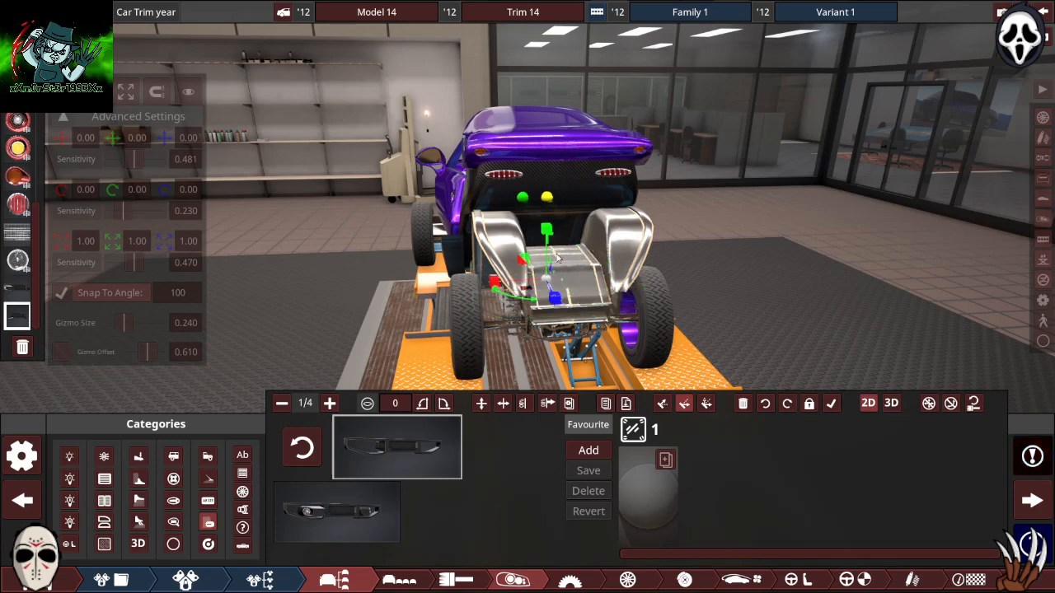
Step: Drag the bar fixture's gizmo into place under the car
left_click_drag(552, 256, 815, 370)
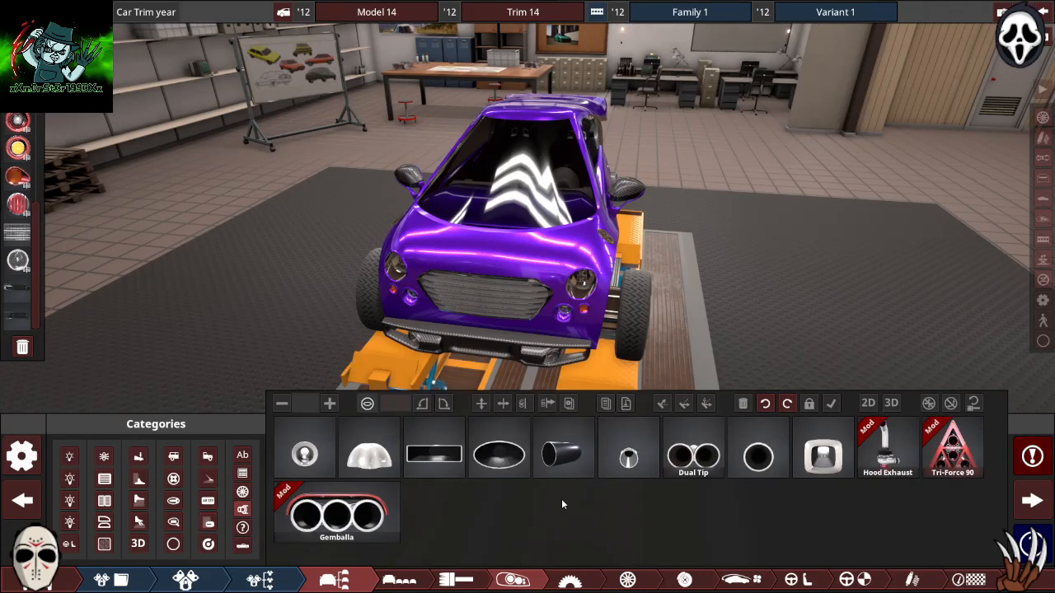
mouse_move(693, 454)
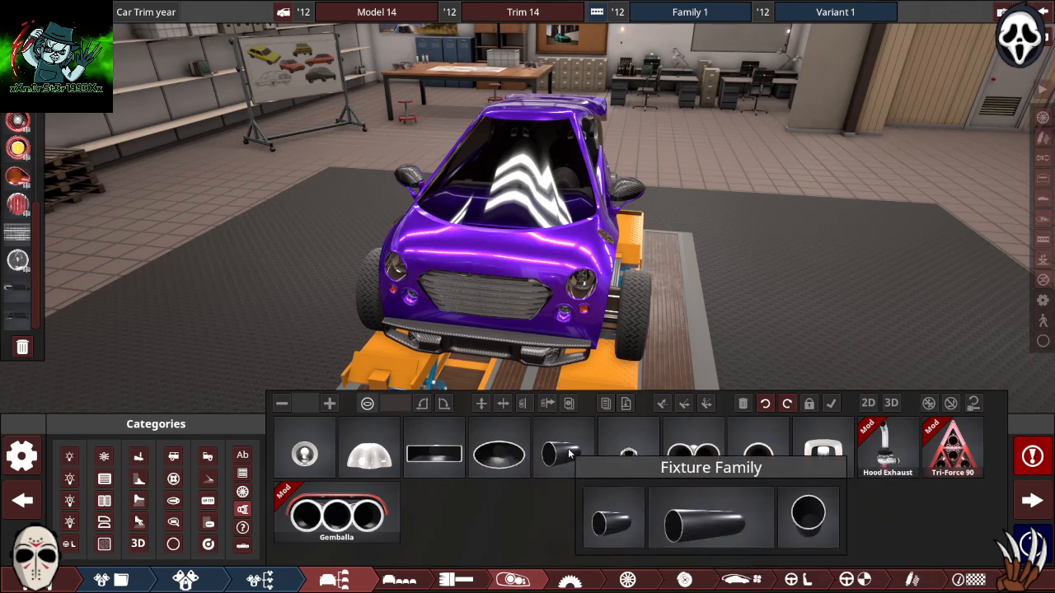
mouse_move(954, 449)
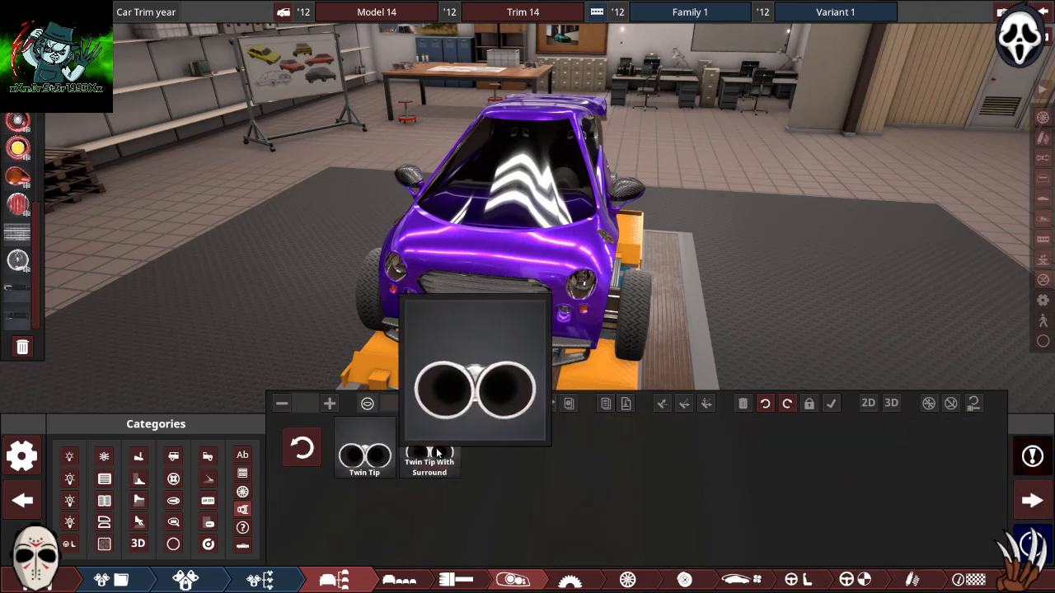
Step: Fit the Twin Tip With Surround exhaust near the rear wheel using free 3D placement
left_click(429, 447)
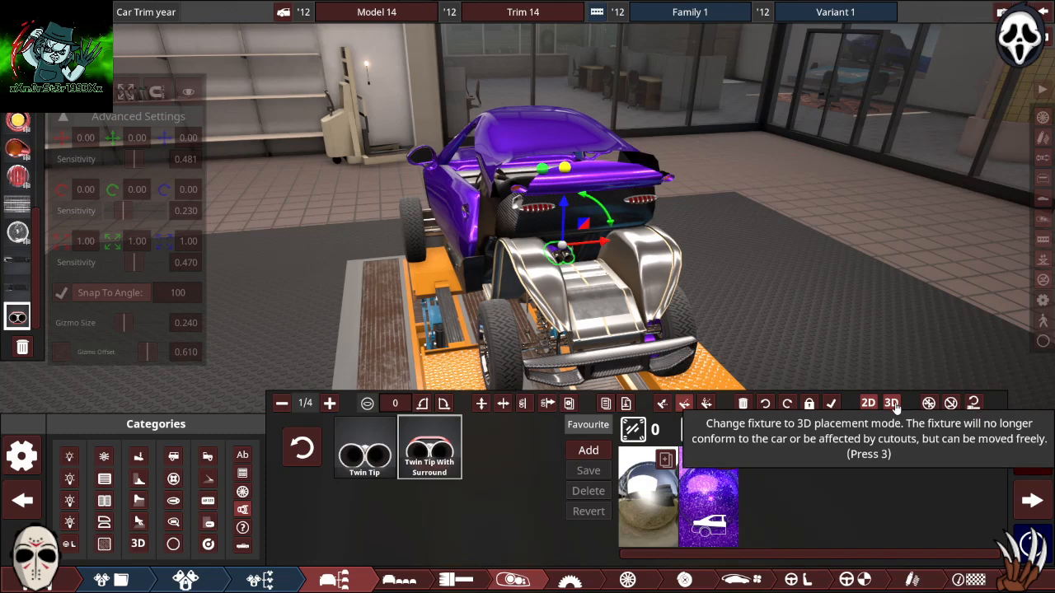
left_click(891, 403)
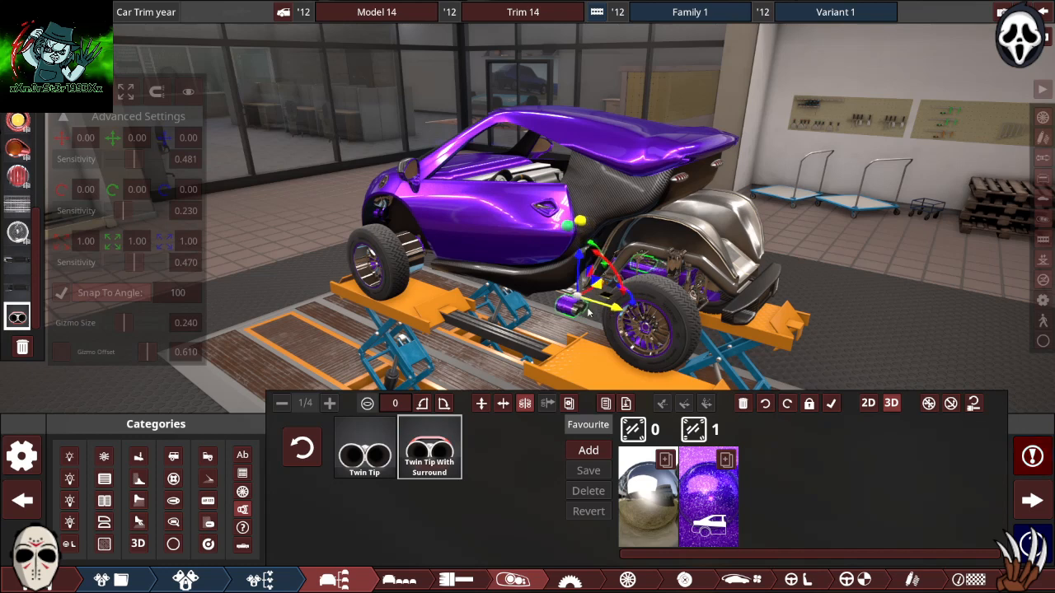
scroll("down", 3)
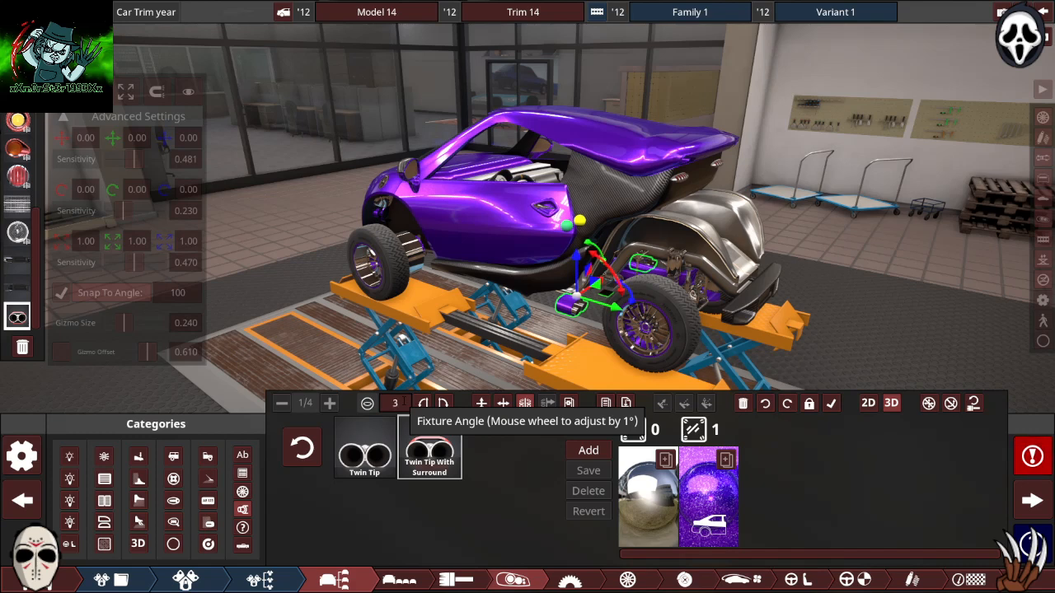
scroll("down", 3)
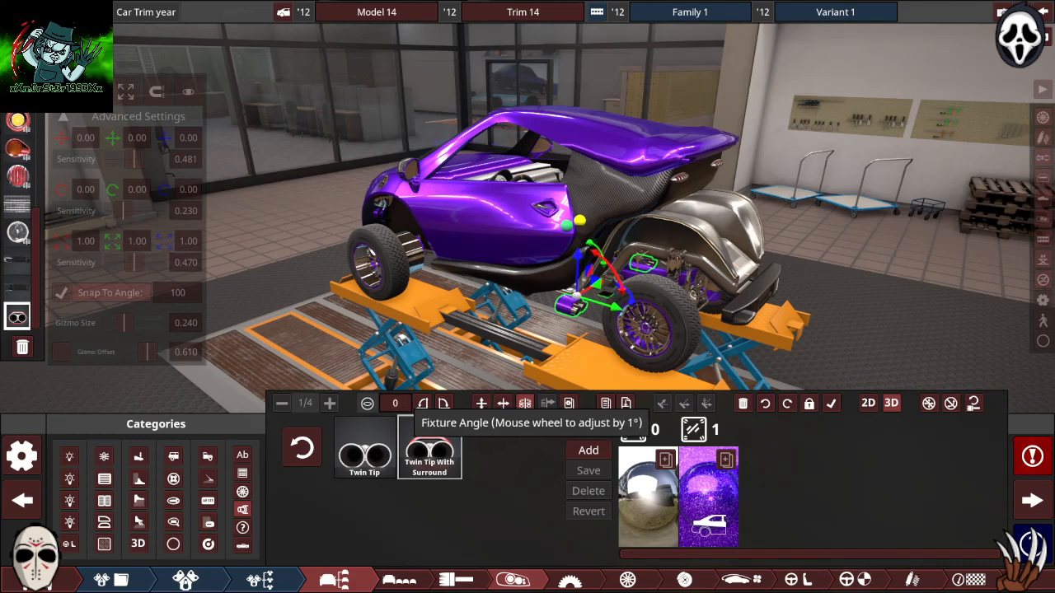
left_click(423, 403)
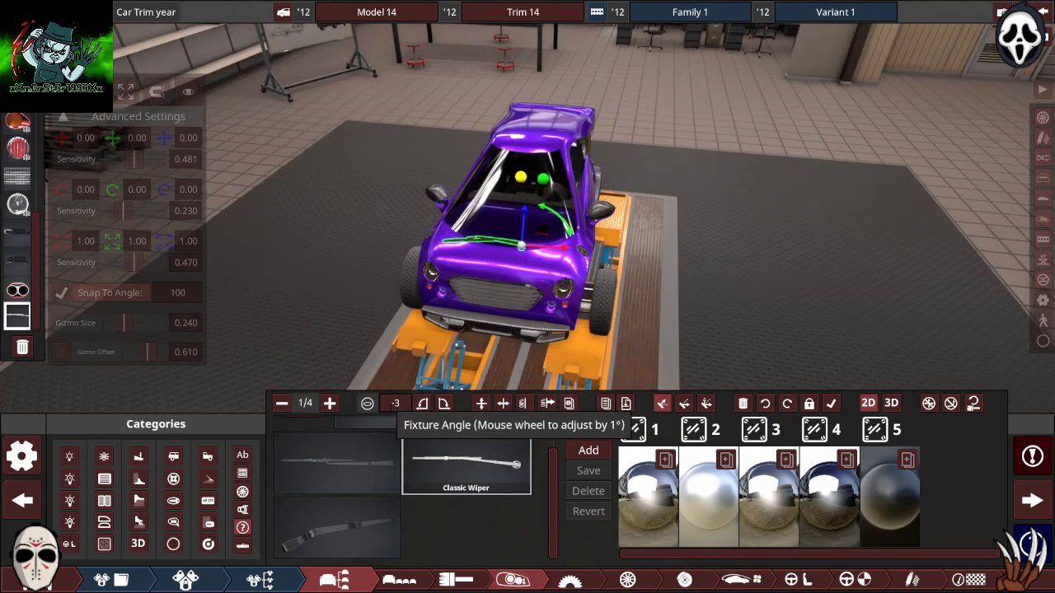
Step: Scroll the classic wiper's Fixture Angle to about -9 degrees along the windscreen base
scroll("down", 3)
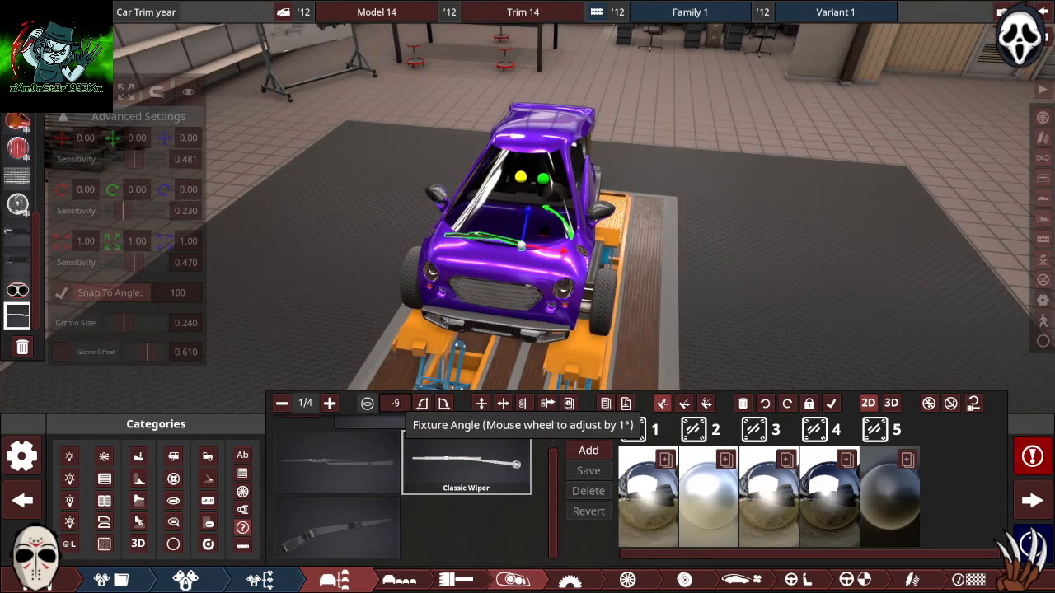
scroll("down", 3)
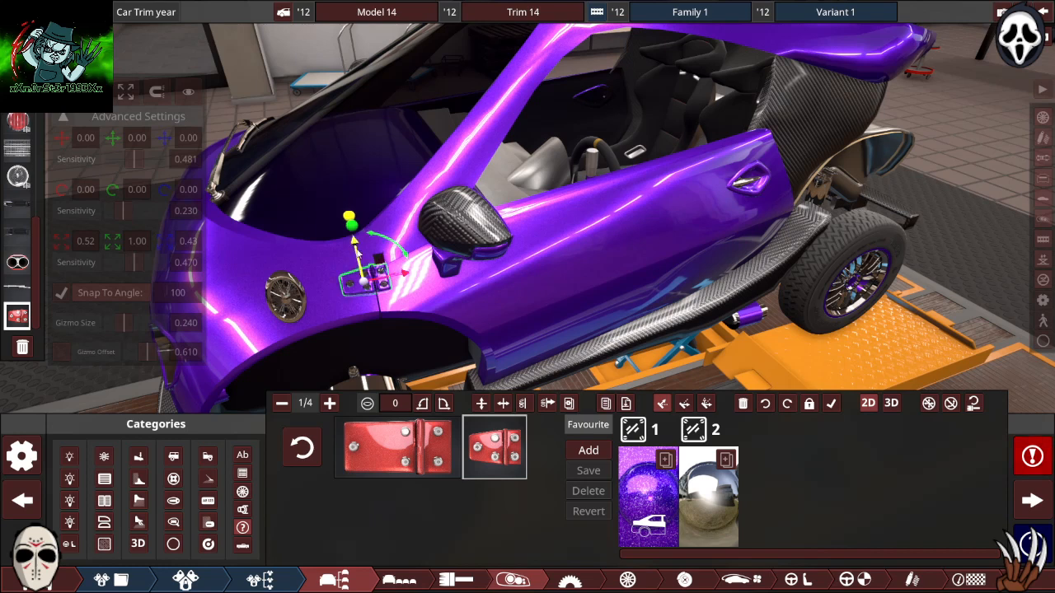
mouse_move(502, 403)
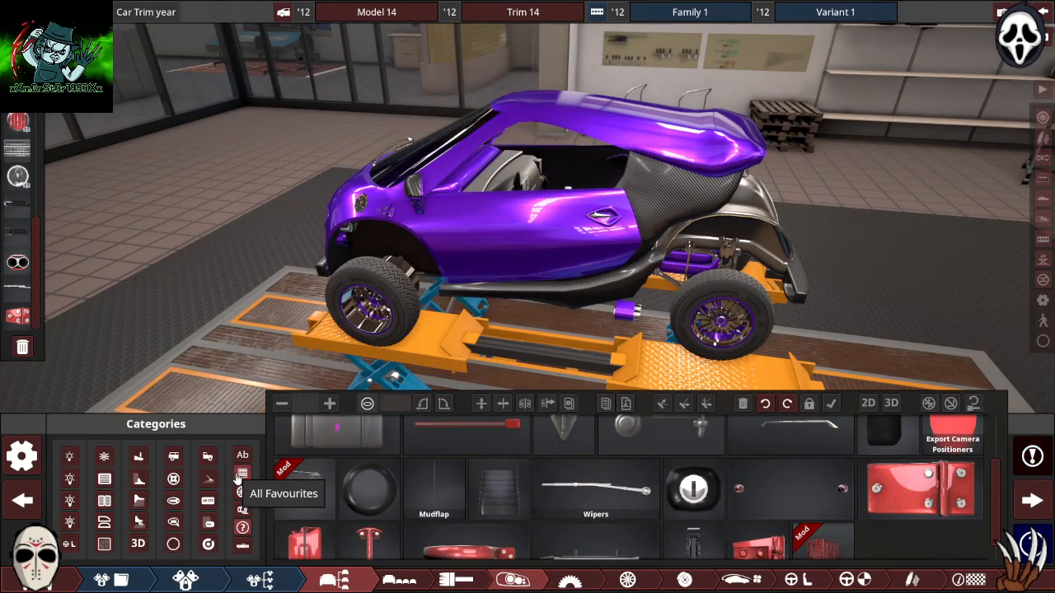
Step: Browse the Badge/Decal fixtures and pick a round badge for the car's sides
left_click(207, 544)
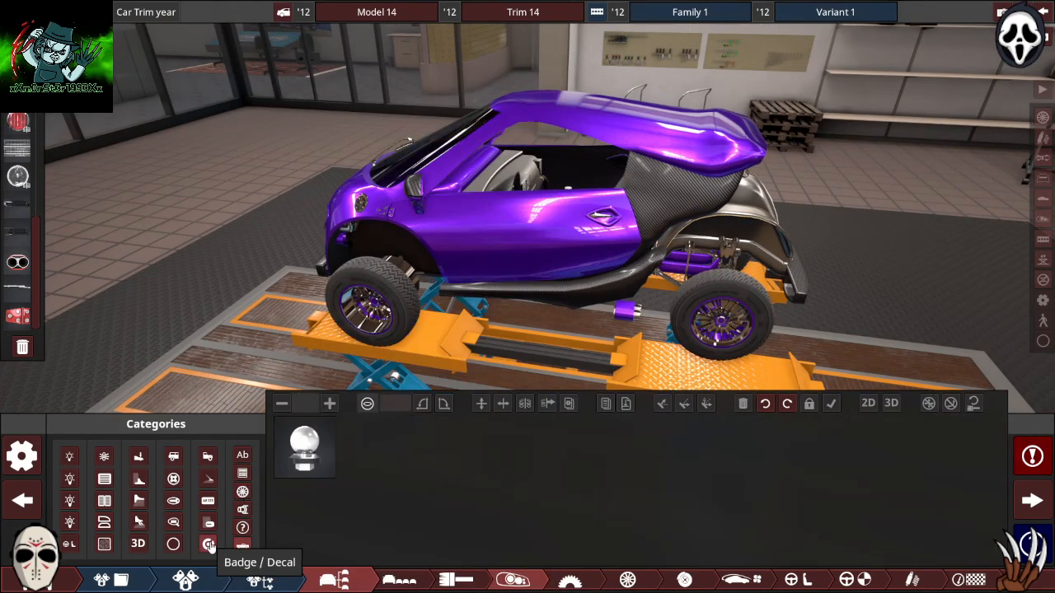
left_click(207, 544)
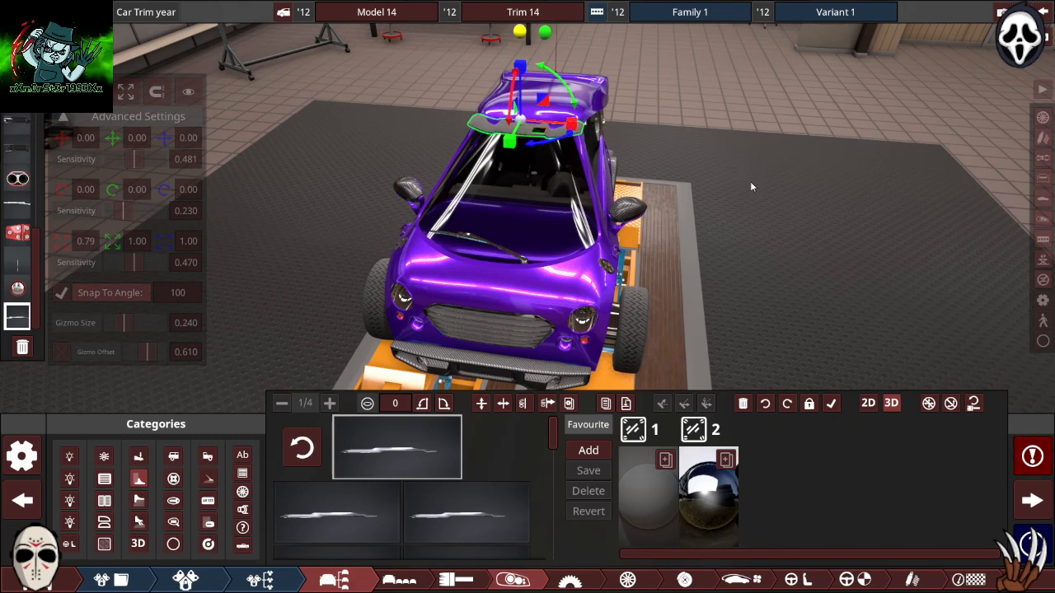
mouse_move(707, 241)
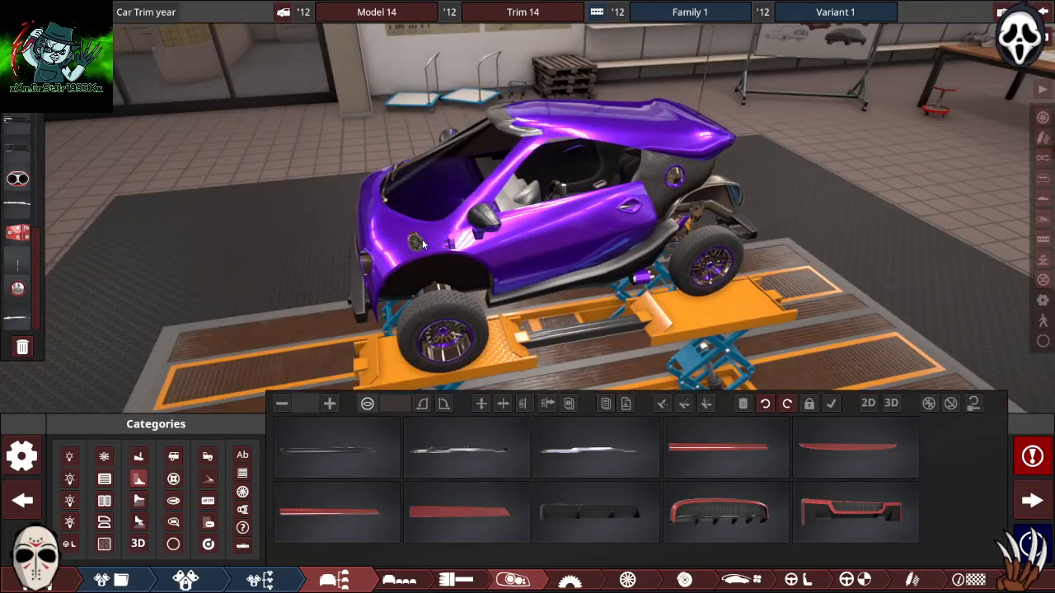
mouse_move(138, 501)
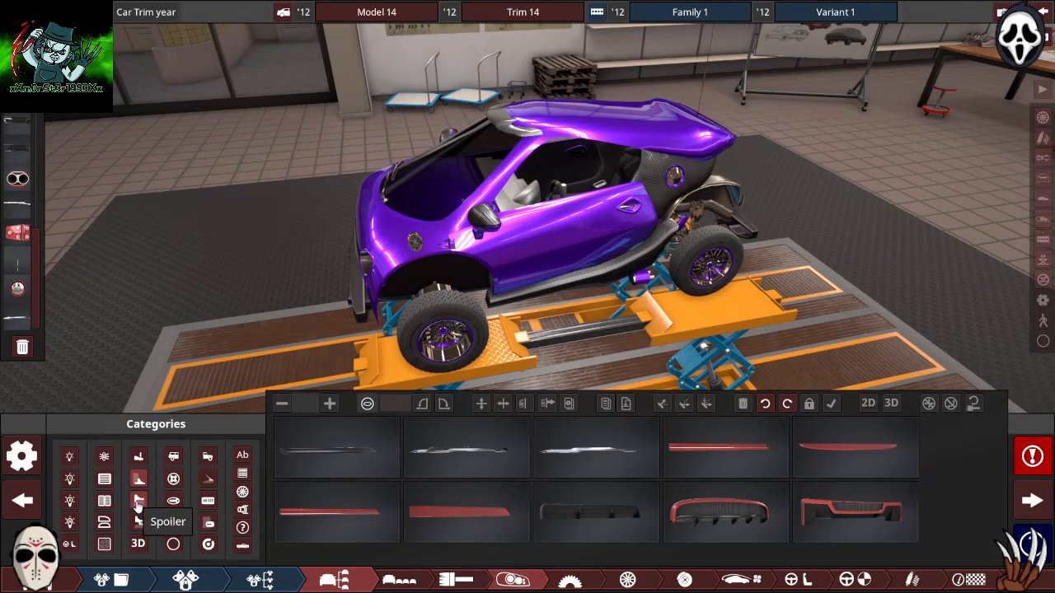
Step: Bring up the Spoiler category's rear wing fixture options
left_click(137, 500)
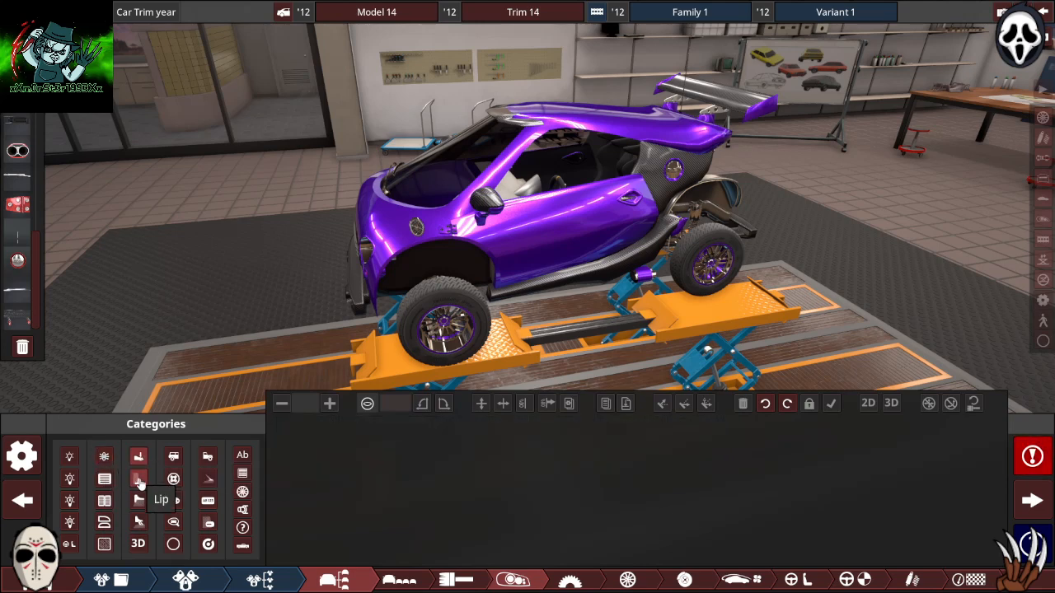
Step: Browse the 3D shape fixtures category in the Fixtures editor
left_click(137, 544)
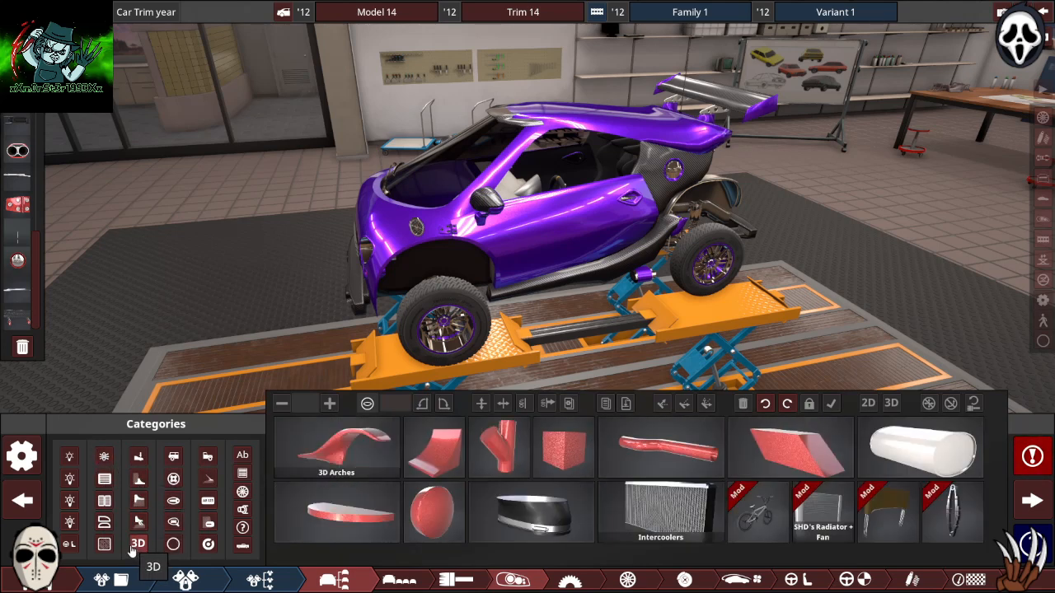
left_click(137, 544)
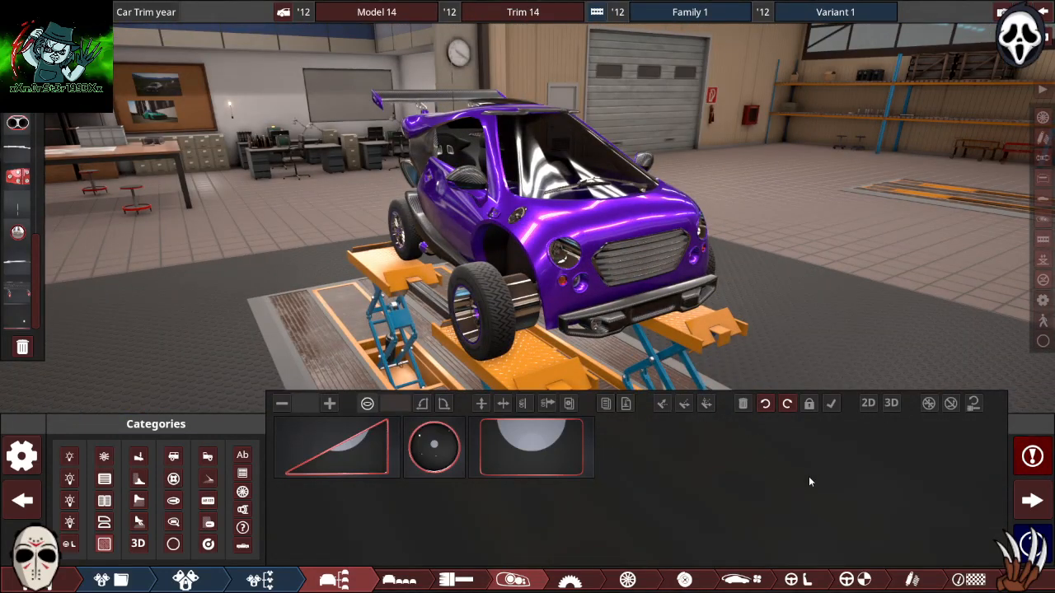
mouse_move(1042, 311)
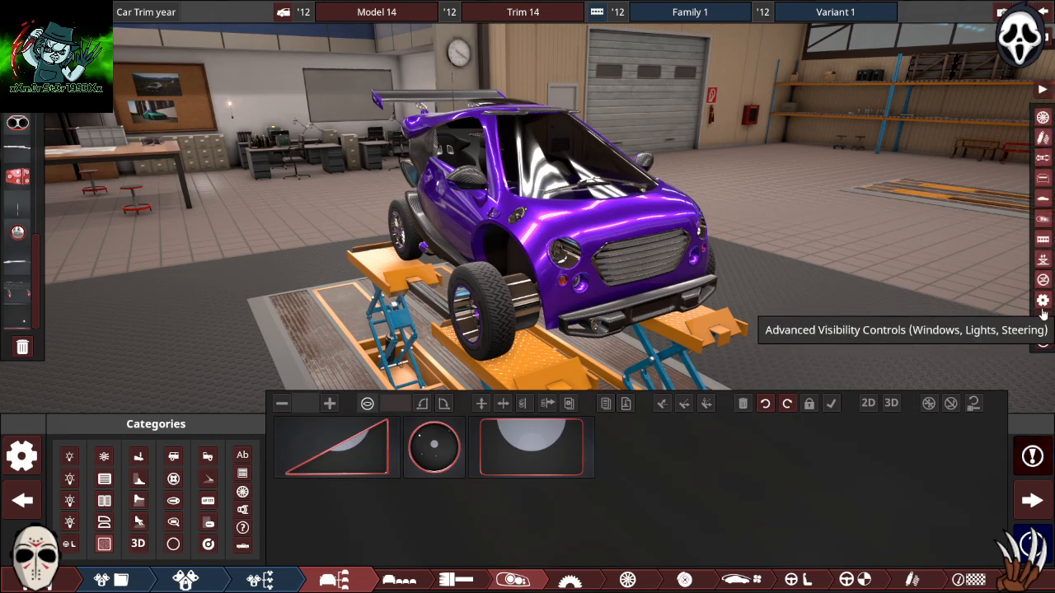
mouse_move(1042, 319)
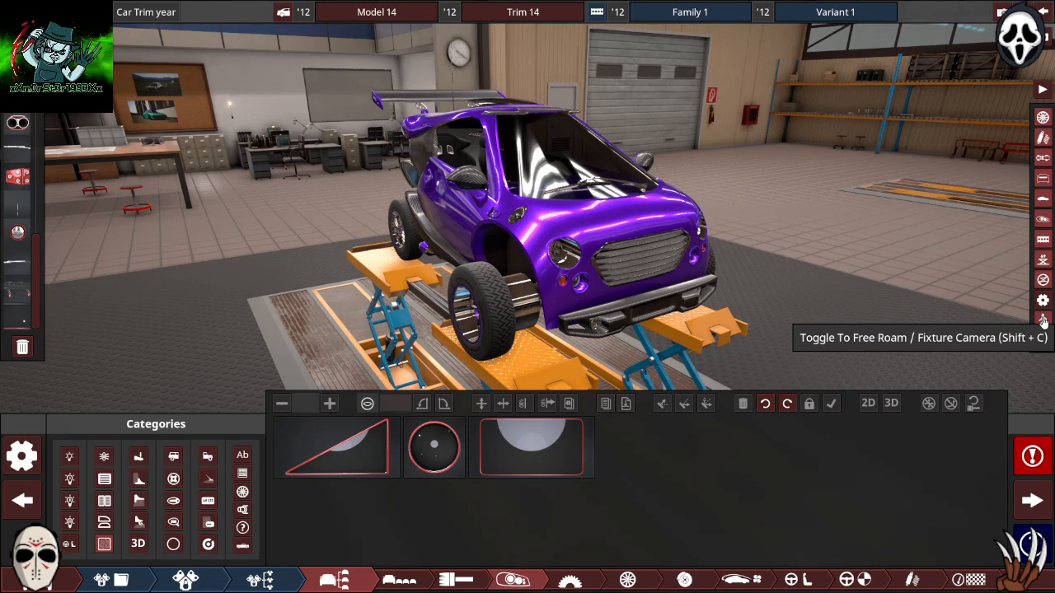
left_click(1042, 300)
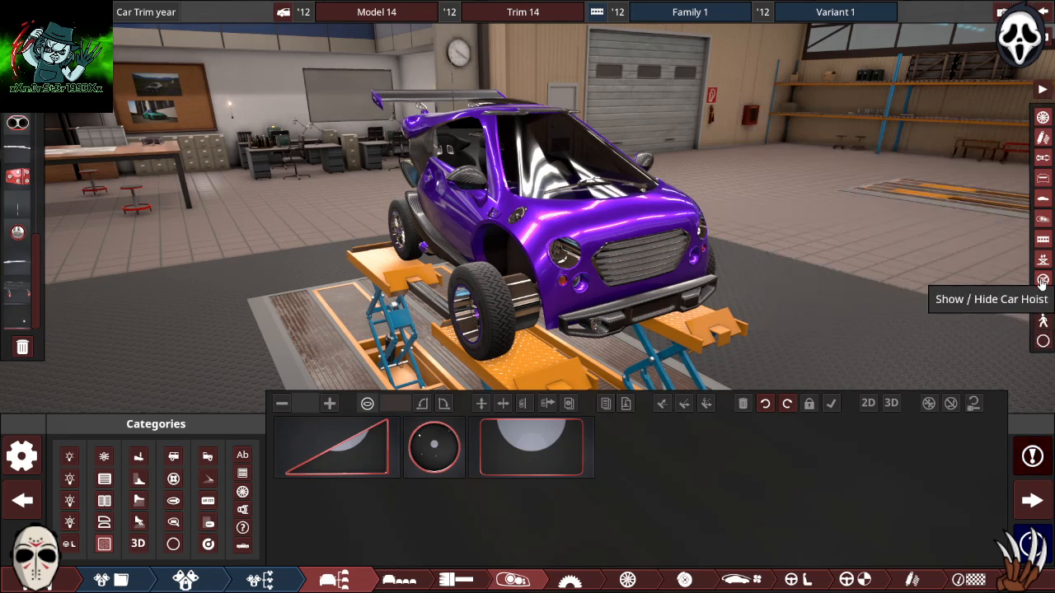
mouse_move(1043, 214)
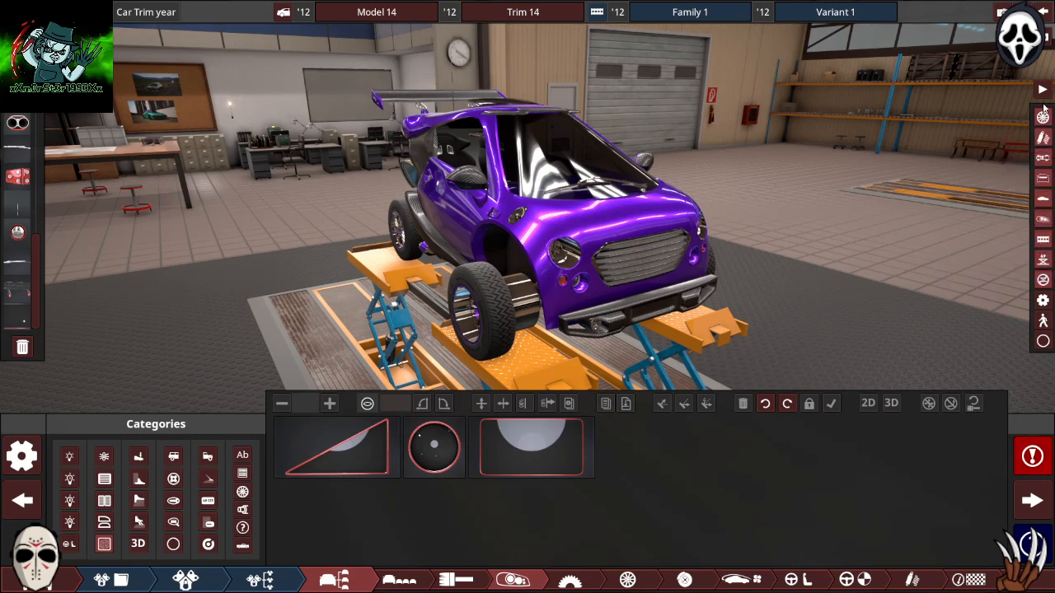
mouse_move(1042, 320)
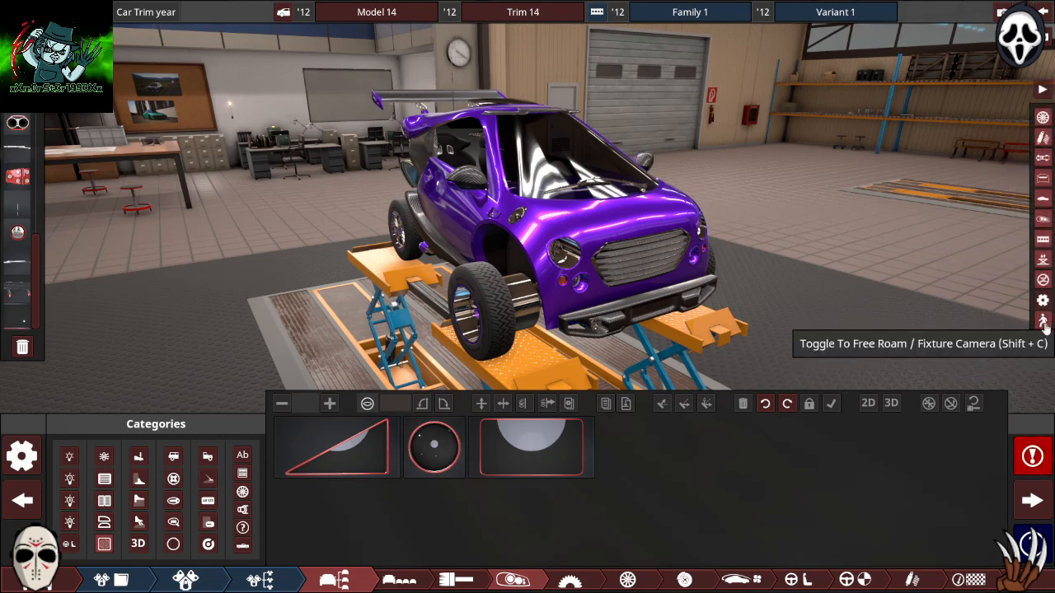
mouse_move(1042, 299)
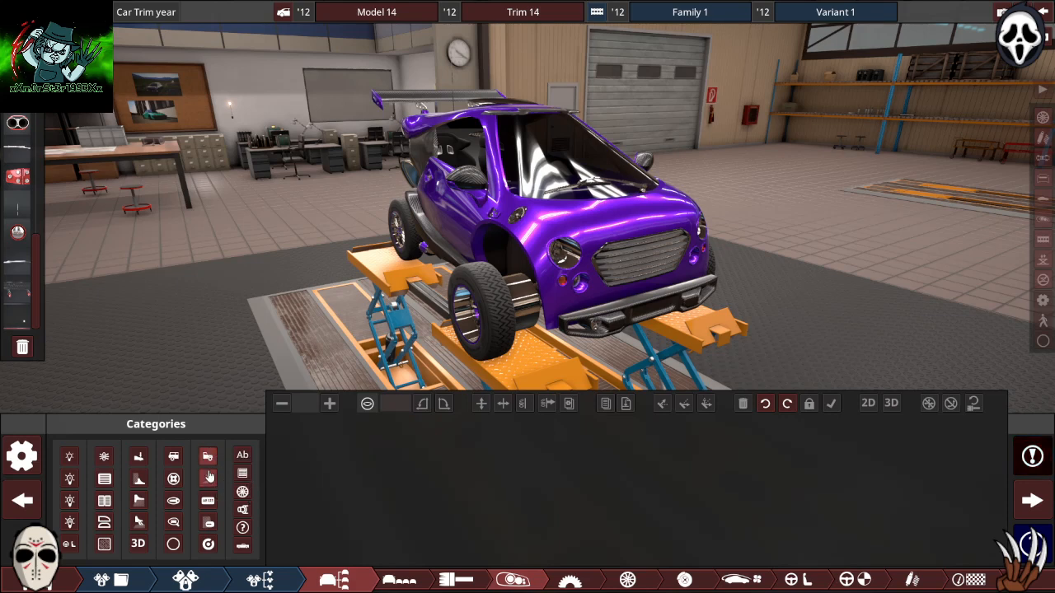
left_click(208, 522)
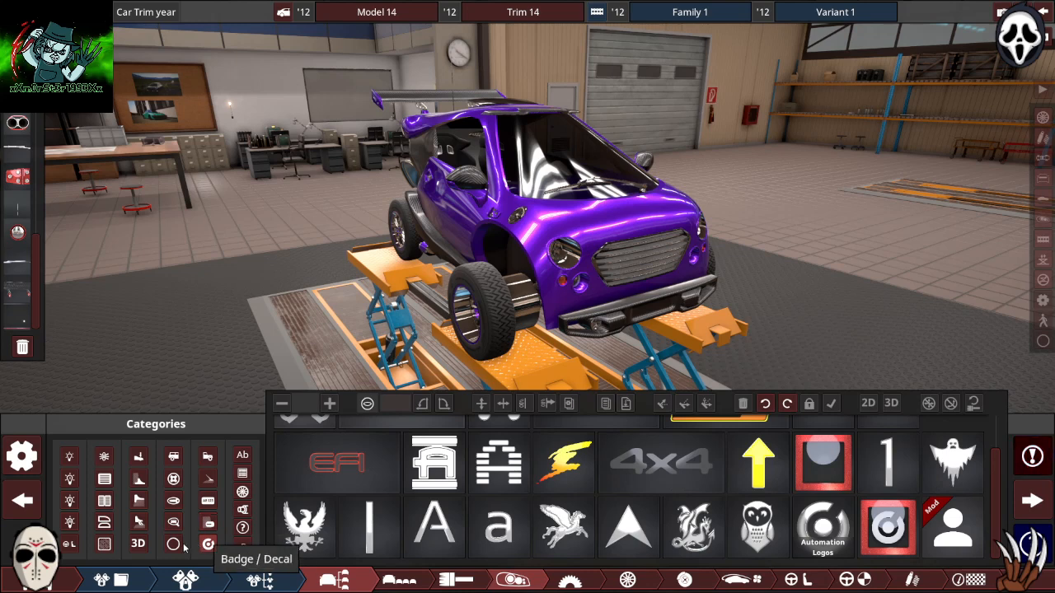
Step: Step through Favourite Misc, Wing and Window/Sunroof to the modded interior fixture packs
left_click(173, 501)
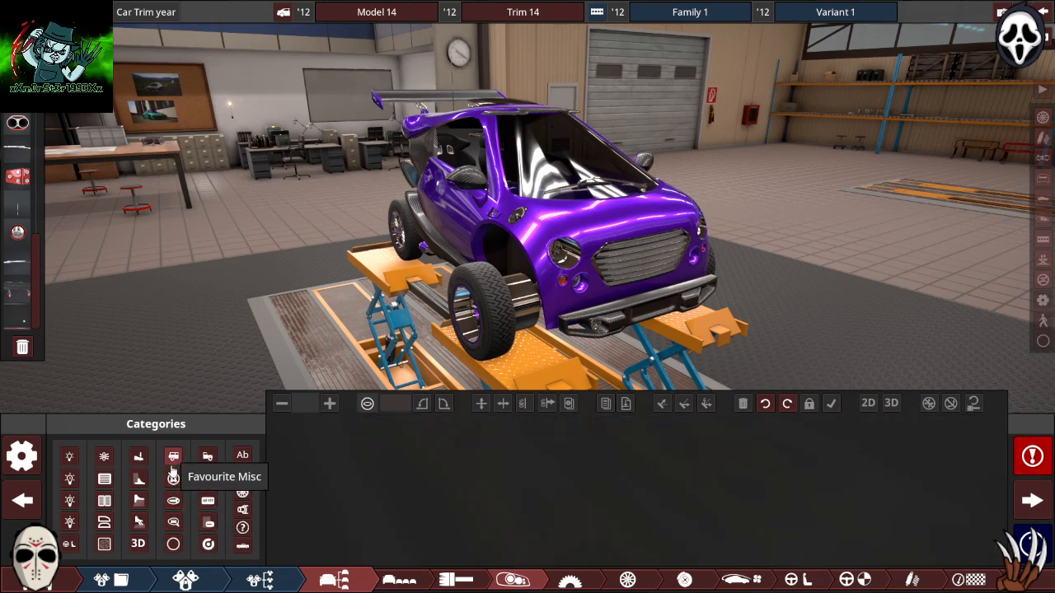
left_click(138, 521)
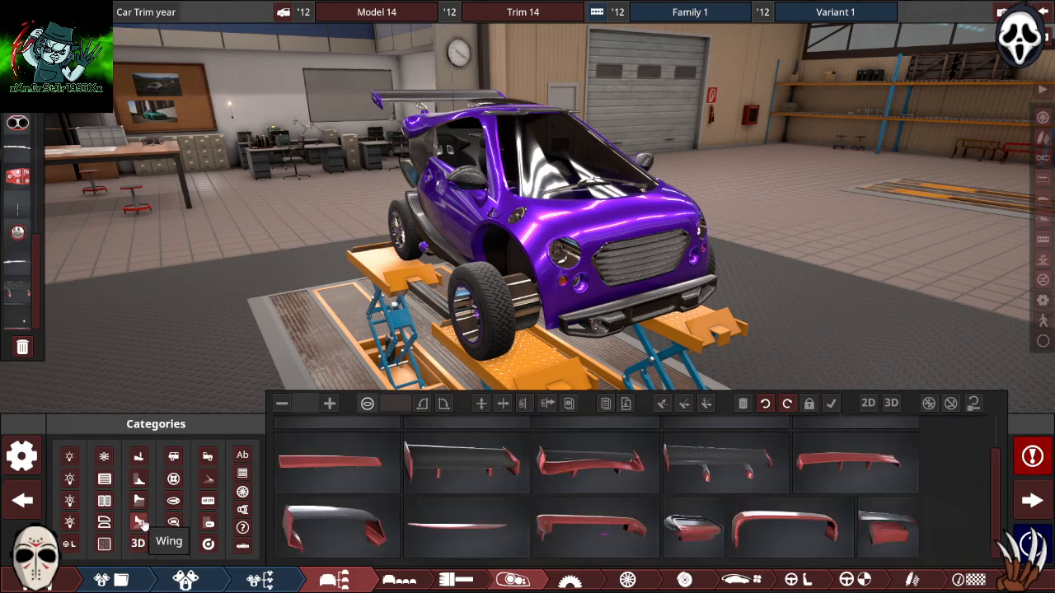
left_click(104, 542)
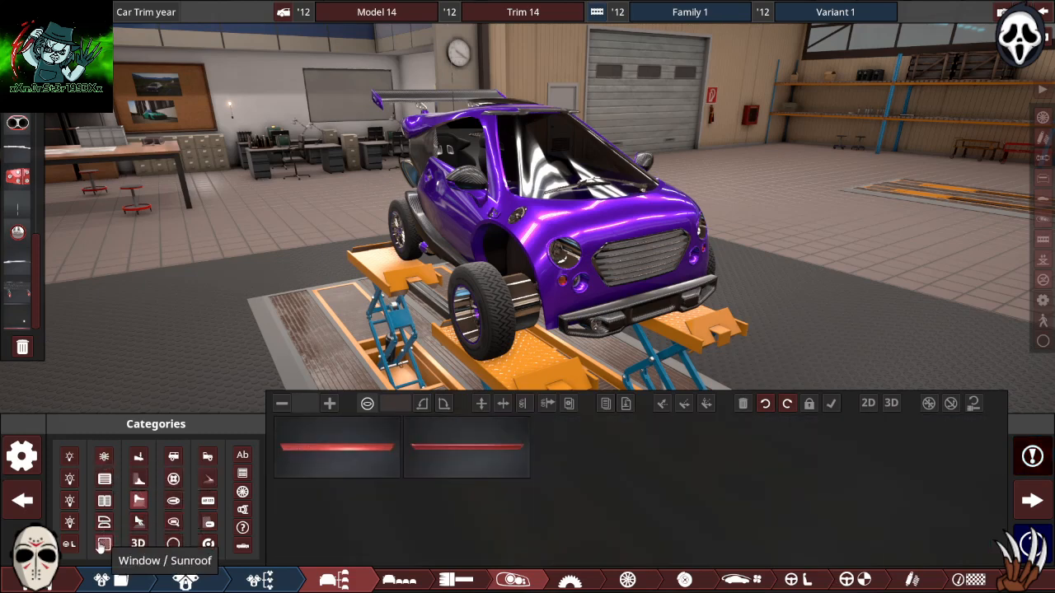
left_click(104, 543)
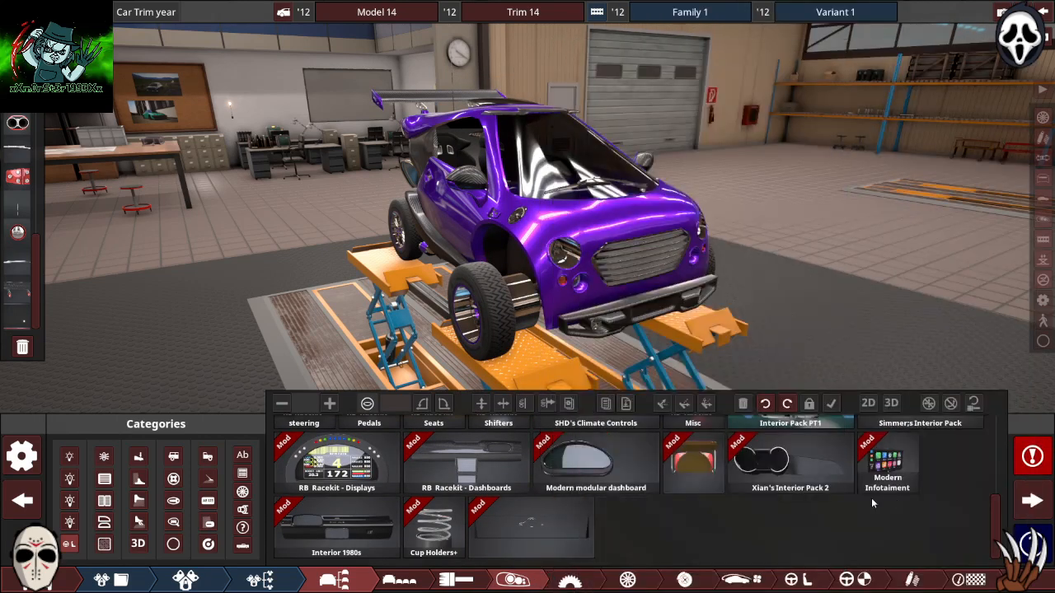
Step: Preview Interior 1980s, dashboard, RB Racekit Seats and Simmer's packs, then reach the design summary
left_click(434, 527)
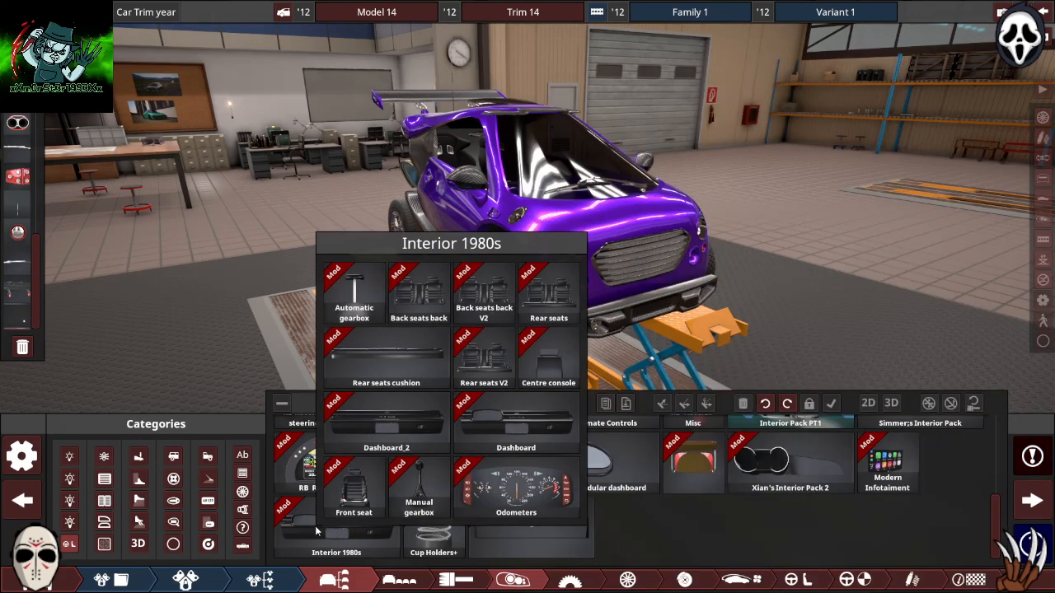
left_click(790, 464)
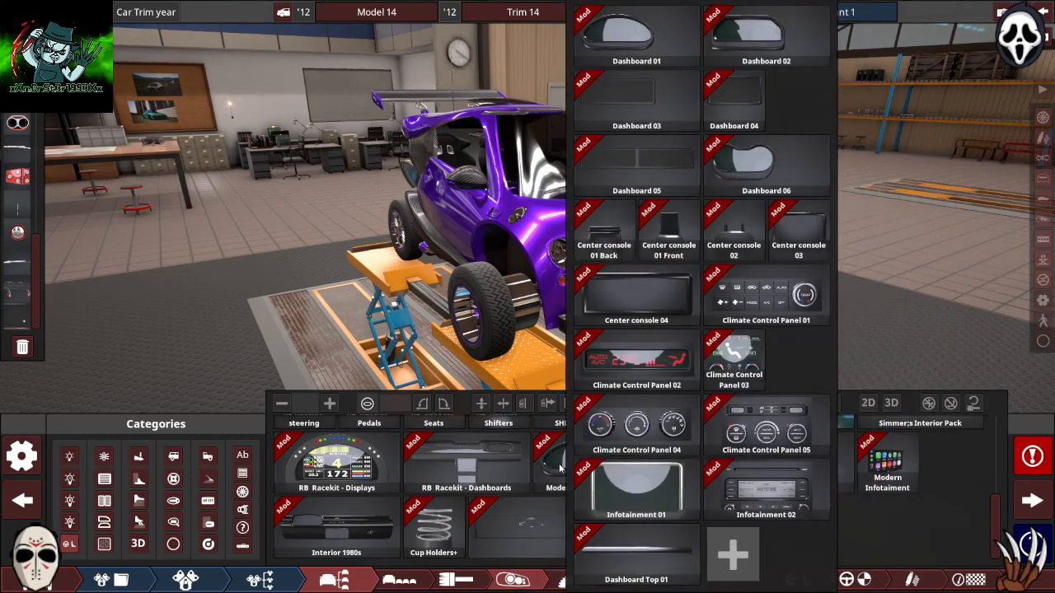
left_click(336, 462)
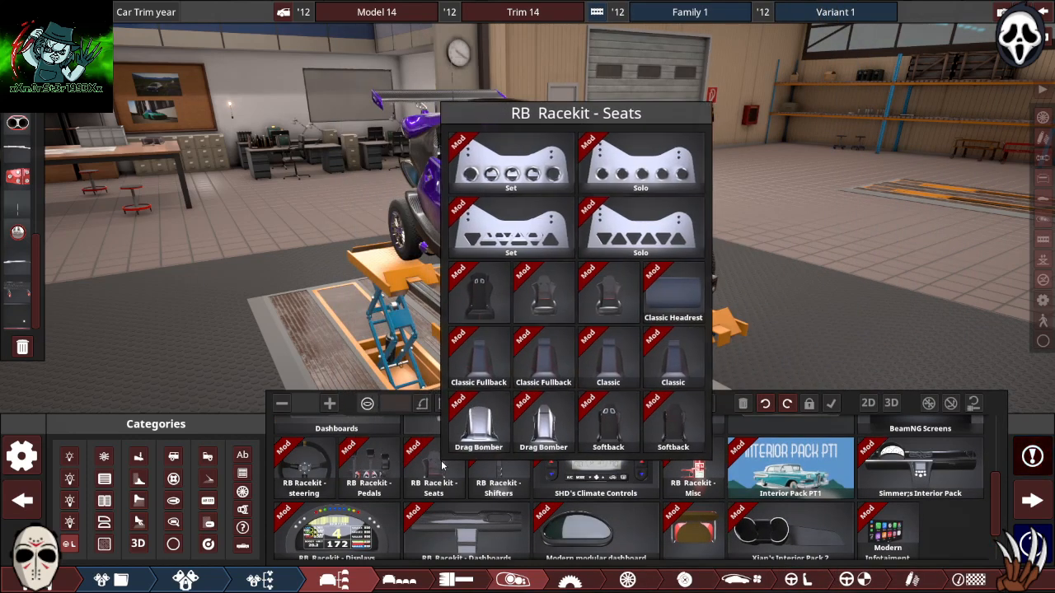
left_click(693, 482)
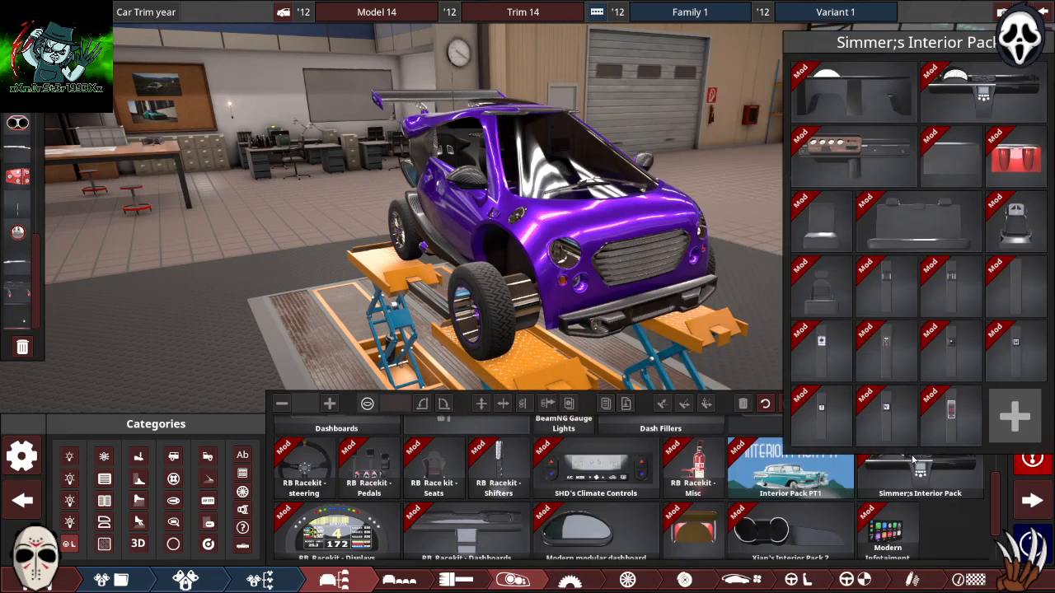
left_click(563, 424)
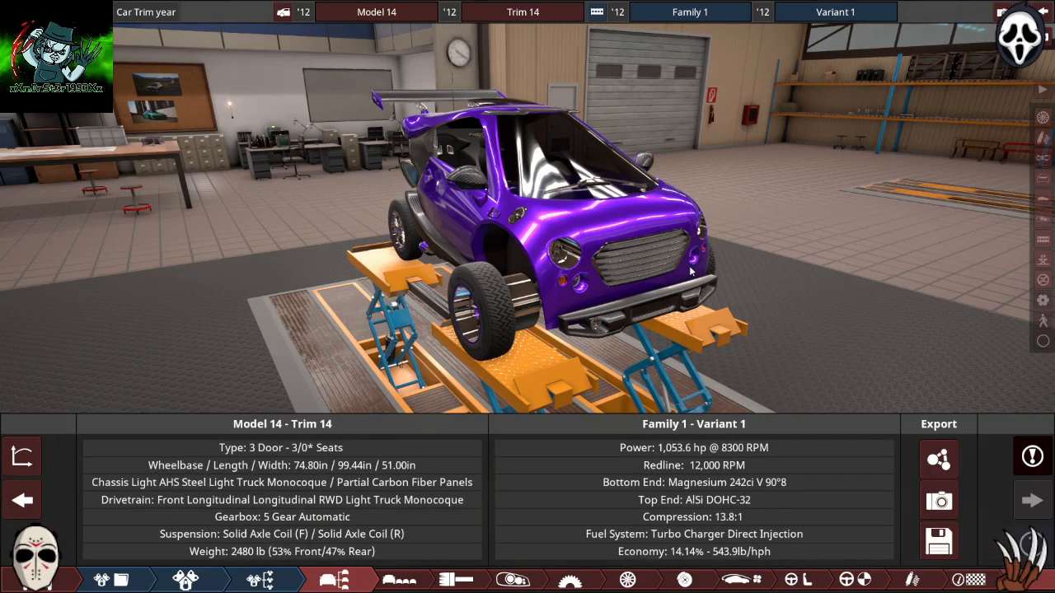
Step: Export Model 14 Trim 14 with the BeamNG.drive plugin and confirm the export status
left_click_drag(692, 272, 346, 284)
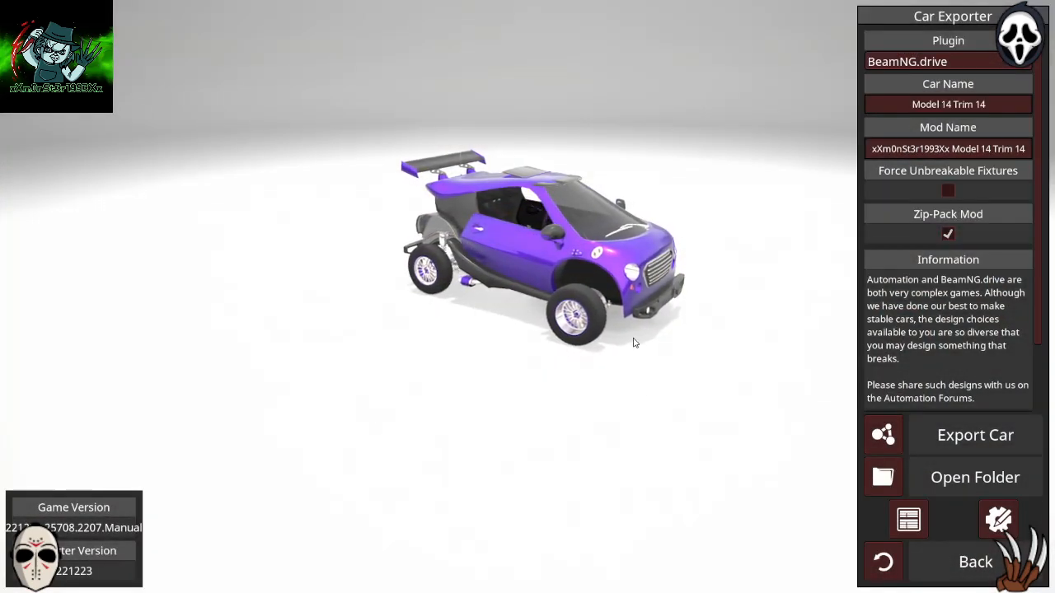
left_click(975, 435)
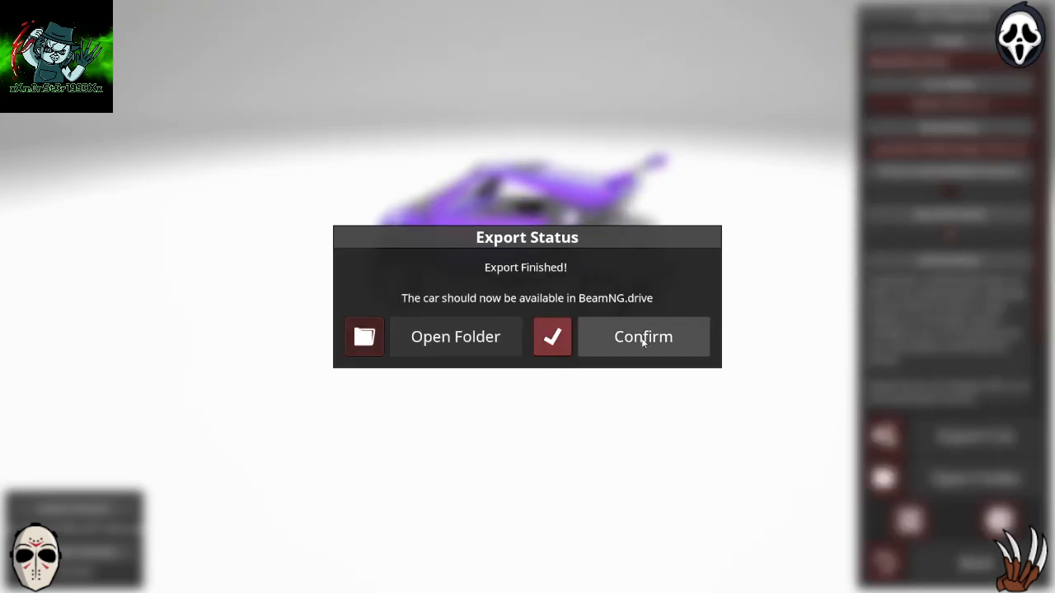
left_click(643, 336)
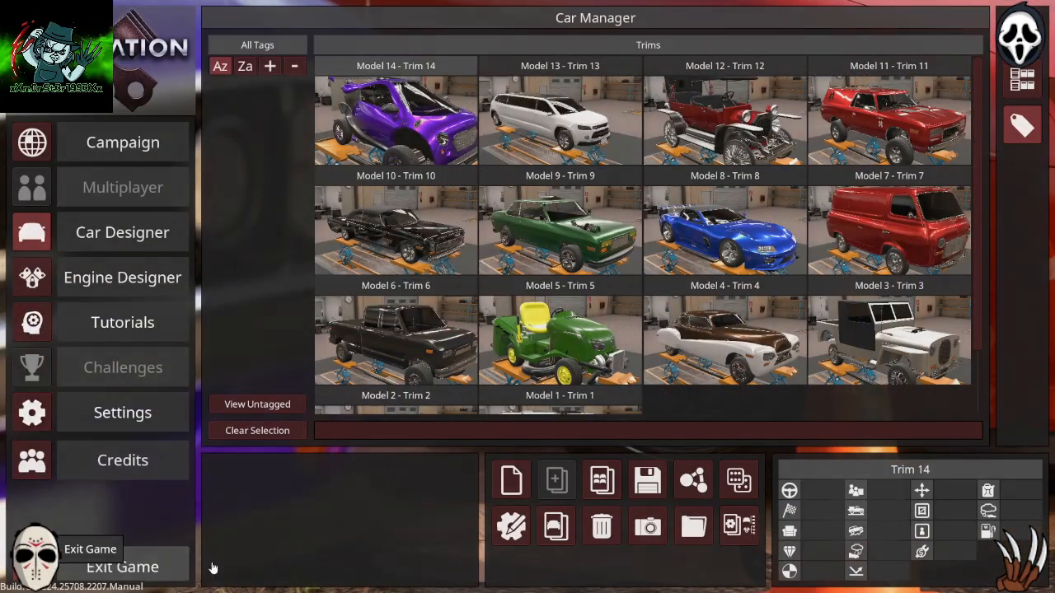
Step: Exit Automation and start BeamNG.drive from its desktop shortcut
left_click(122, 567)
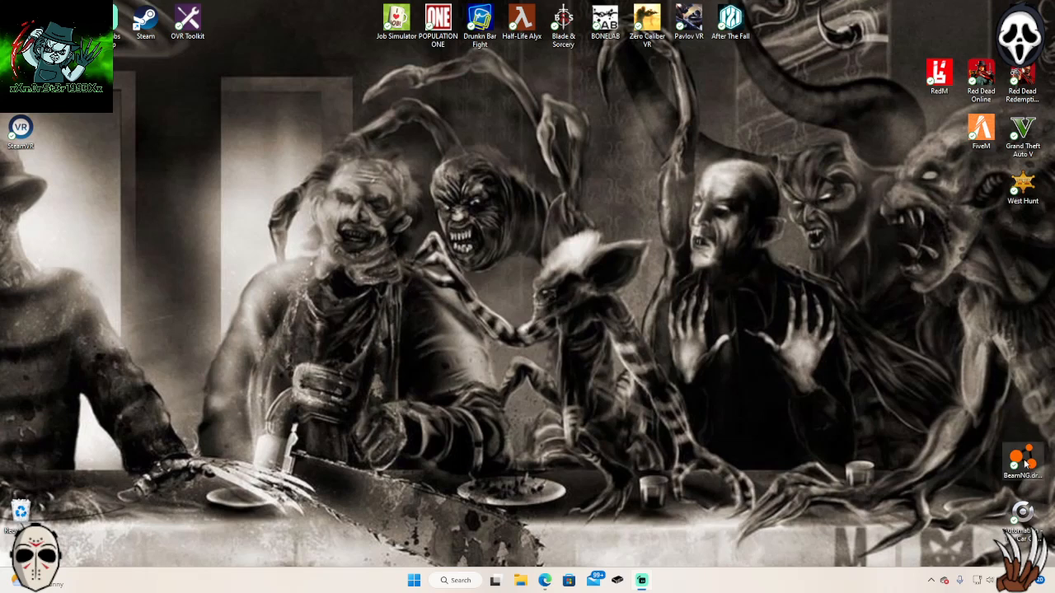
double_click(1022, 462)
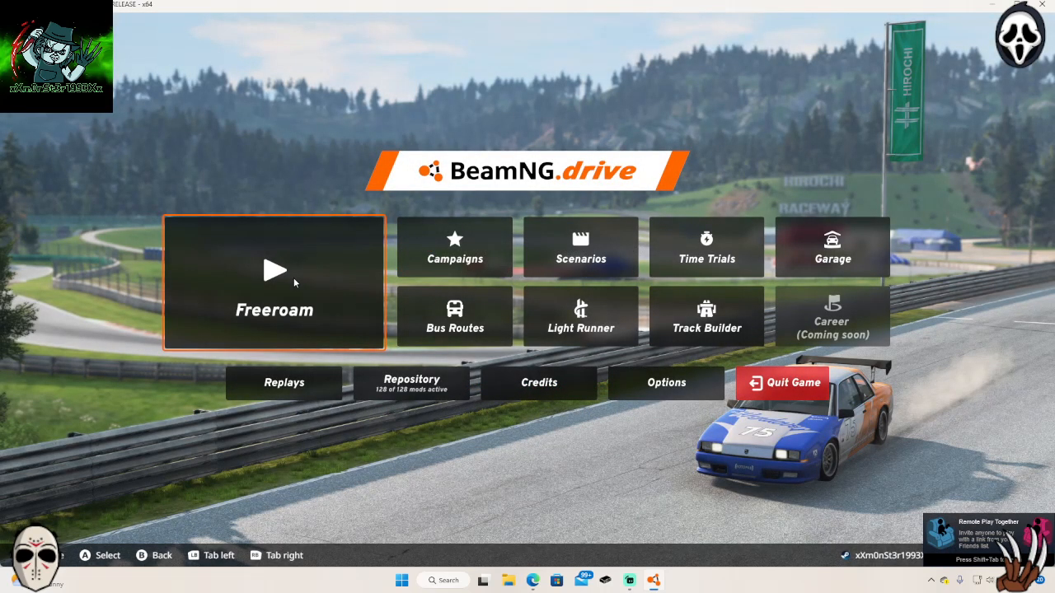
Step: Start Freeroam on the Small Island, USA map, spawning at the Industrial Area
left_click(274, 280)
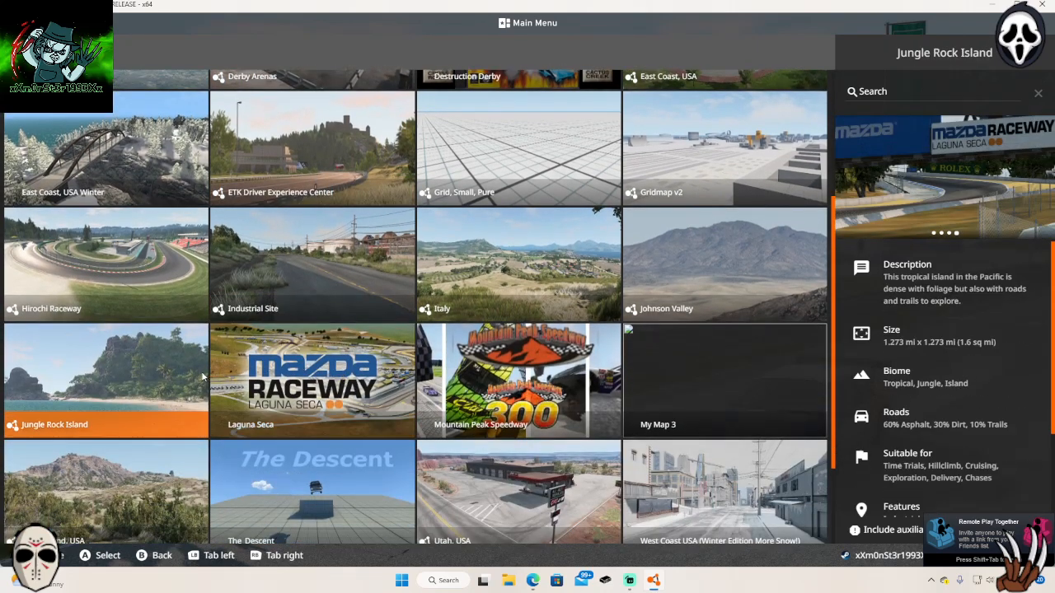
left_click(106, 486)
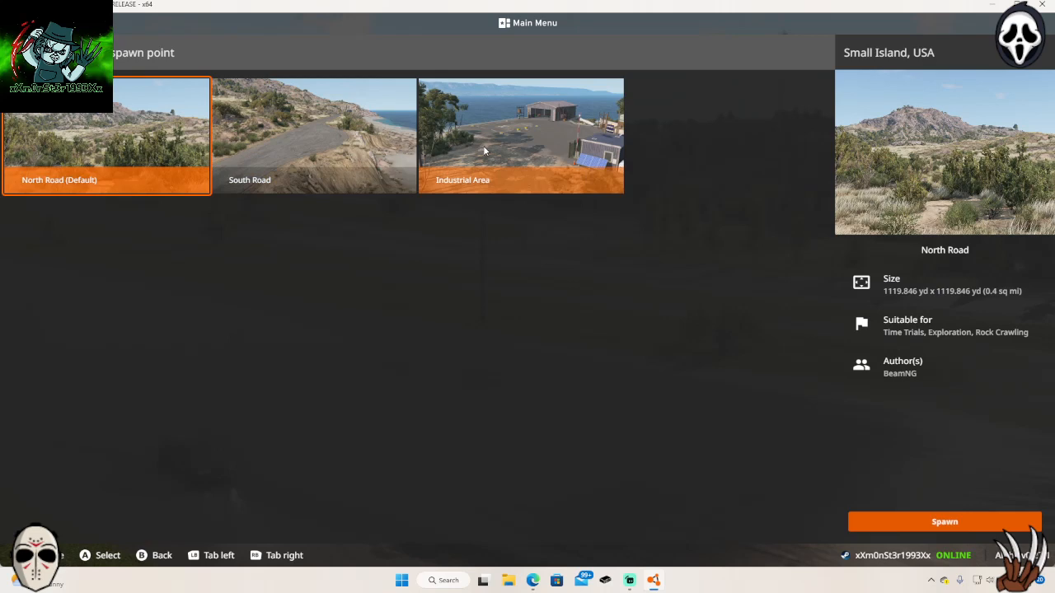
left_click(945, 520)
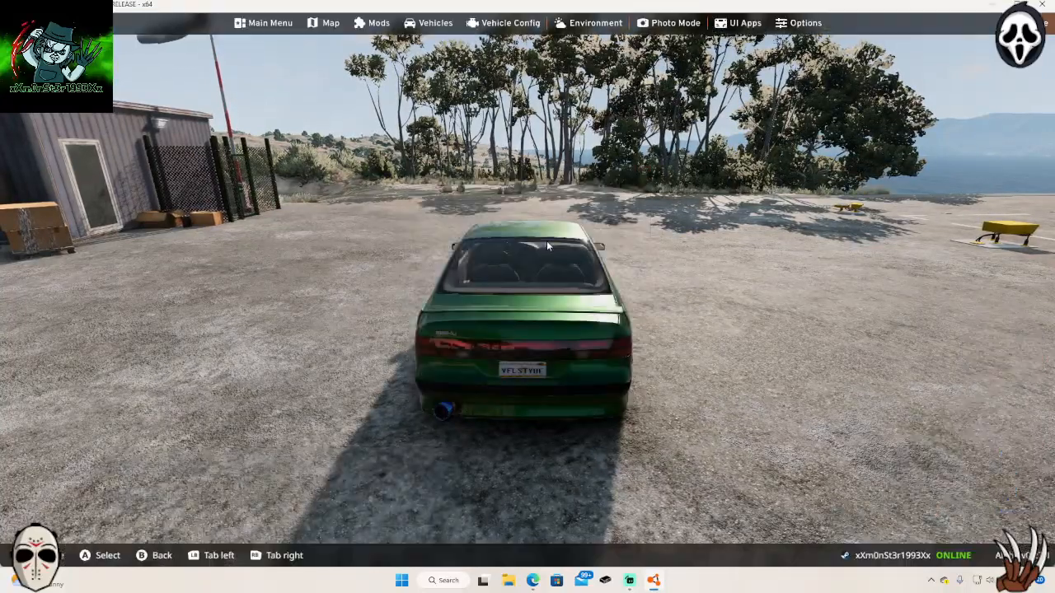
Step: Open the Vehicles selector and scroll down to the Model 14 Trim 14 tile
left_click(435, 23)
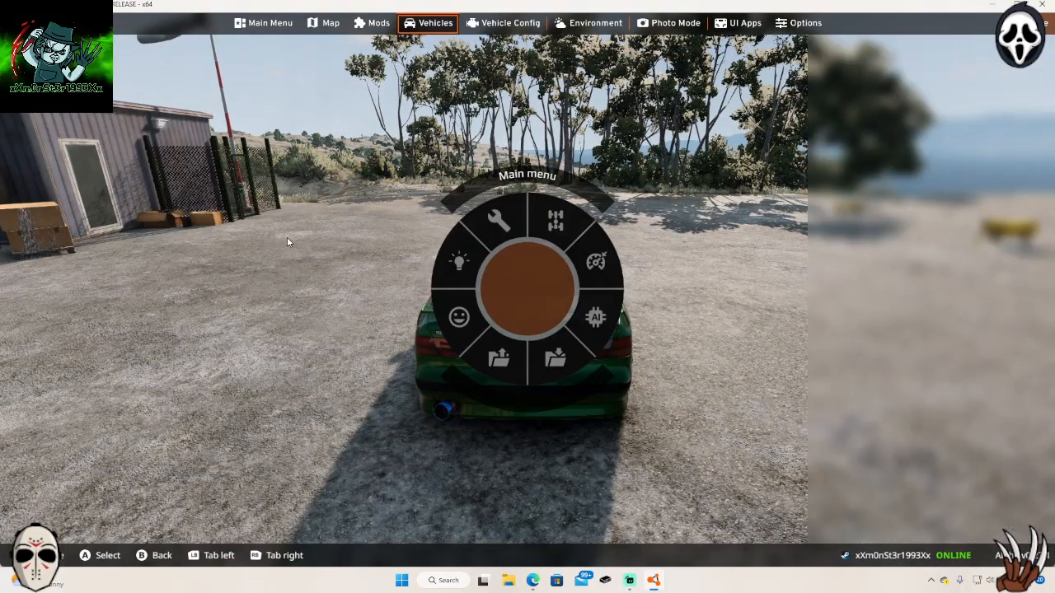
left_click(435, 23)
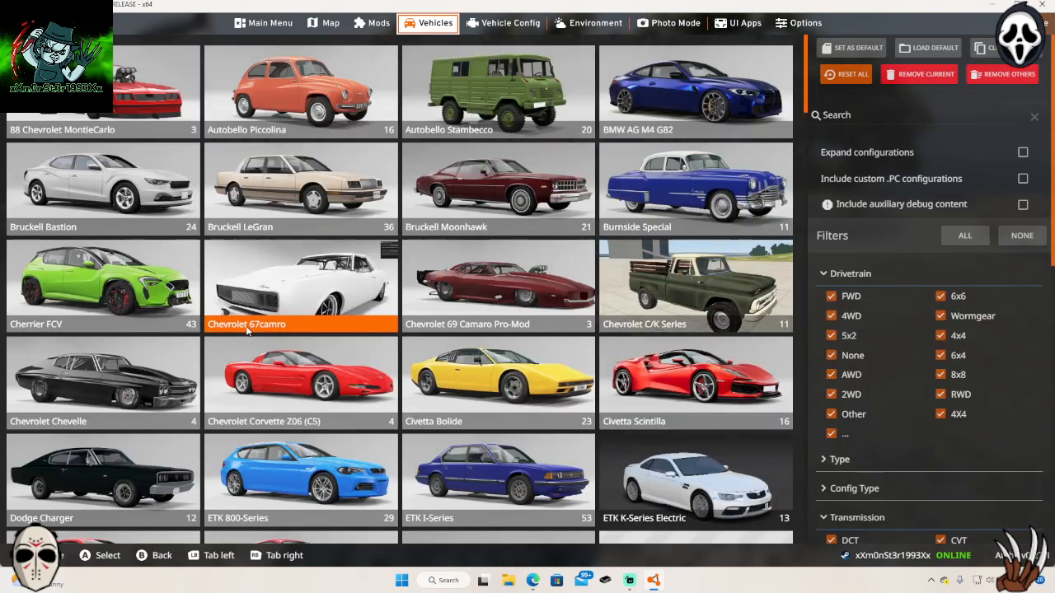
scroll("down", 3)
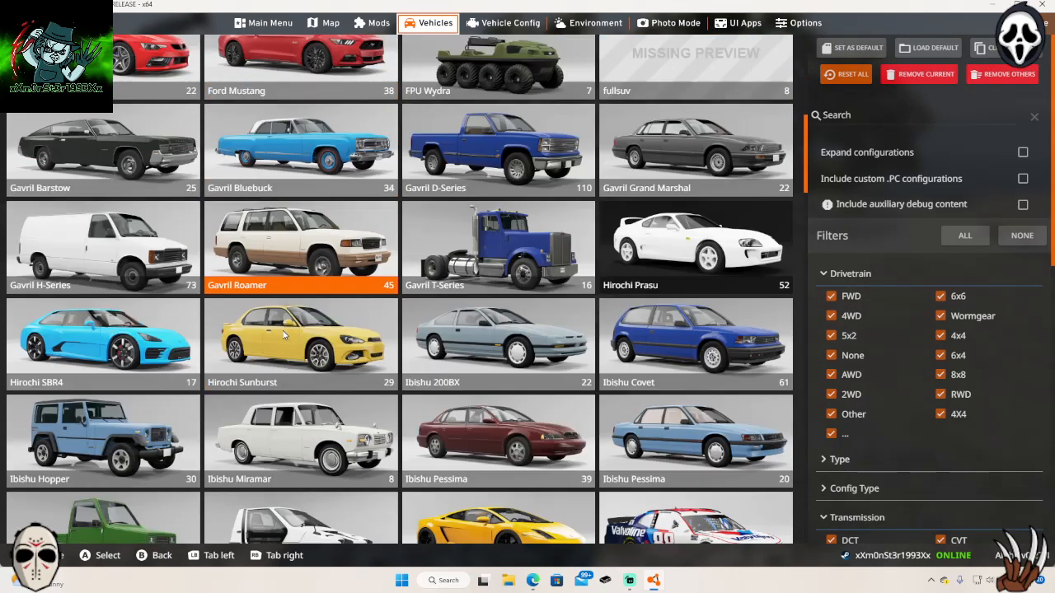
scroll("down", 3)
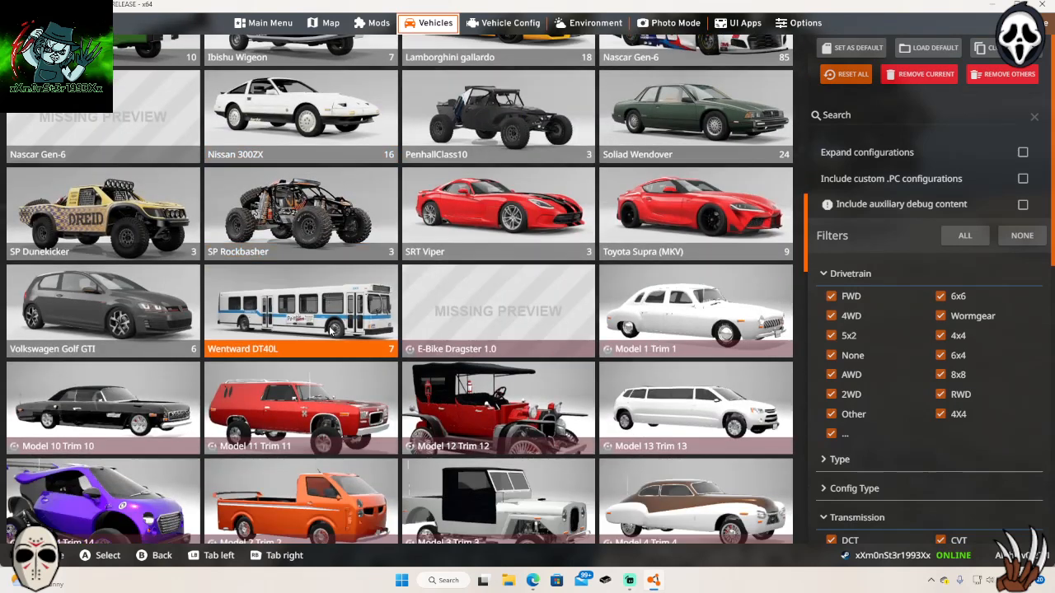
scroll("down", 3)
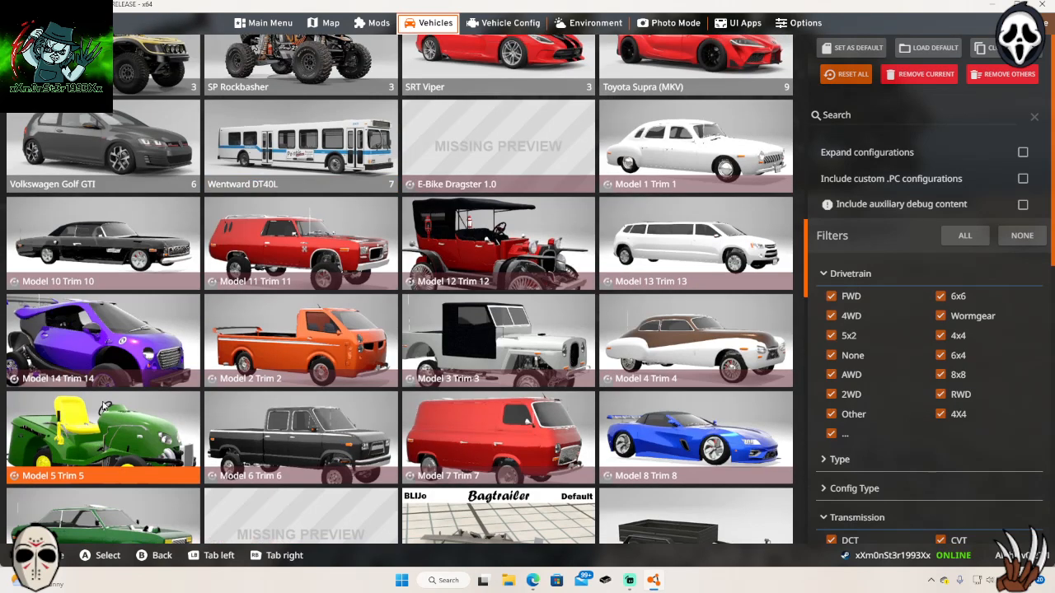